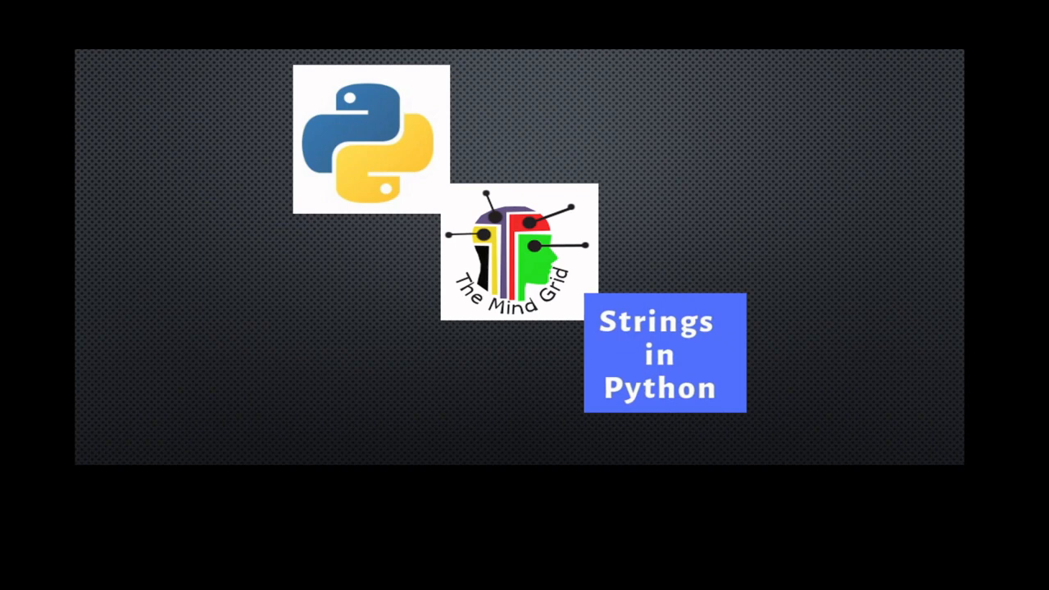
{"action": "mouse_move", "coordinate": [151, 298]}
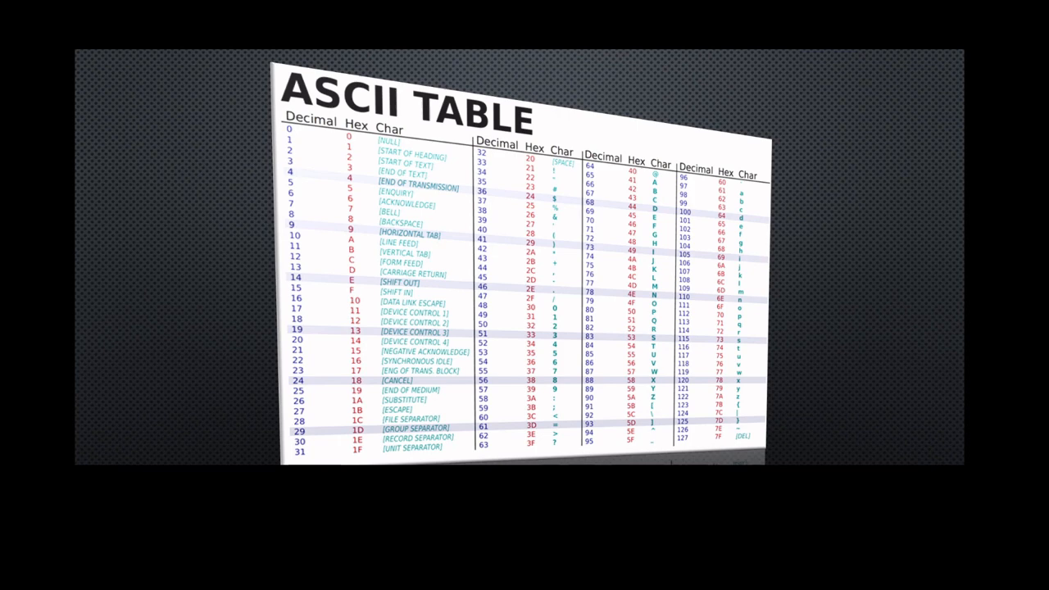
{"action": "mouse_move", "coordinate": [324, 172]}
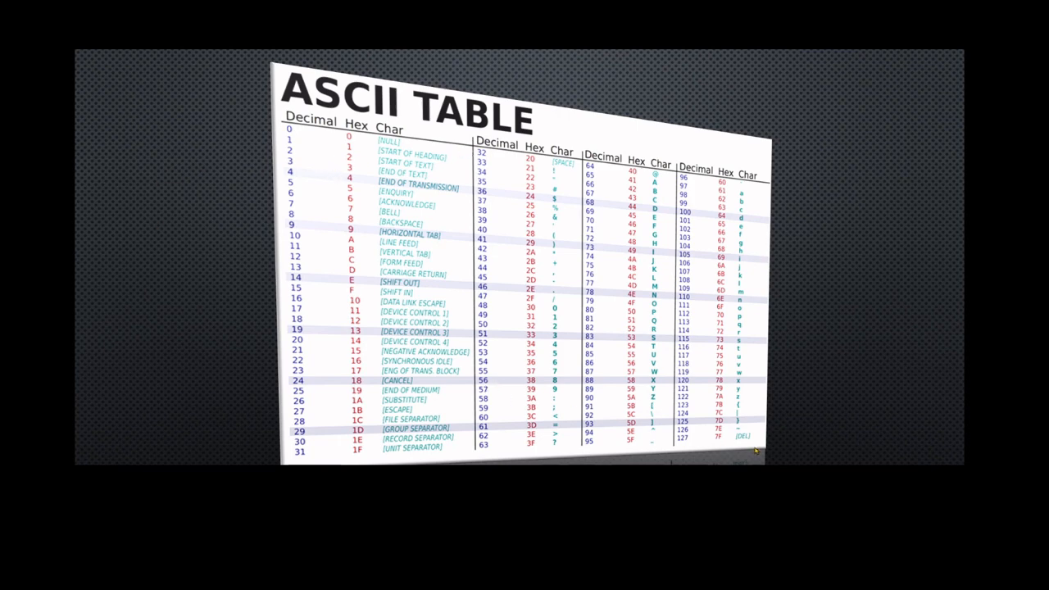
{"action": "mouse_move", "coordinate": [687, 442]}
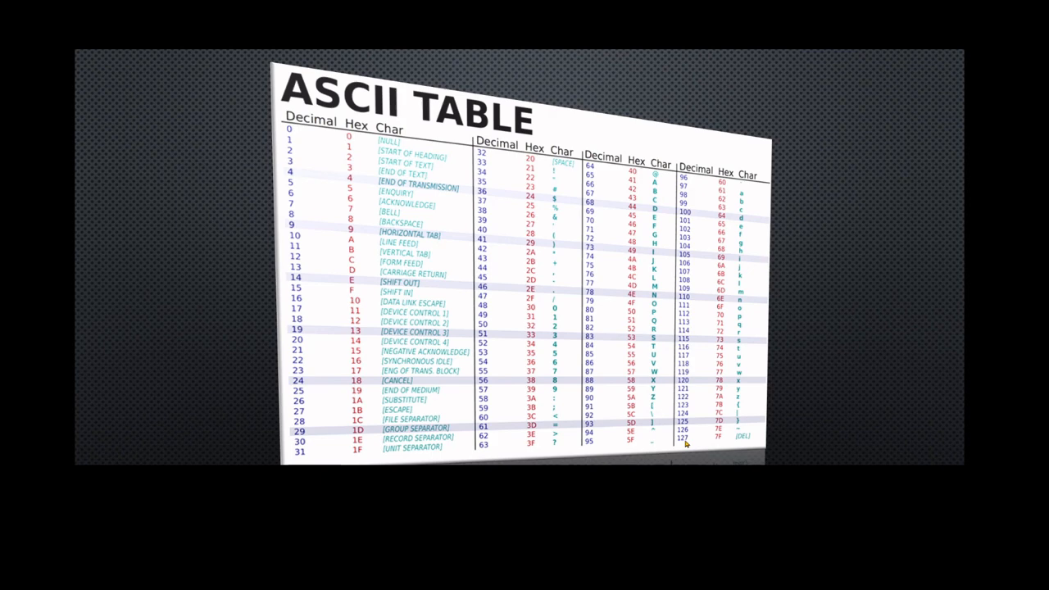
{"action": "mouse_move", "coordinate": [308, 139]}
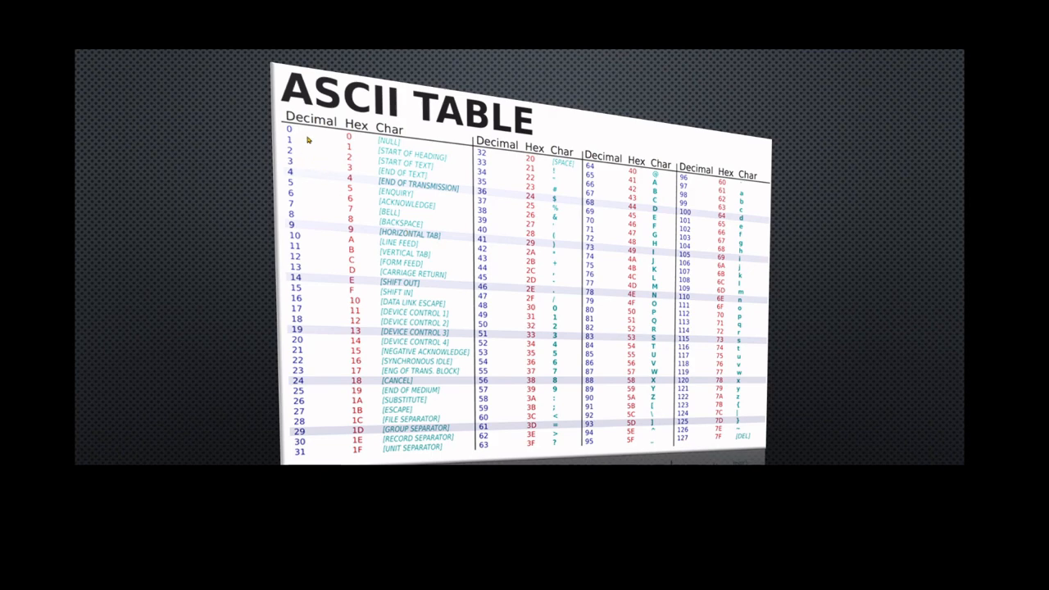
{"action": "mouse_move", "coordinate": [308, 139]}
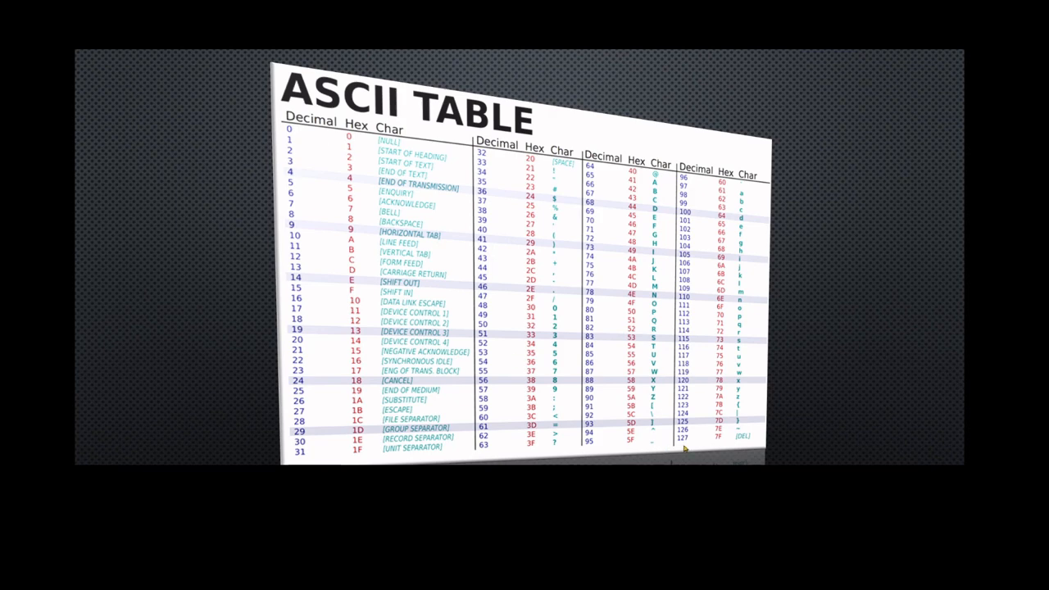
{"action": "mouse_move", "coordinate": [360, 141]}
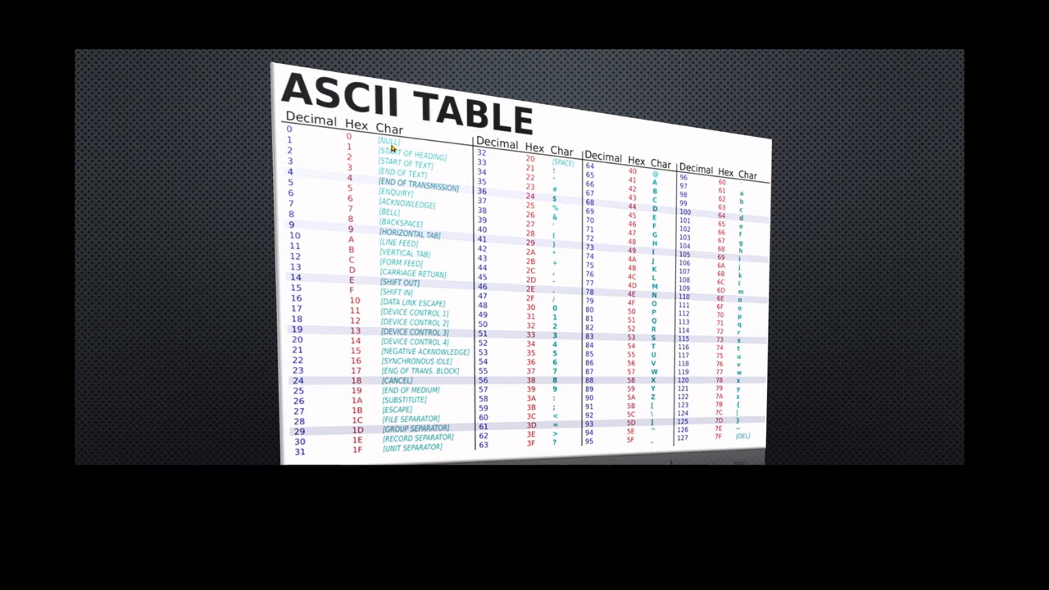
{"action": "mouse_move", "coordinate": [406, 274]}
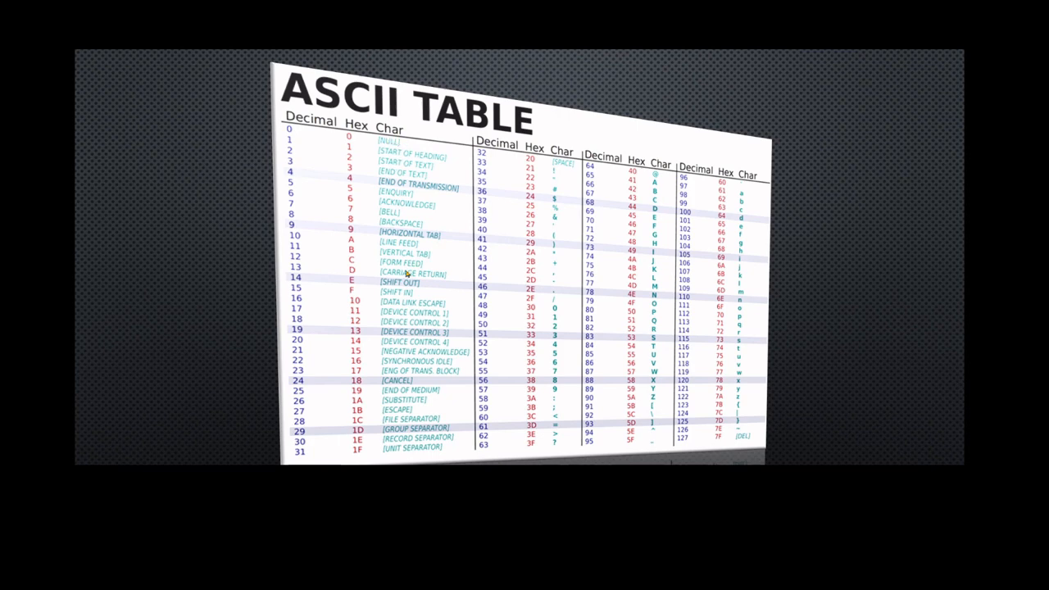
{"action": "mouse_move", "coordinate": [424, 252]}
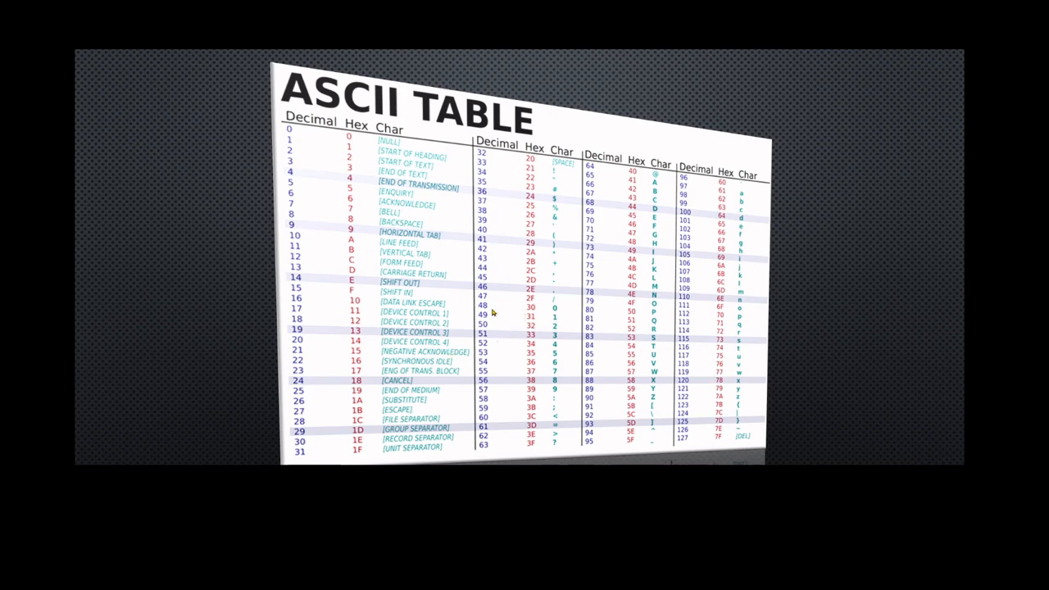
{"action": "mouse_move", "coordinate": [570, 318]}
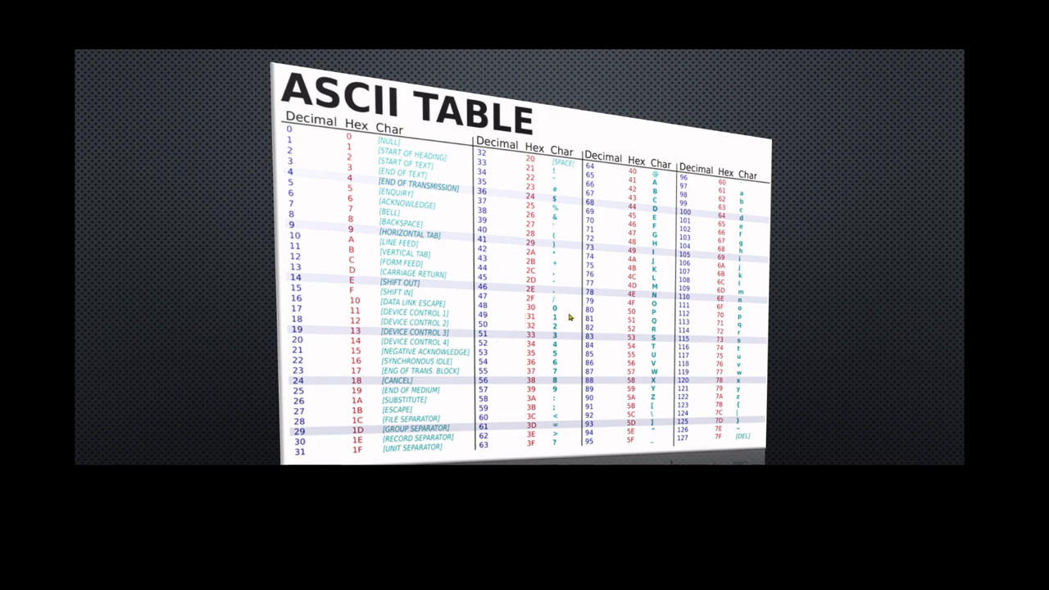
{"action": "mouse_move", "coordinate": [539, 393]}
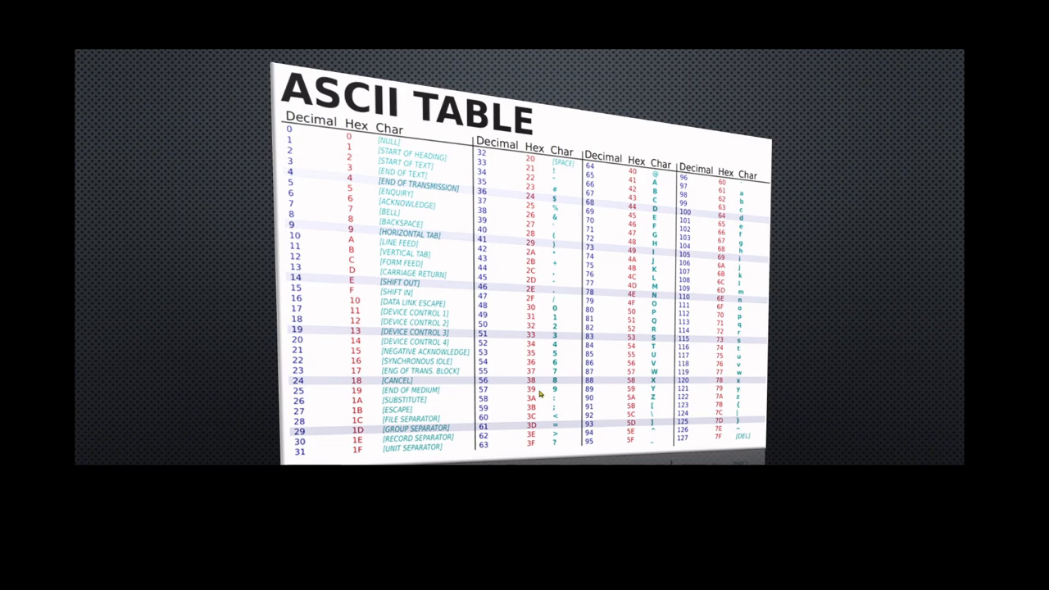
{"action": "mouse_move", "coordinate": [600, 186]}
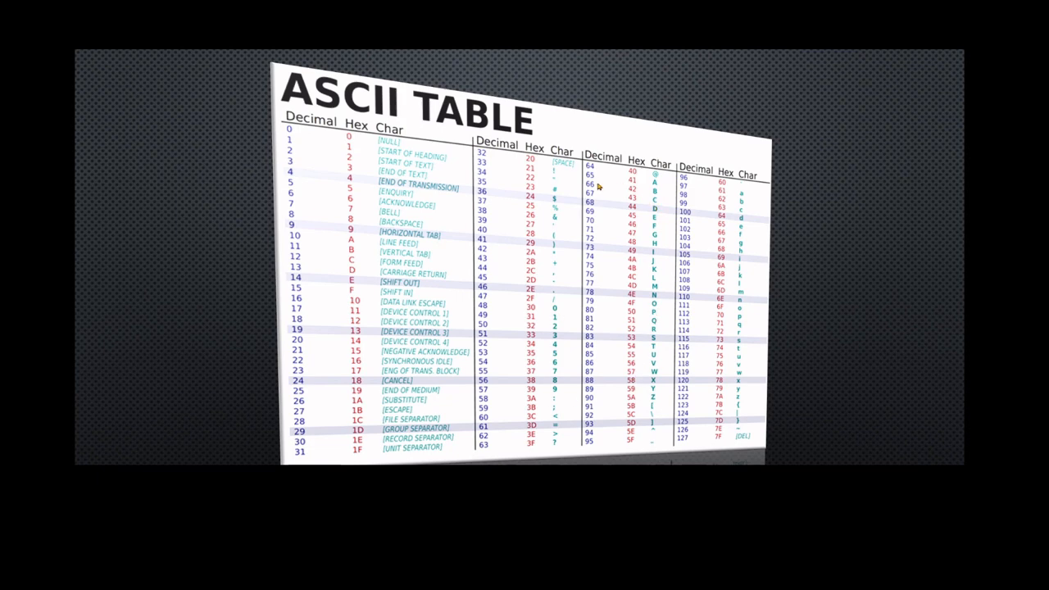
{"action": "mouse_move", "coordinate": [541, 394]}
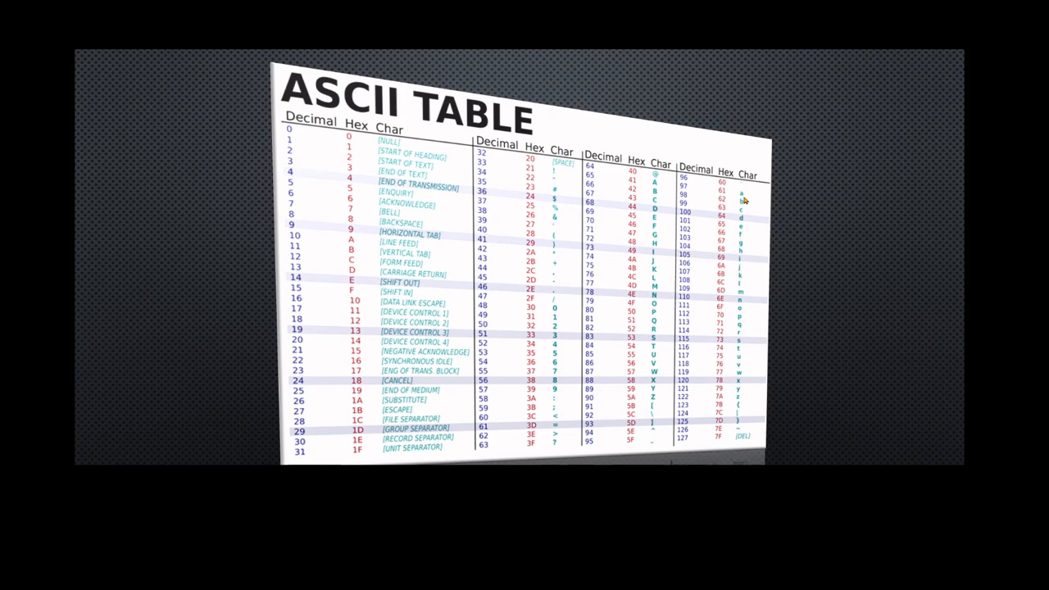
{"action": "mouse_move", "coordinate": [652, 187]}
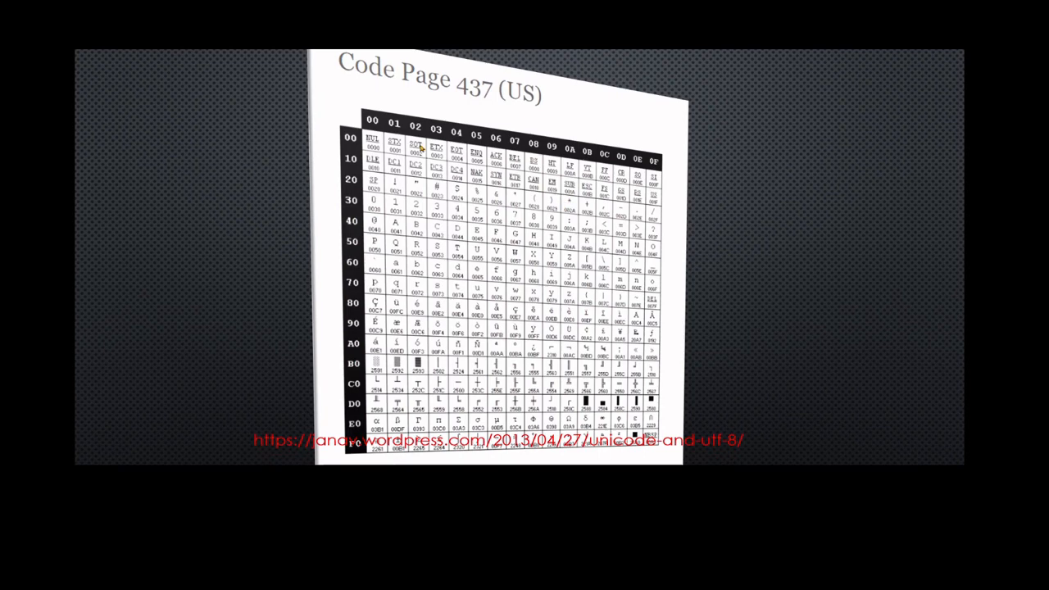
{"action": "mouse_move", "coordinate": [607, 306]}
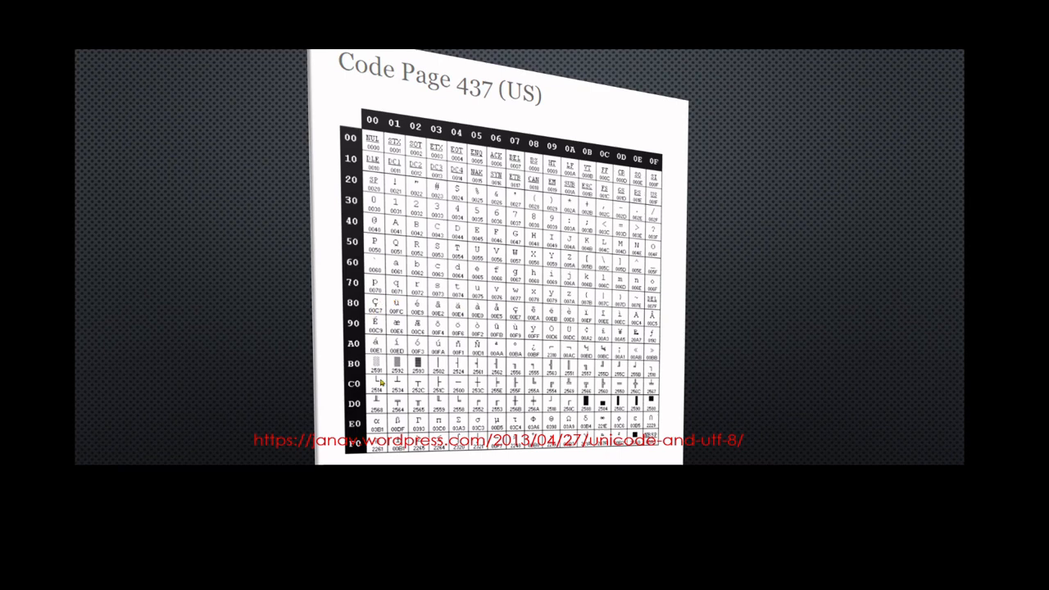
{"action": "mouse_move", "coordinate": [427, 338]}
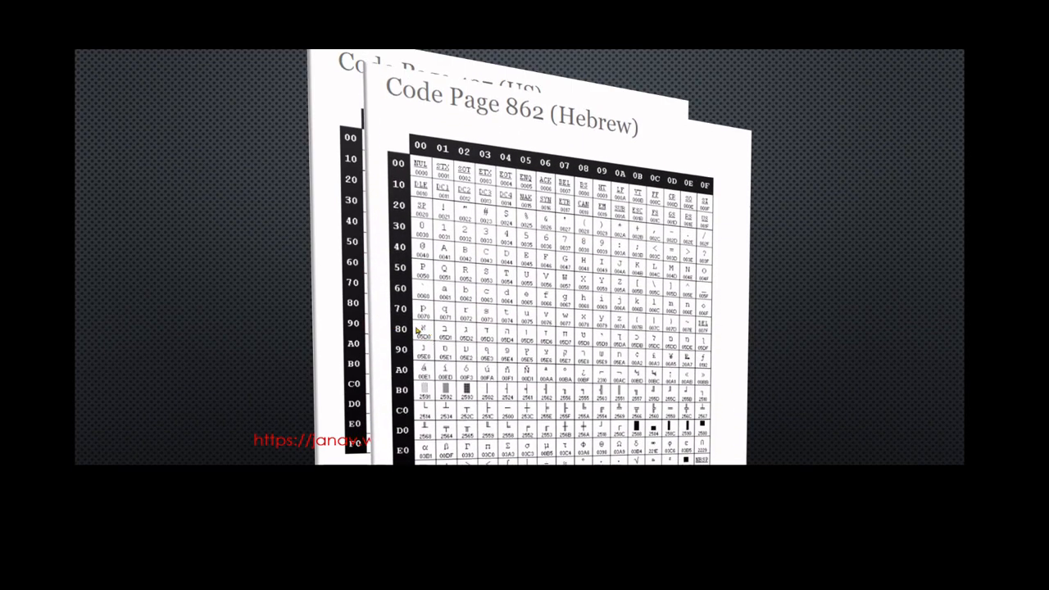
{"action": "mouse_move", "coordinate": [555, 343]}
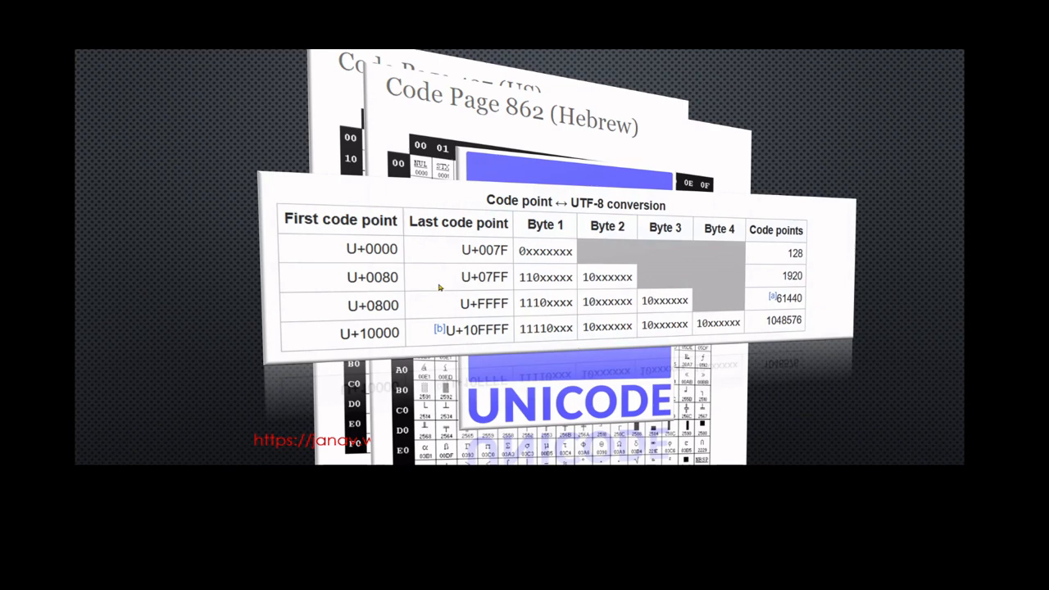
{"action": "mouse_move", "coordinate": [436, 288]}
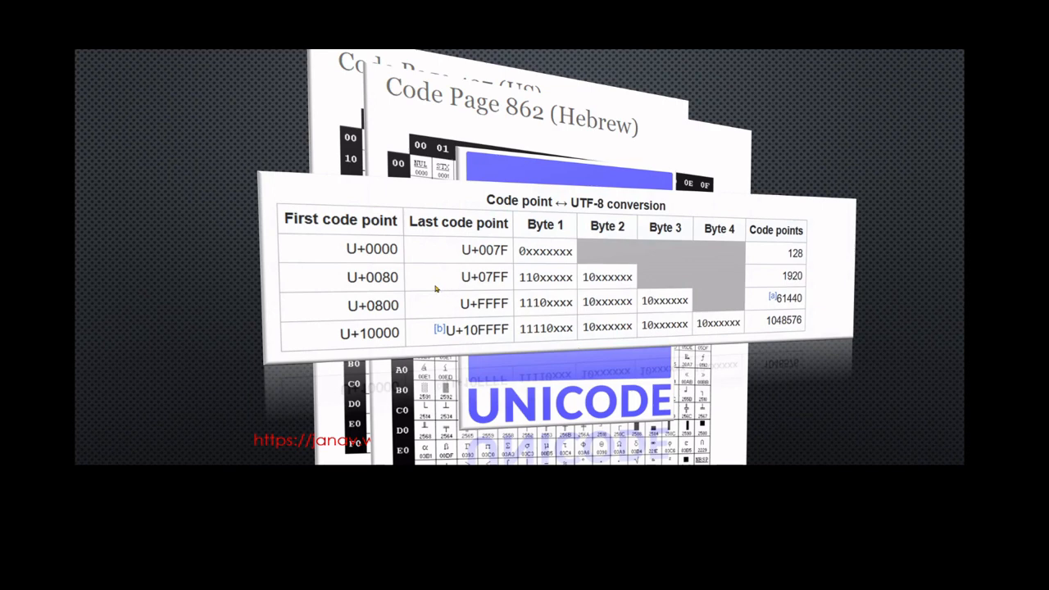
{"action": "mouse_move", "coordinate": [414, 272]}
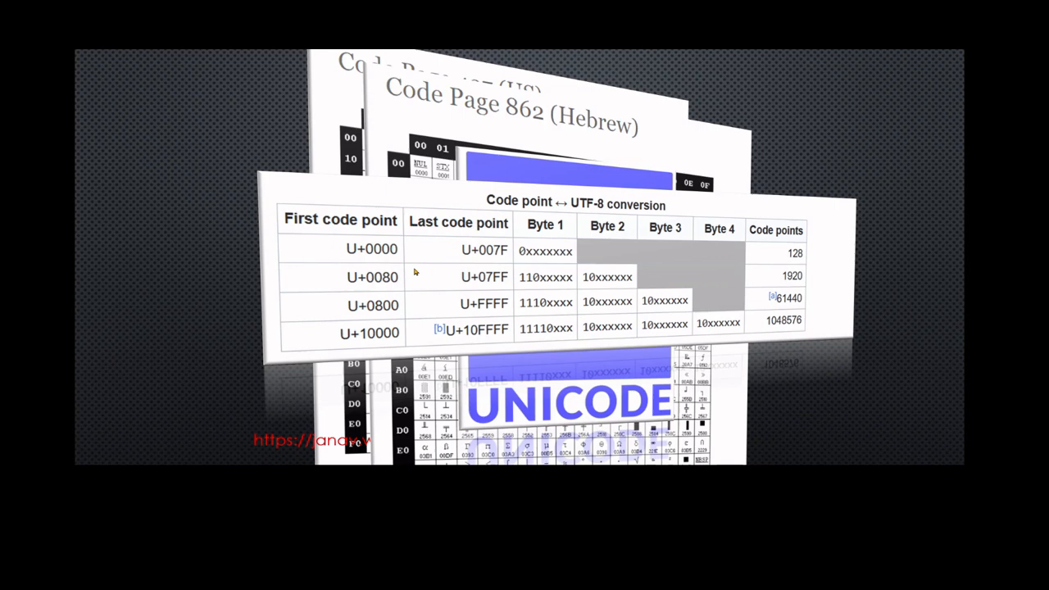
{"action": "mouse_move", "coordinate": [670, 317]}
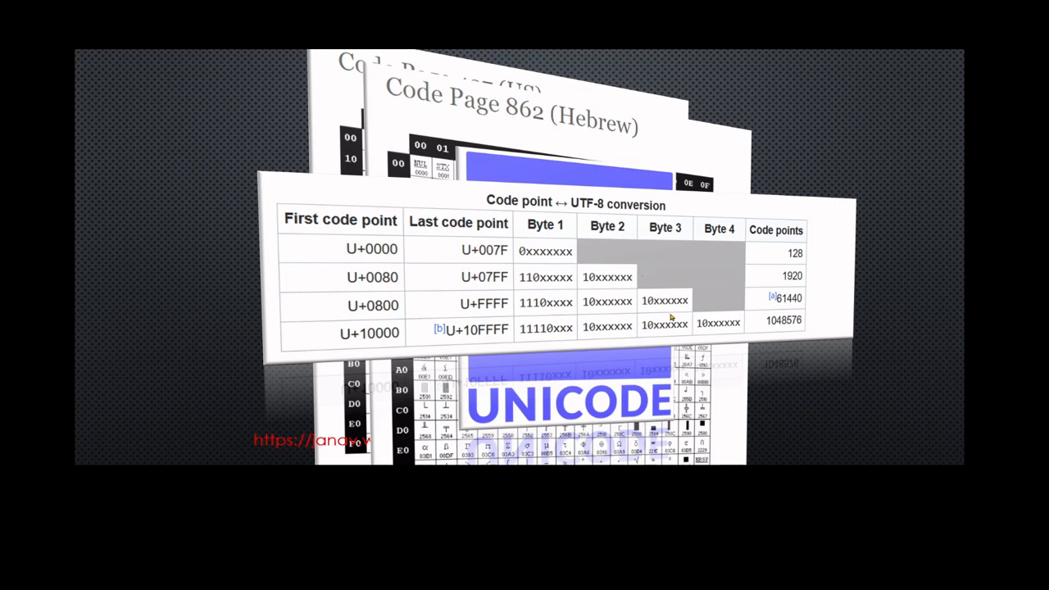
{"action": "mouse_move", "coordinate": [686, 344]}
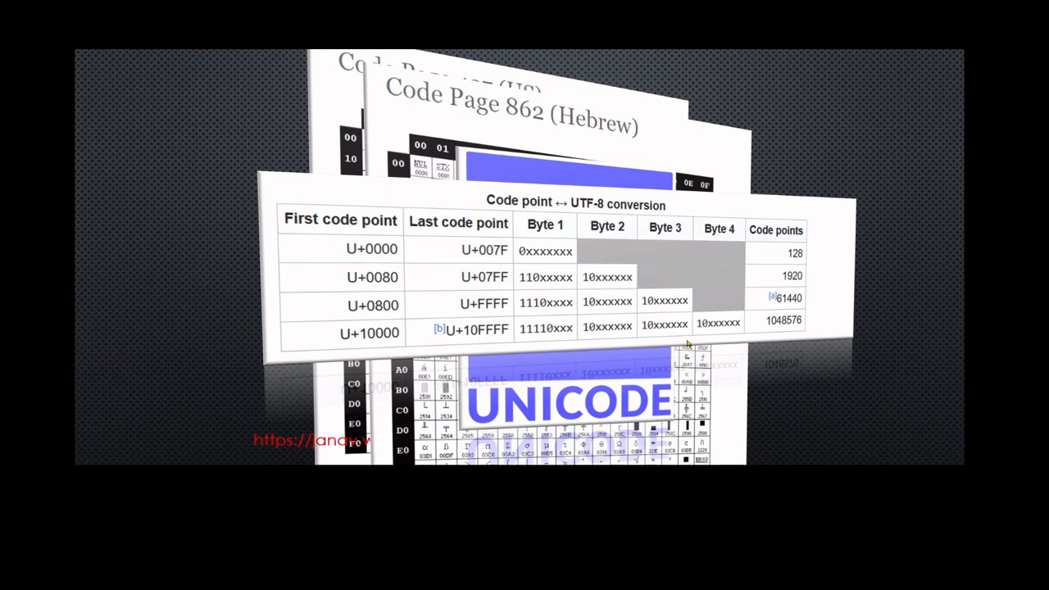
{"action": "mouse_move", "coordinate": [630, 329]}
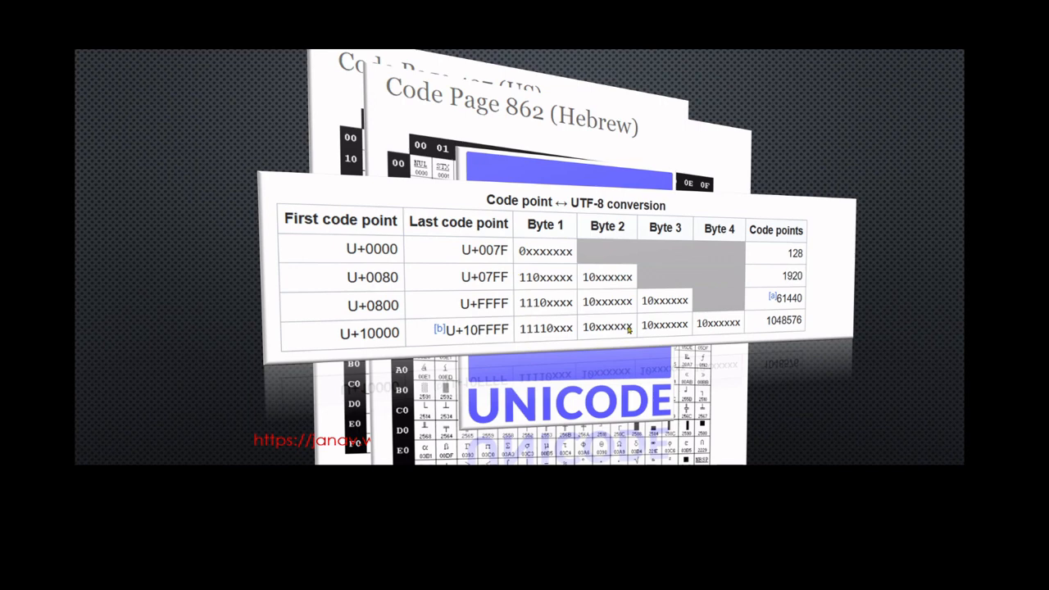
{"action": "mouse_move", "coordinate": [603, 259]}
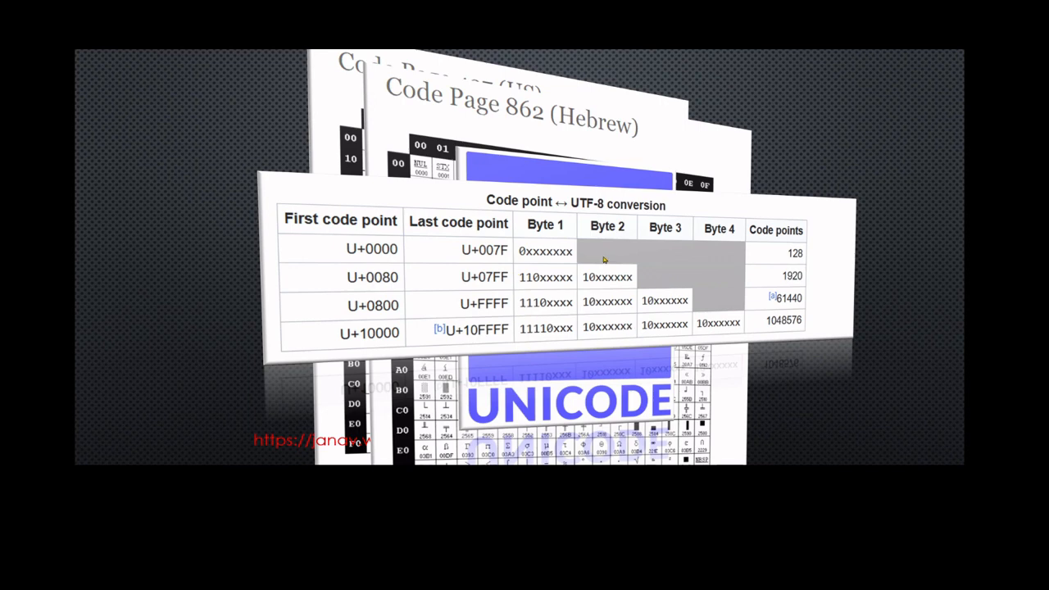
{"action": "mouse_move", "coordinate": [541, 252]}
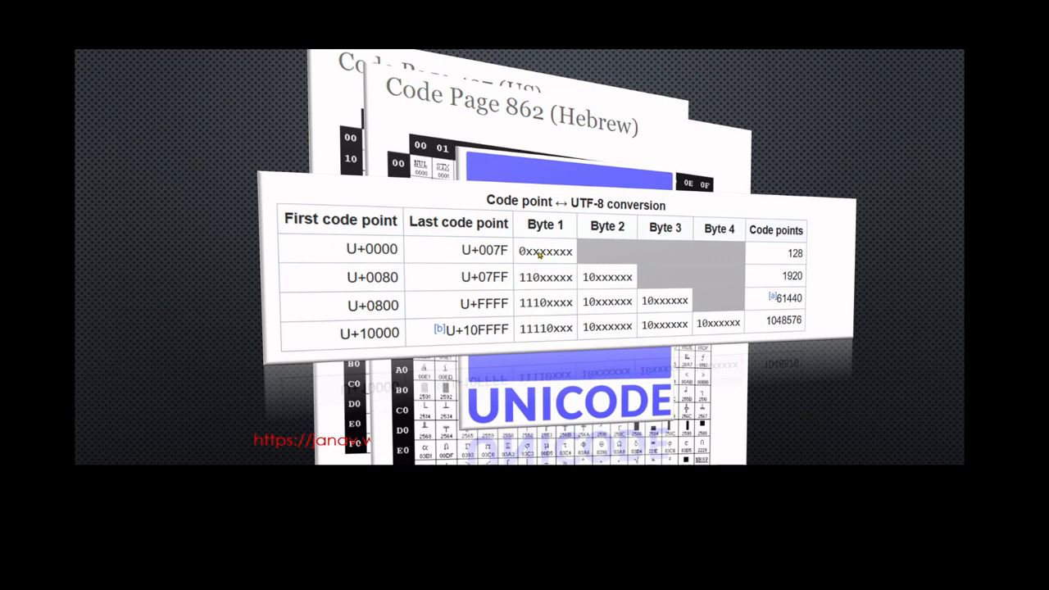
{"action": "mouse_move", "coordinate": [783, 331]}
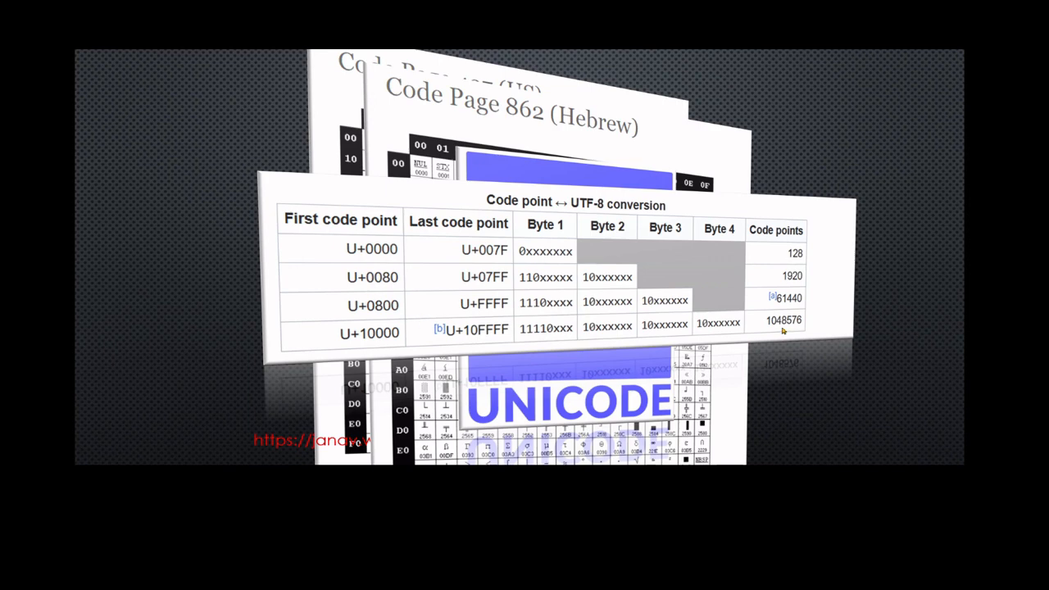
{"action": "mouse_move", "coordinate": [796, 327]}
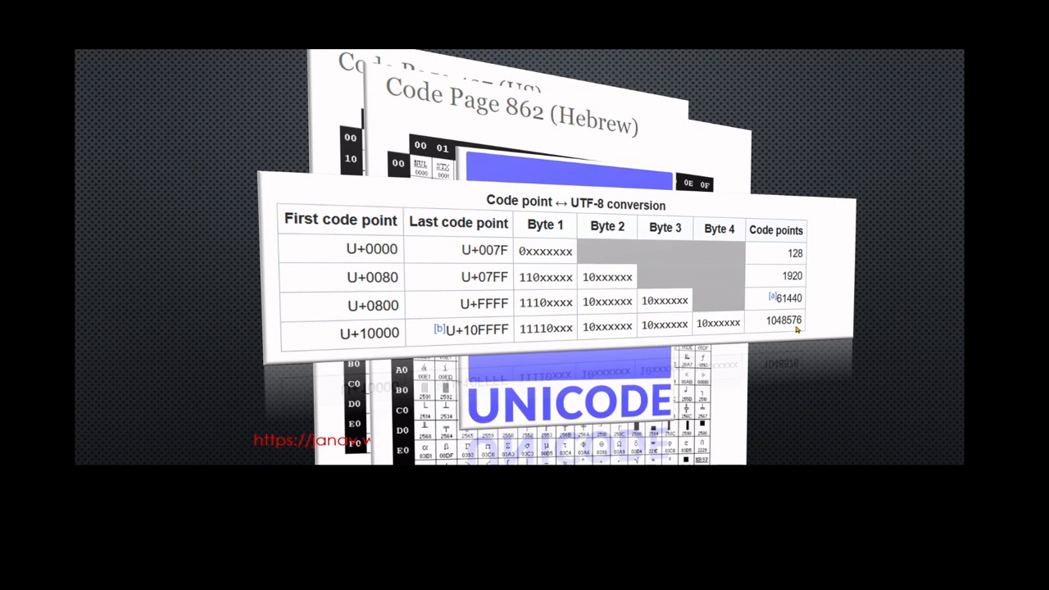
{"action": "mouse_move", "coordinate": [636, 221]}
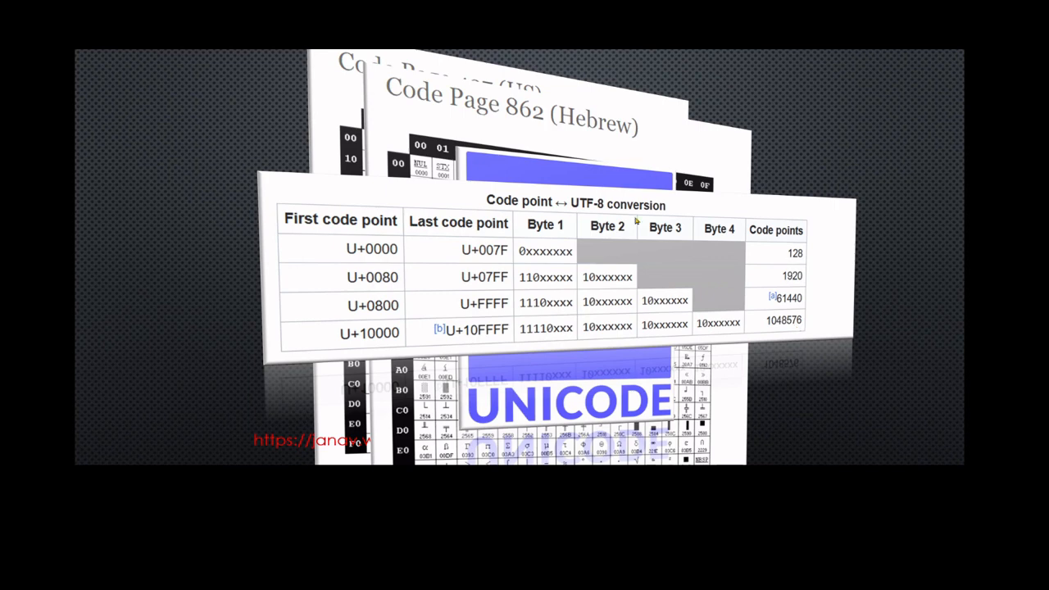
{"action": "mouse_move", "coordinate": [644, 216]}
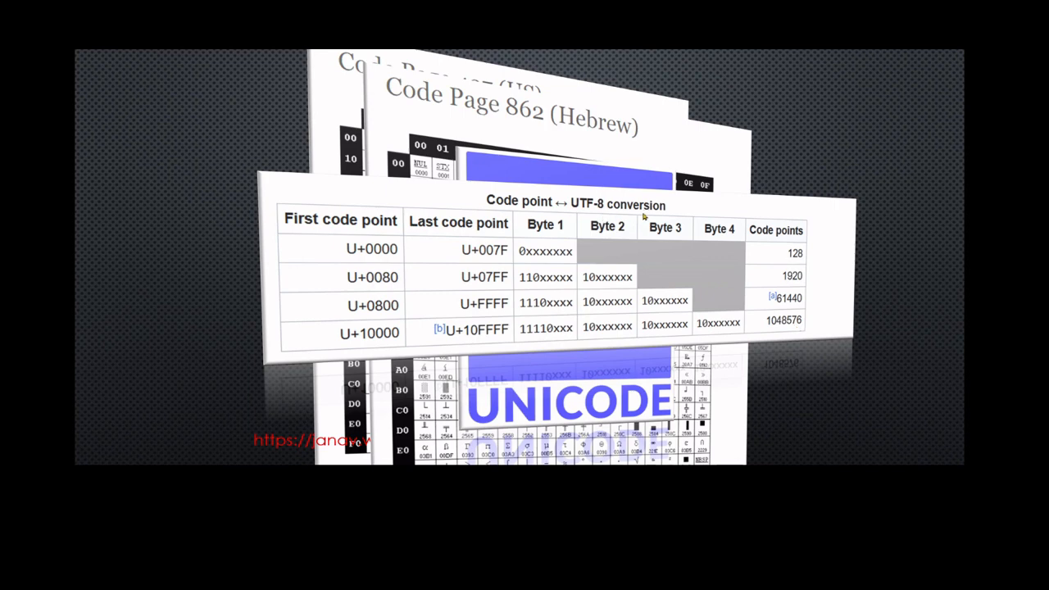
{"action": "mouse_move", "coordinate": [508, 226]}
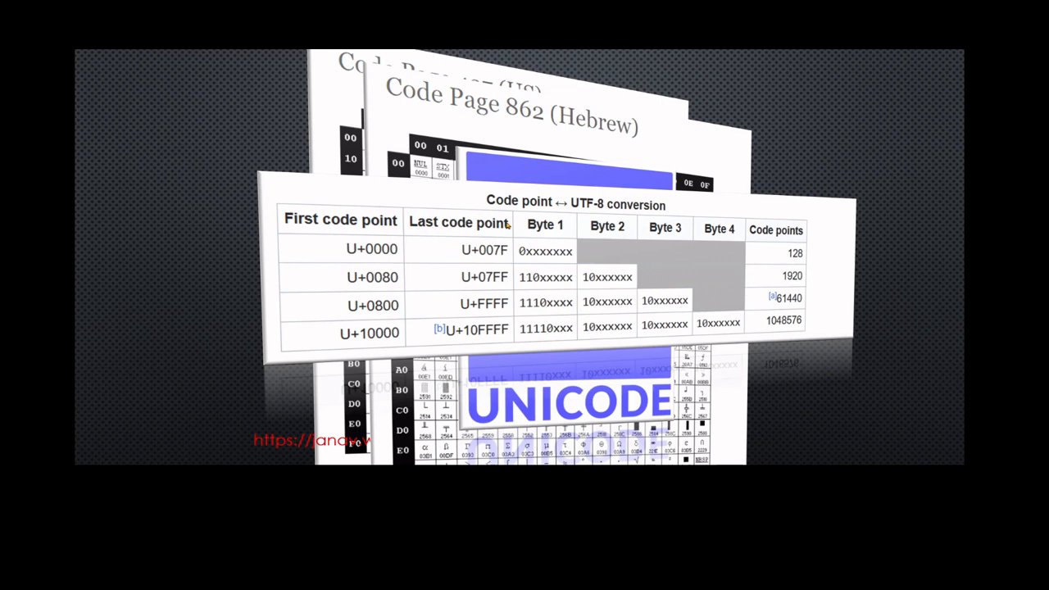
{"action": "mouse_move", "coordinate": [795, 259]}
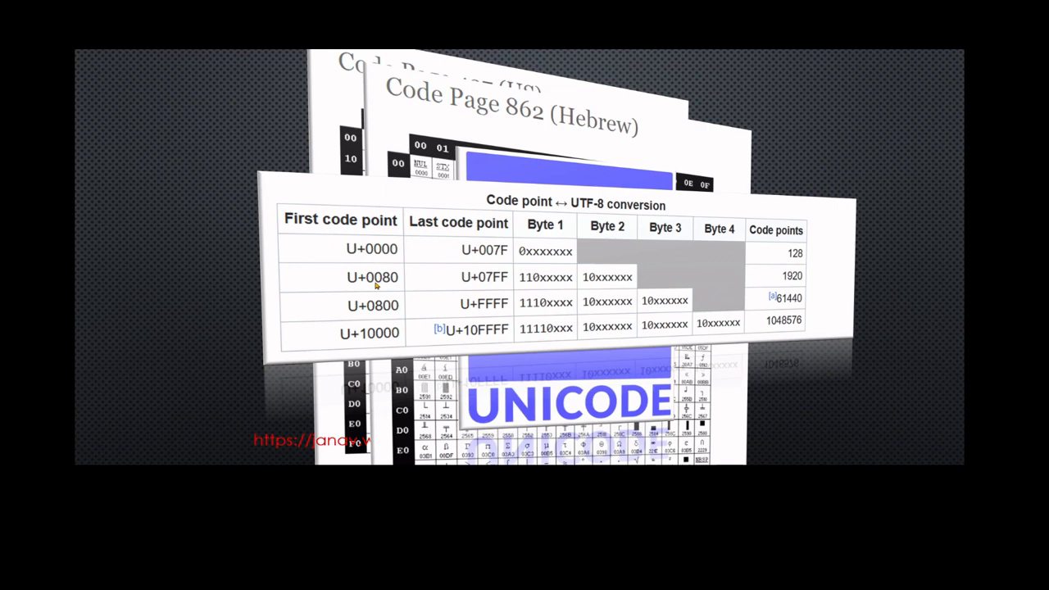
{"action": "mouse_move", "coordinate": [334, 282]}
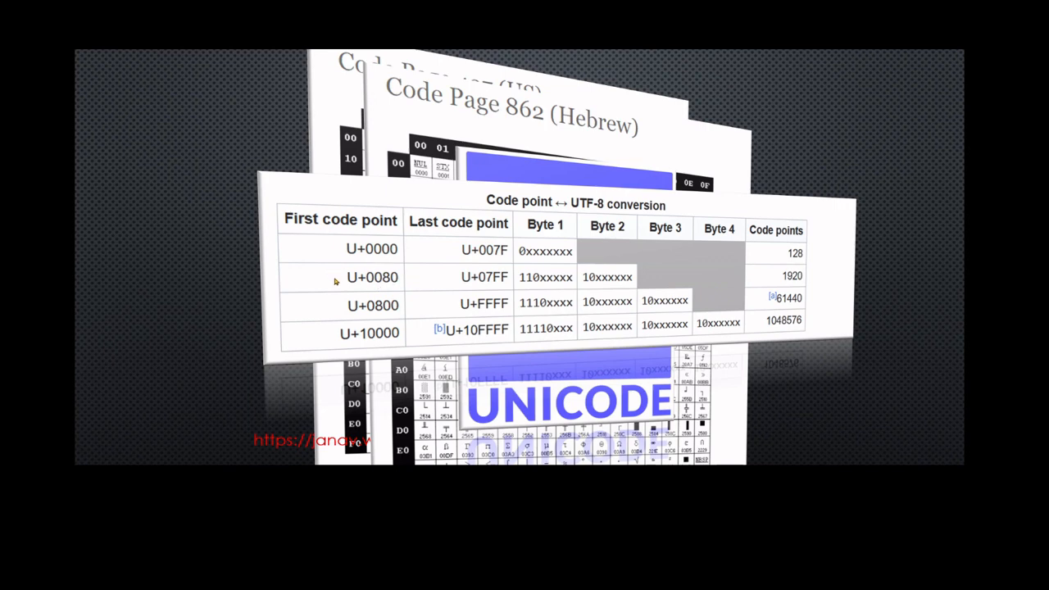
{"action": "mouse_move", "coordinate": [385, 231]}
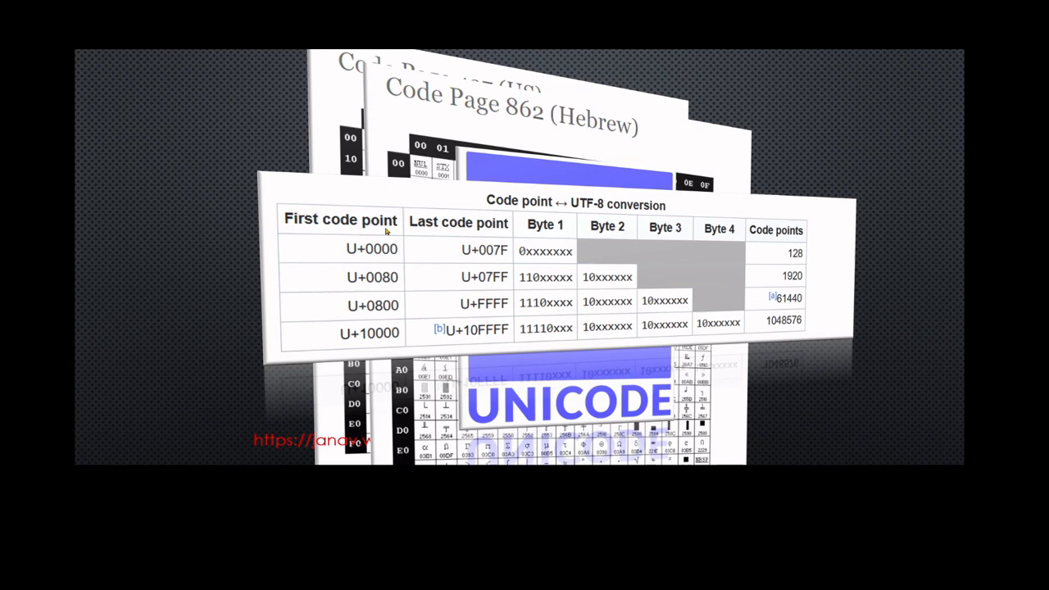
{"action": "mouse_move", "coordinate": [426, 255]}
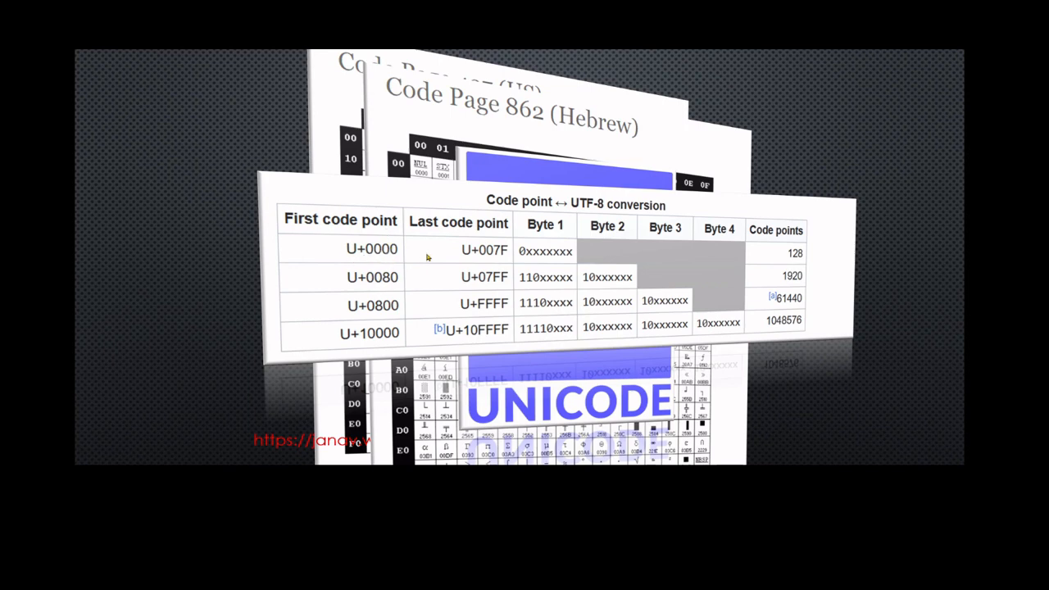
{"action": "mouse_move", "coordinate": [507, 246]}
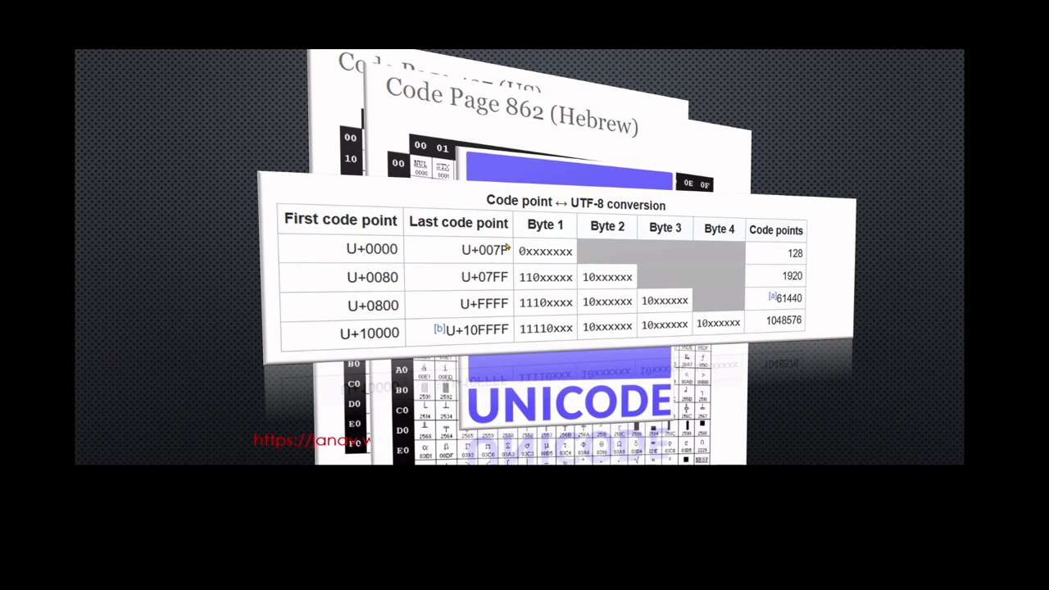
{"action": "mouse_move", "coordinate": [436, 258]}
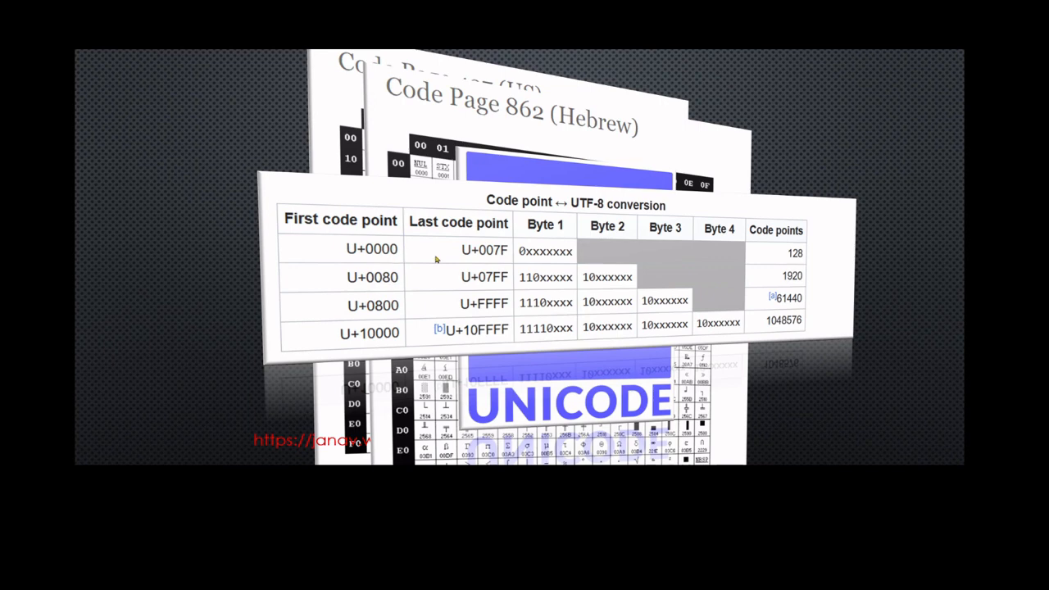
{"action": "mouse_move", "coordinate": [485, 276]}
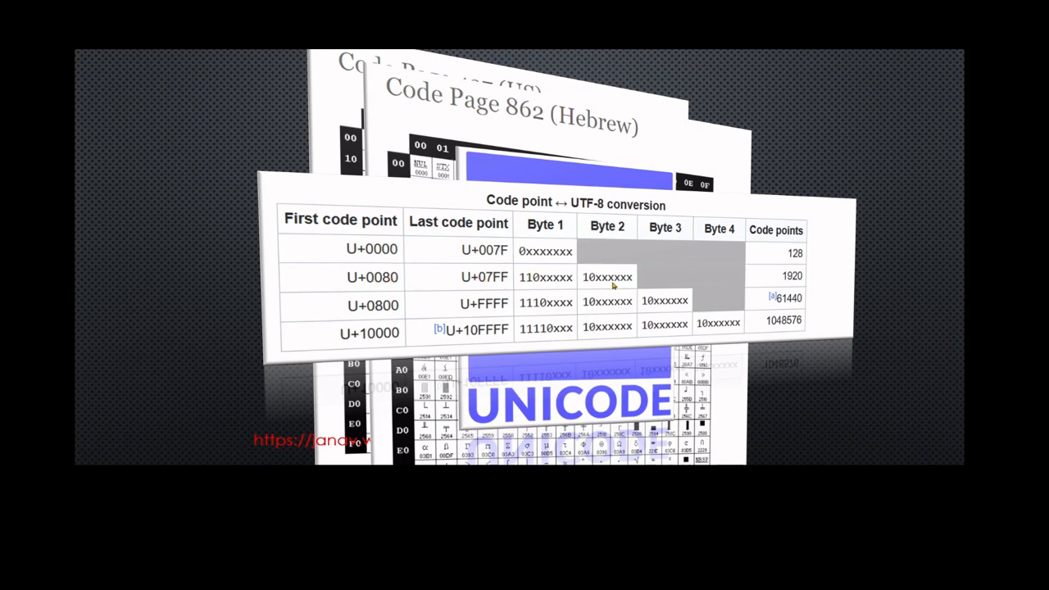
{"action": "mouse_move", "coordinate": [522, 285]}
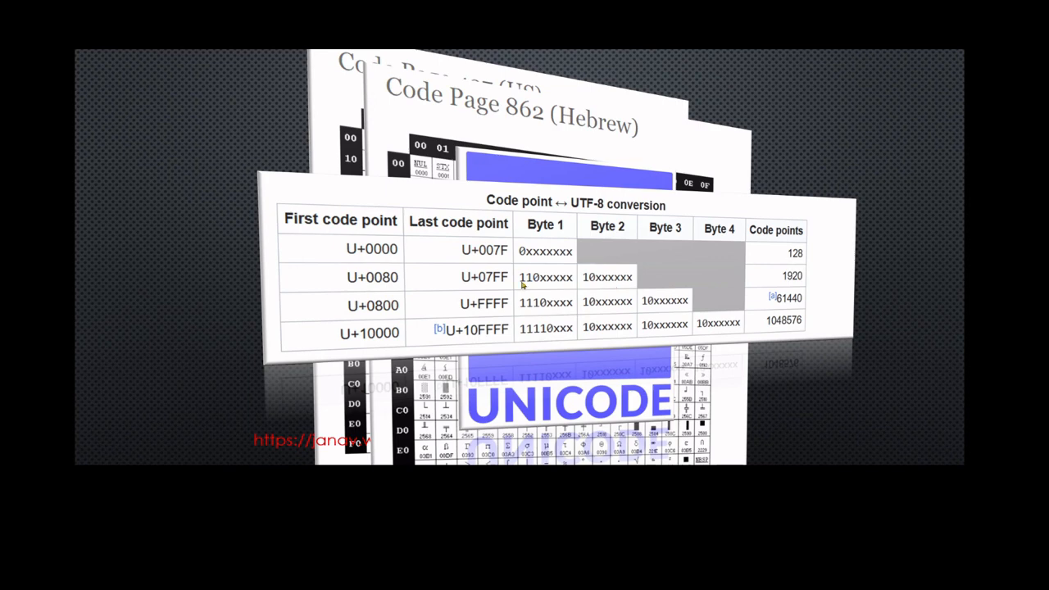
{"action": "mouse_move", "coordinate": [570, 282]}
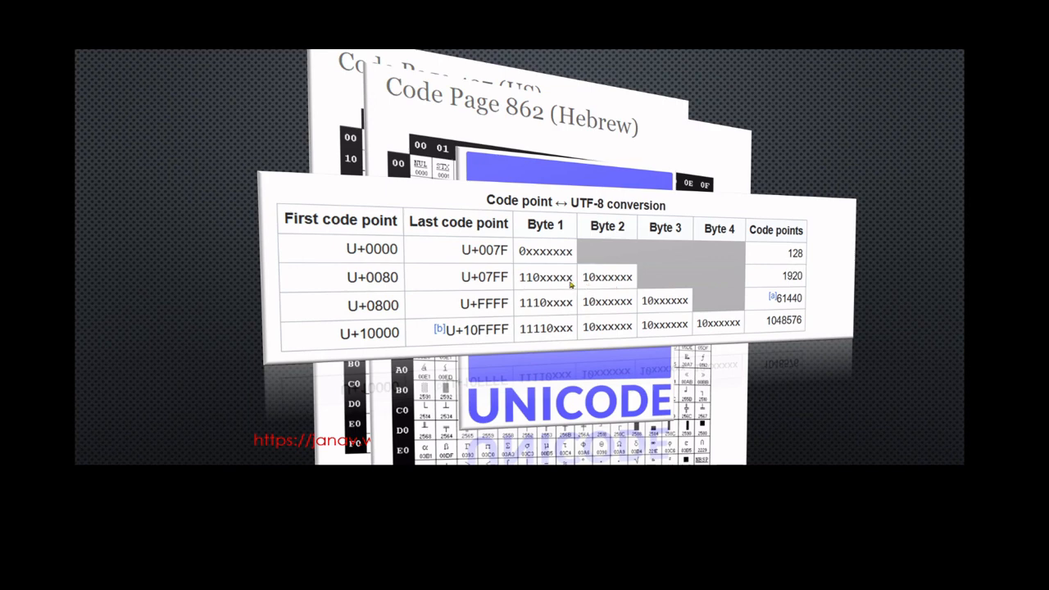
{"action": "mouse_move", "coordinate": [383, 292]}
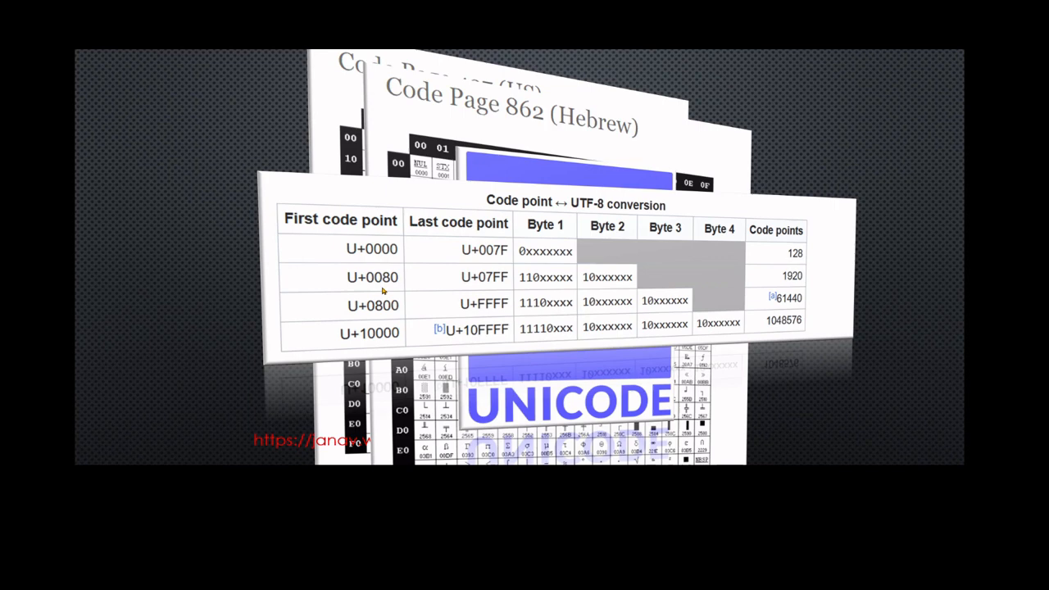
{"action": "mouse_move", "coordinate": [534, 282]}
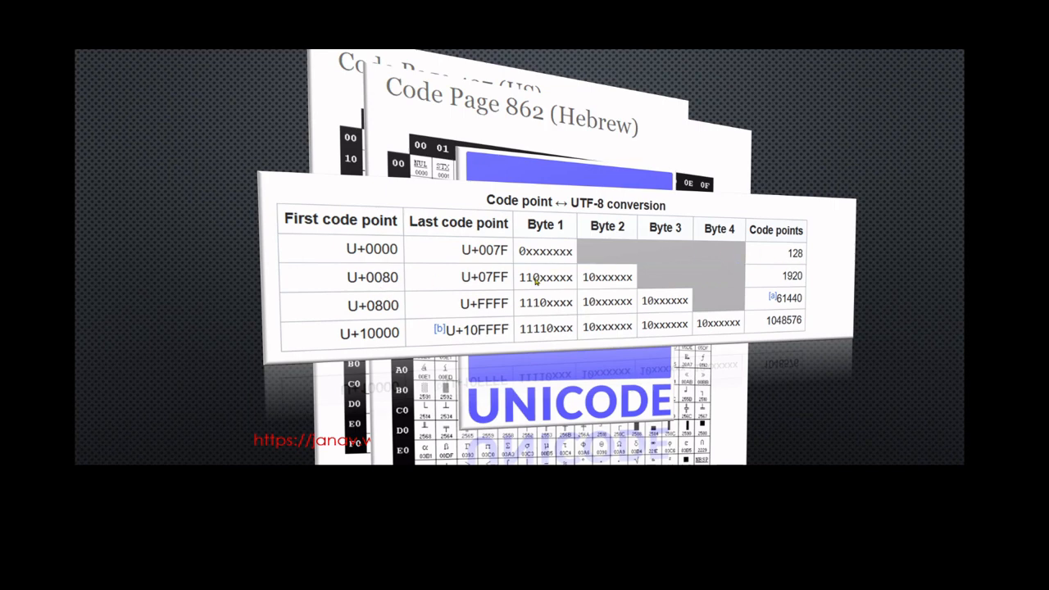
{"action": "mouse_move", "coordinate": [406, 285]}
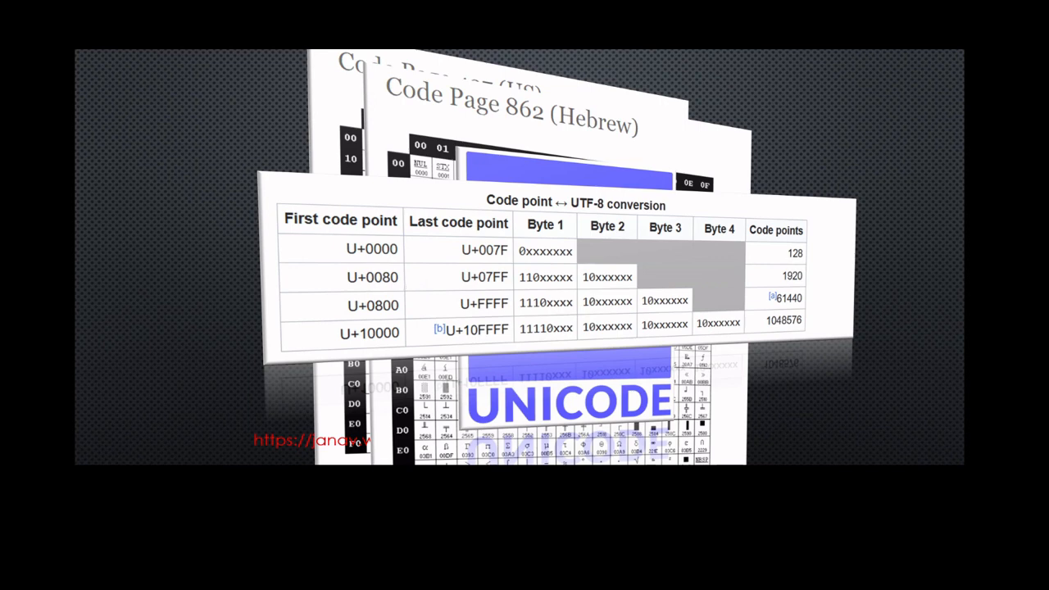
{"action": "mouse_move", "coordinate": [588, 284]}
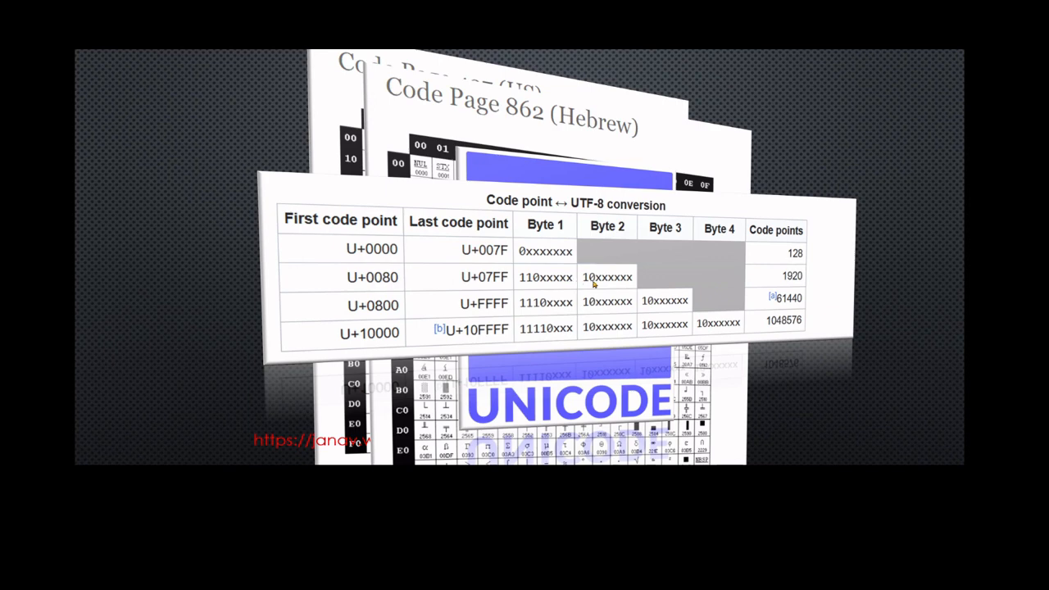
{"action": "mouse_move", "coordinate": [580, 304]}
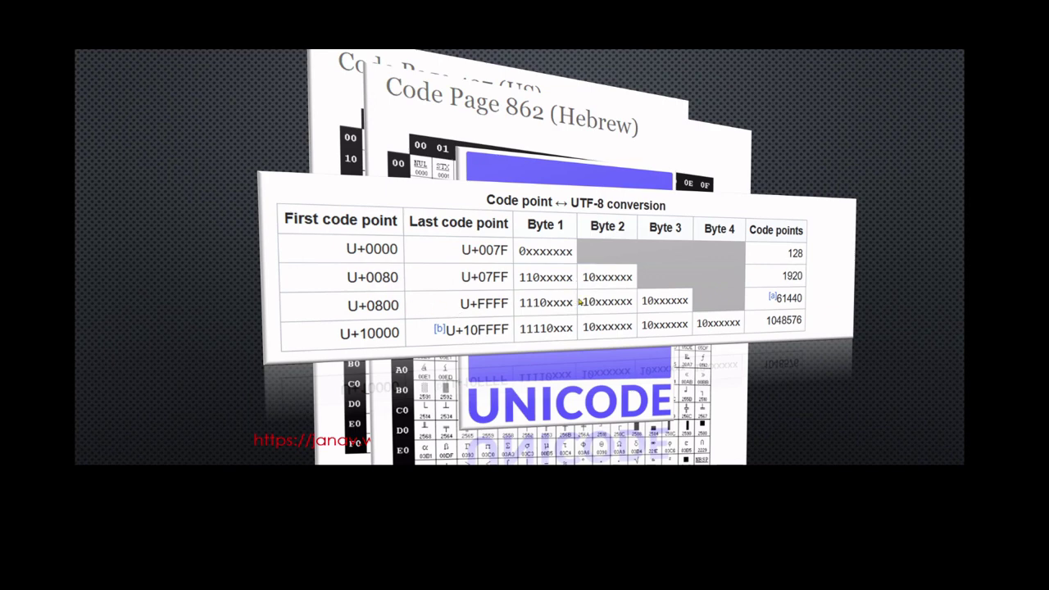
{"action": "mouse_move", "coordinate": [410, 308]}
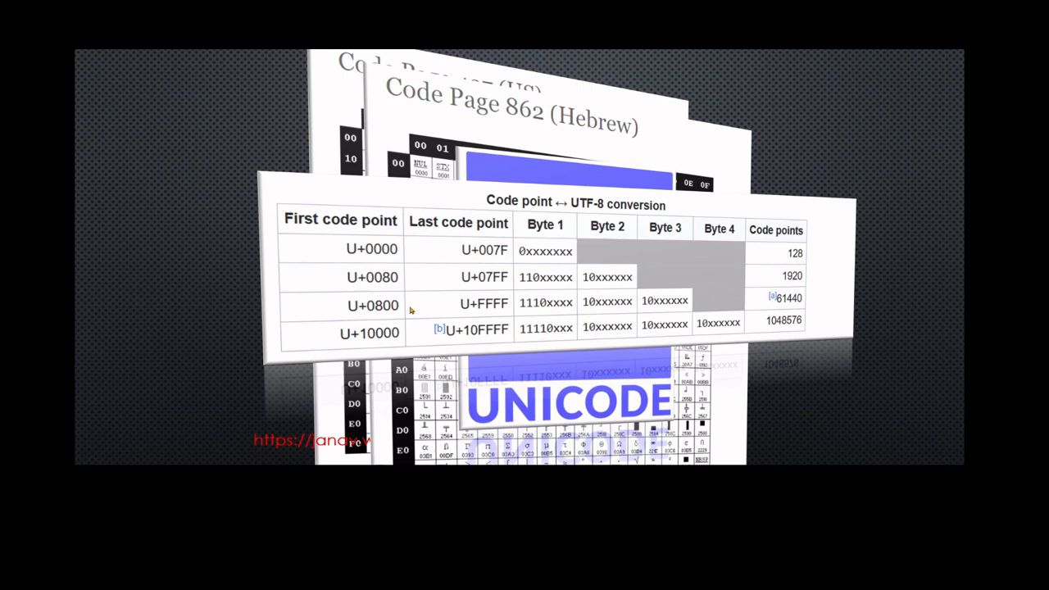
{"action": "mouse_move", "coordinate": [383, 308]}
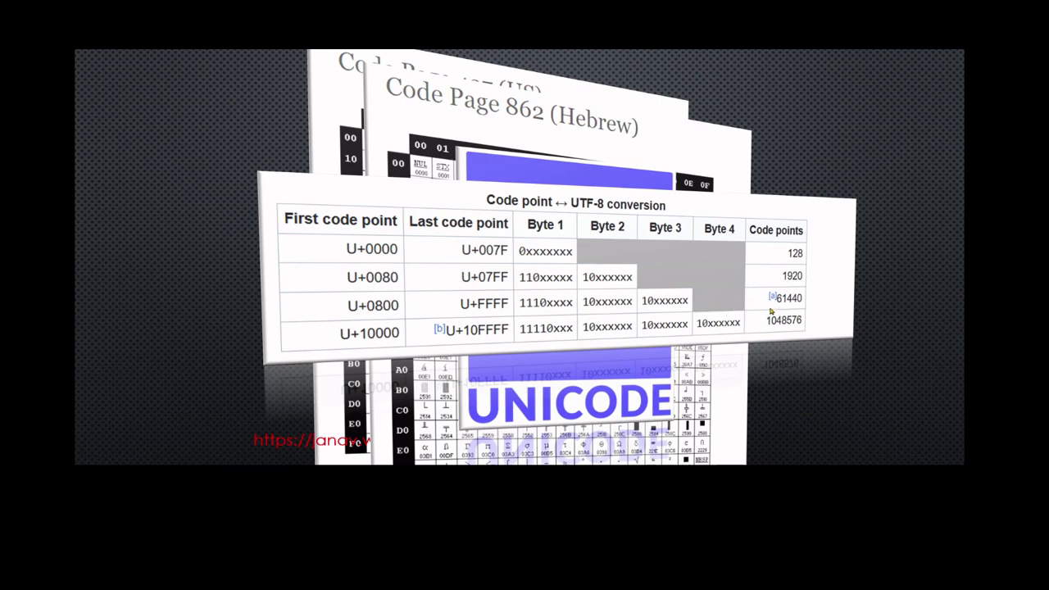
{"action": "mouse_move", "coordinate": [371, 340]}
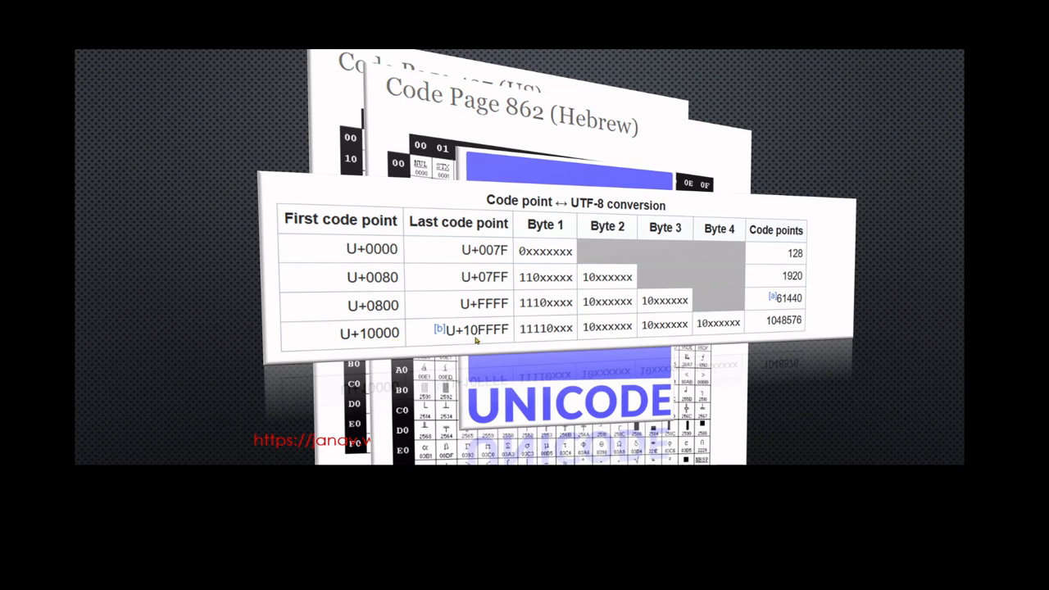
{"action": "mouse_move", "coordinate": [770, 342]}
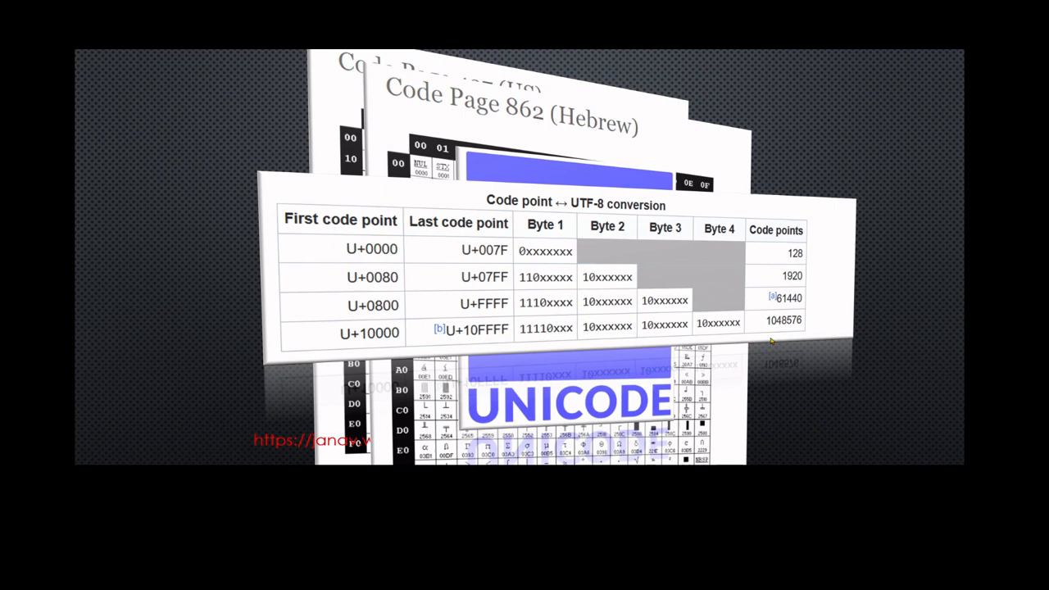
{"action": "mouse_move", "coordinate": [801, 328]}
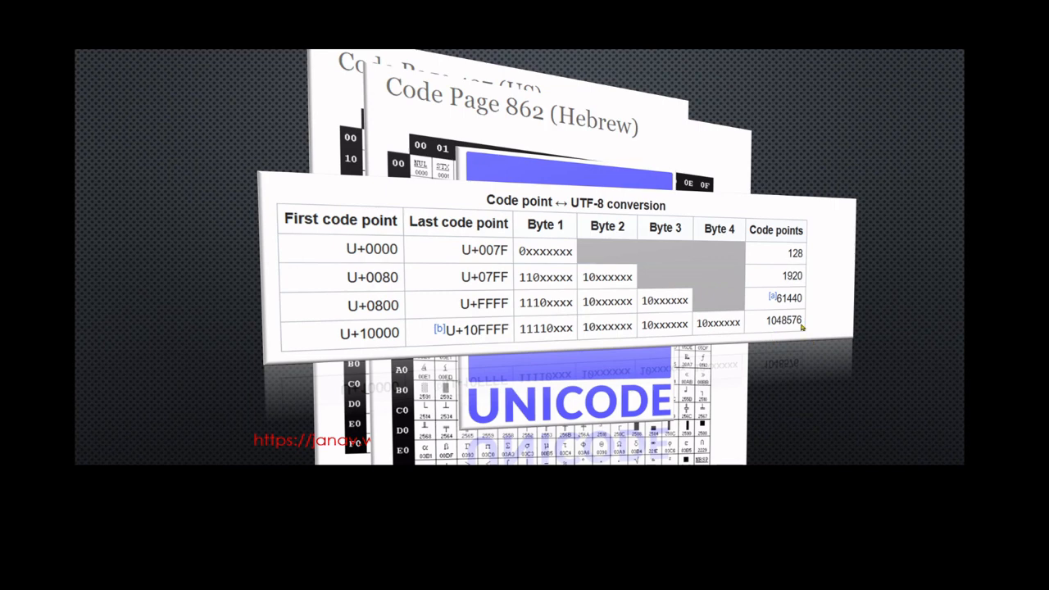
{"action": "mouse_move", "coordinate": [731, 335]}
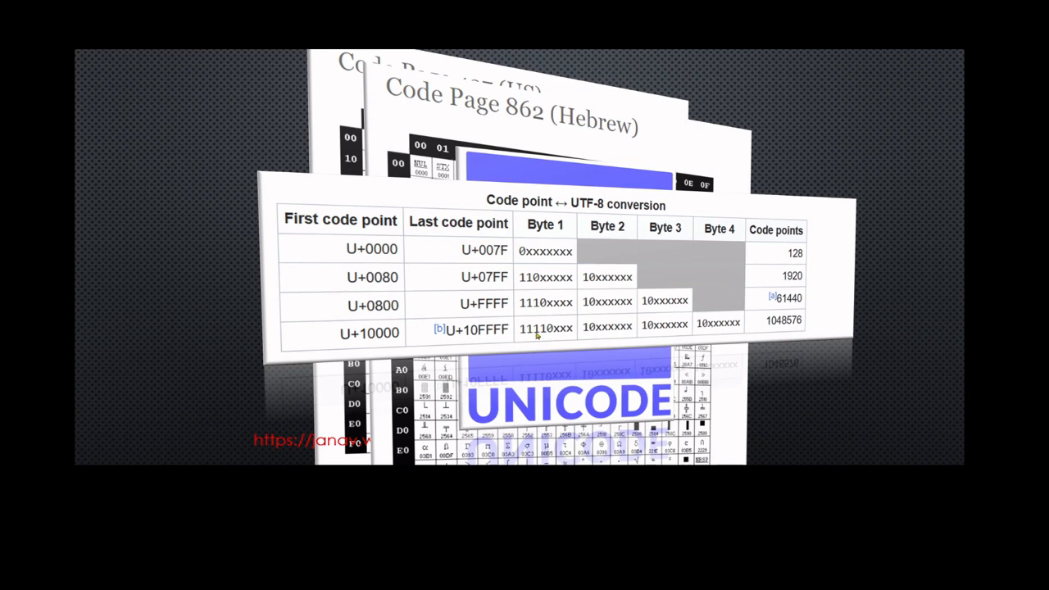
{"action": "mouse_move", "coordinate": [505, 271]}
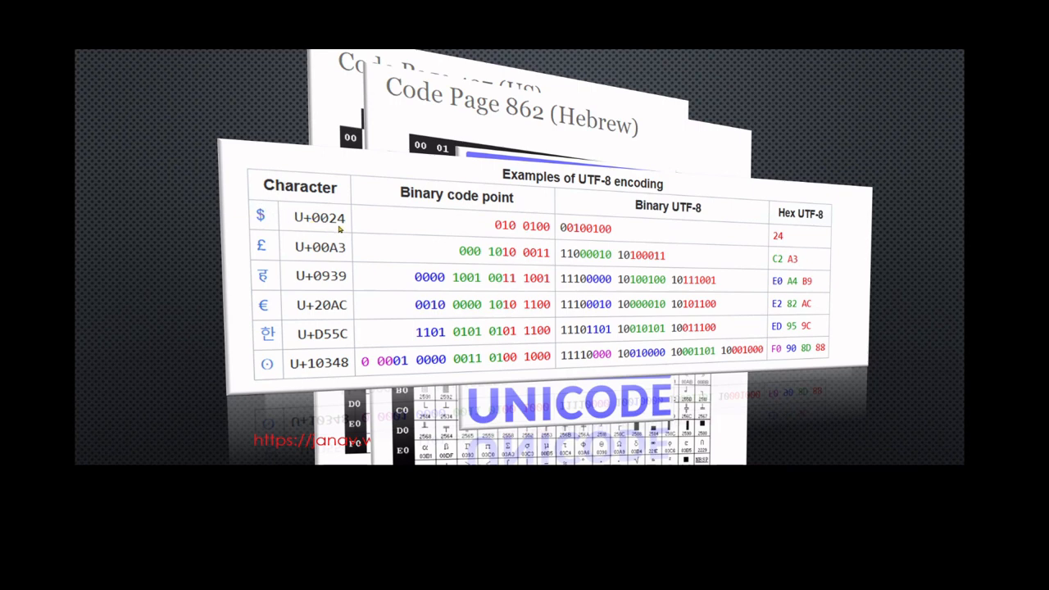
{"action": "mouse_move", "coordinate": [304, 228]}
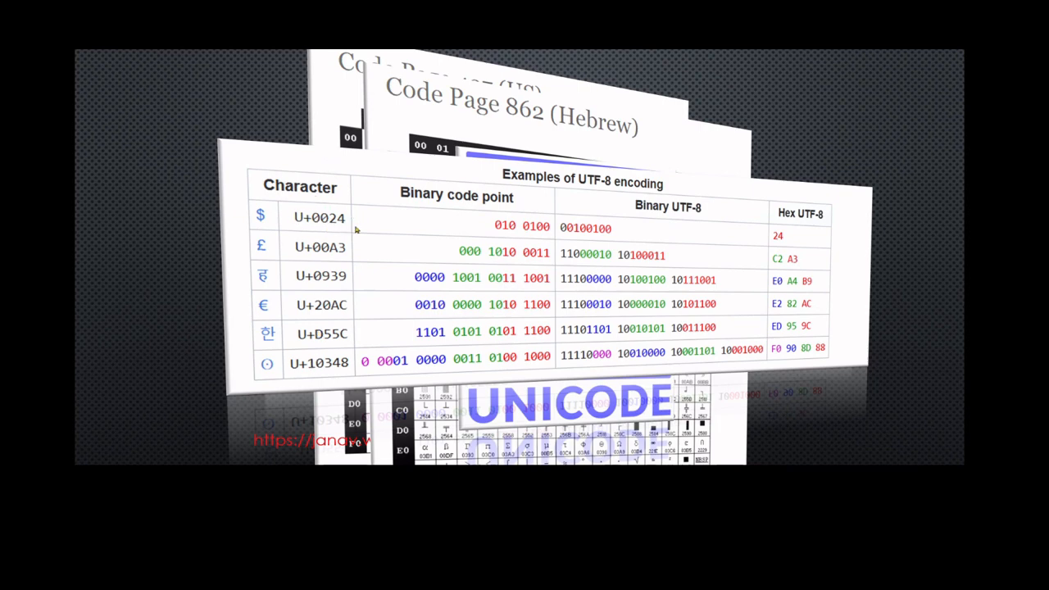
{"action": "mouse_move", "coordinate": [711, 231]}
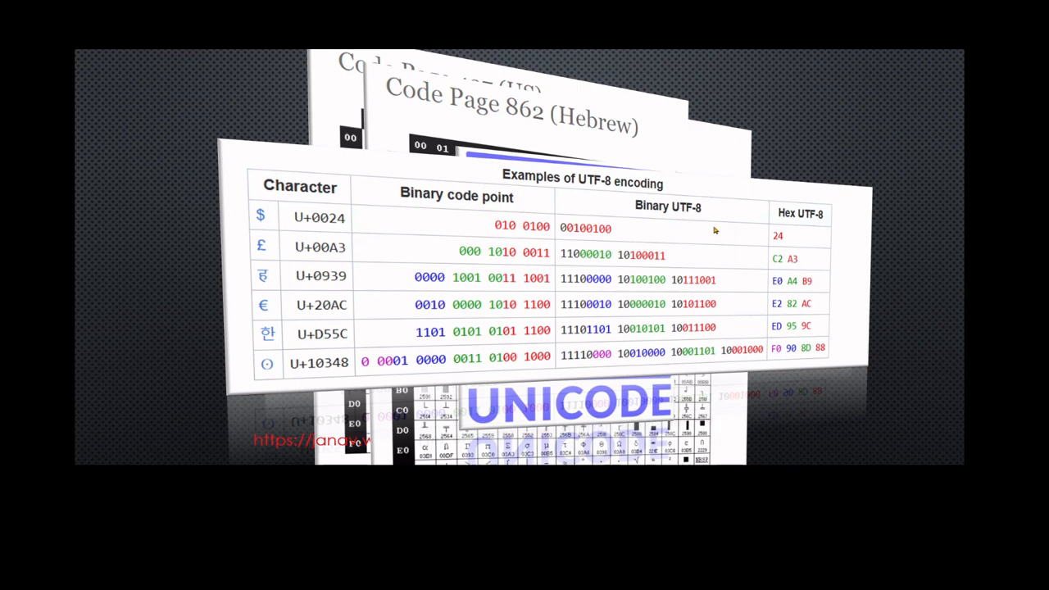
{"action": "mouse_move", "coordinate": [731, 231]}
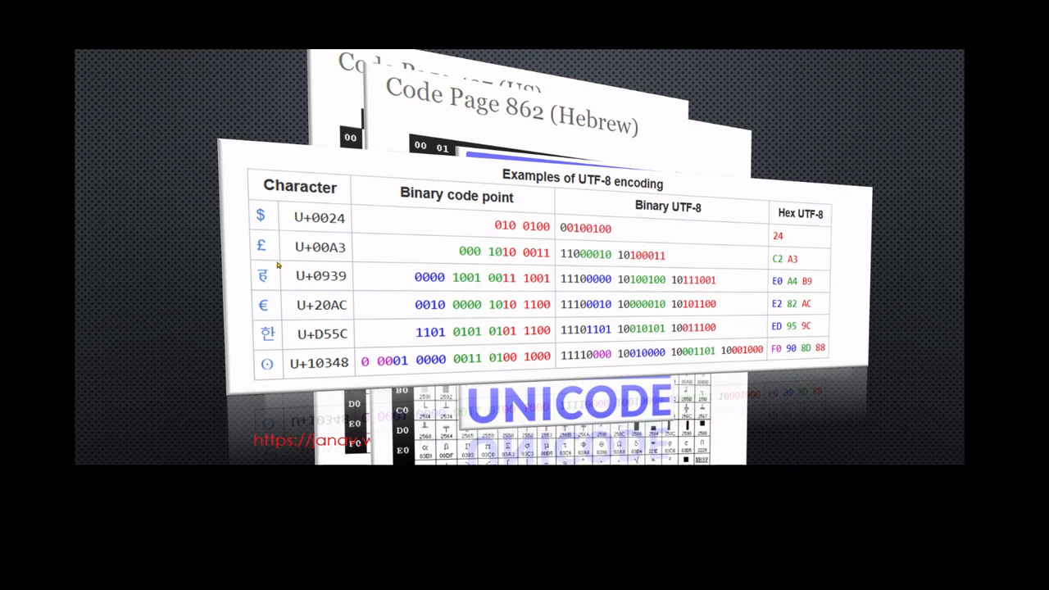
{"action": "mouse_move", "coordinate": [264, 255]}
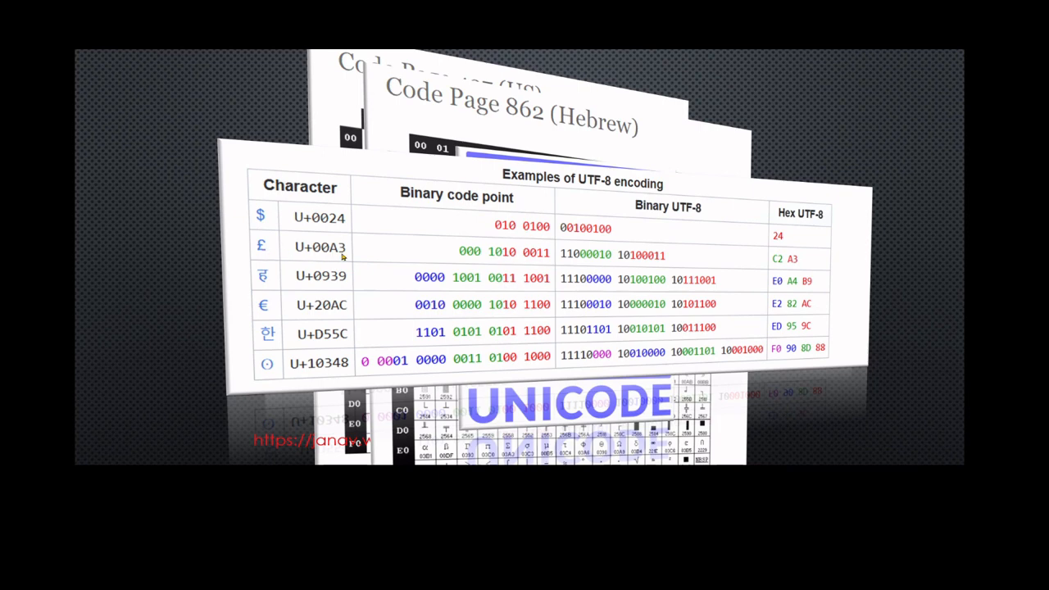
{"action": "mouse_move", "coordinate": [791, 265]}
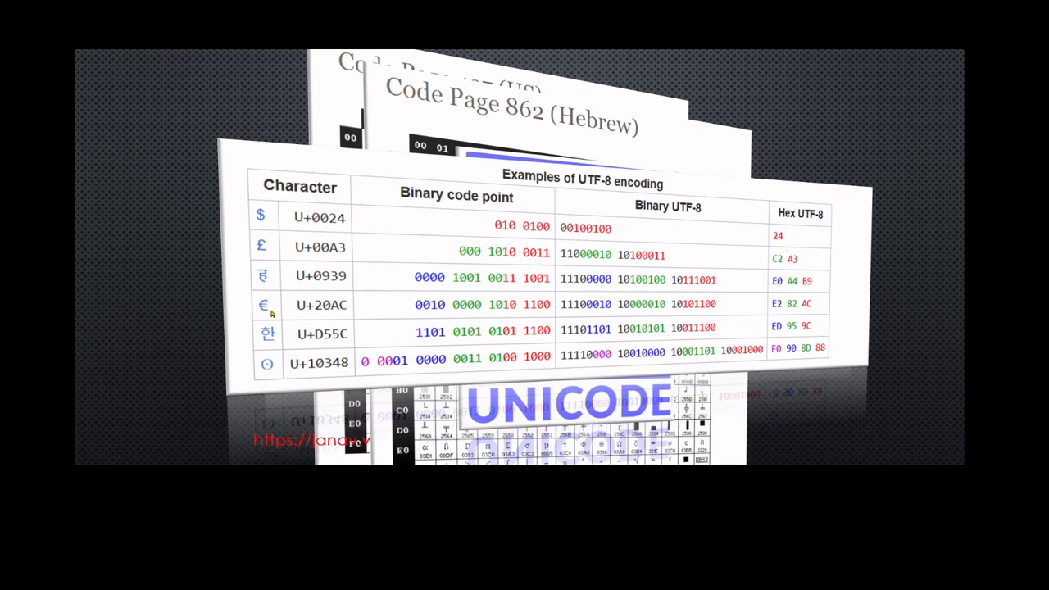
{"action": "mouse_move", "coordinate": [282, 307]}
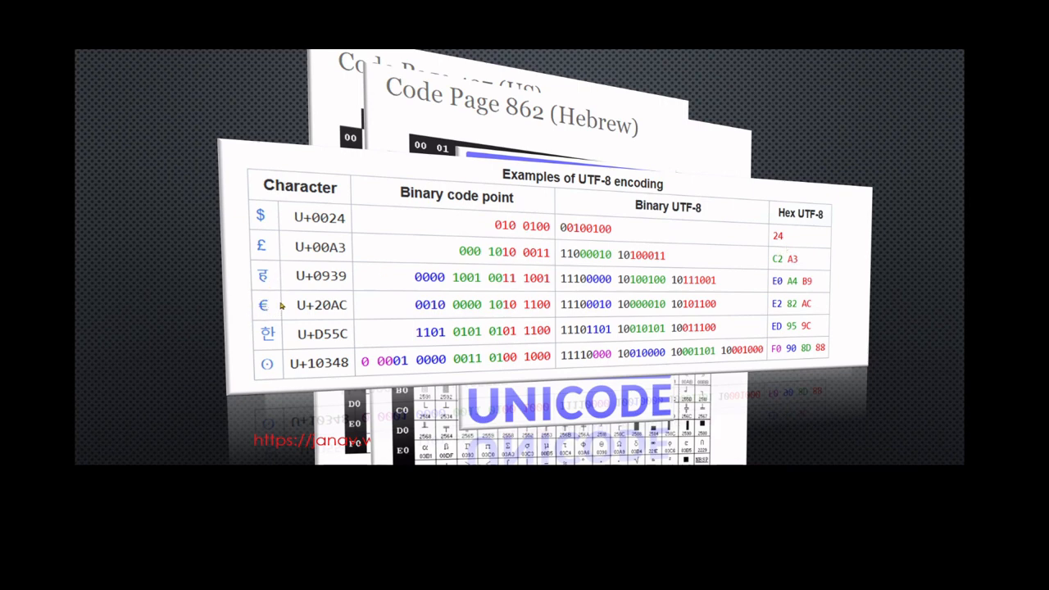
{"action": "mouse_move", "coordinate": [341, 314]}
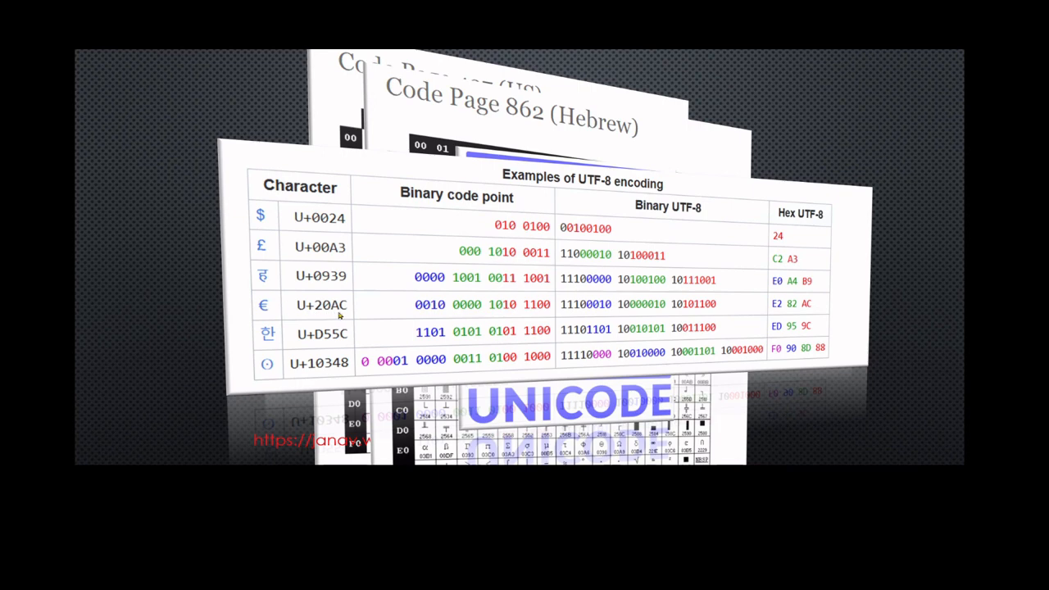
{"action": "mouse_move", "coordinate": [308, 177]}
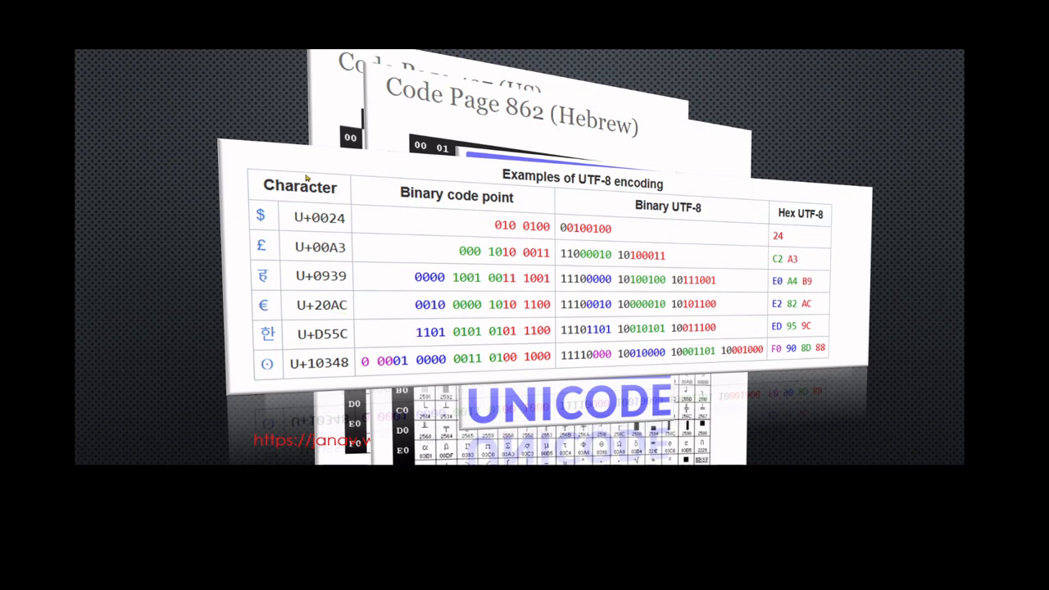
{"action": "mouse_move", "coordinate": [780, 312]}
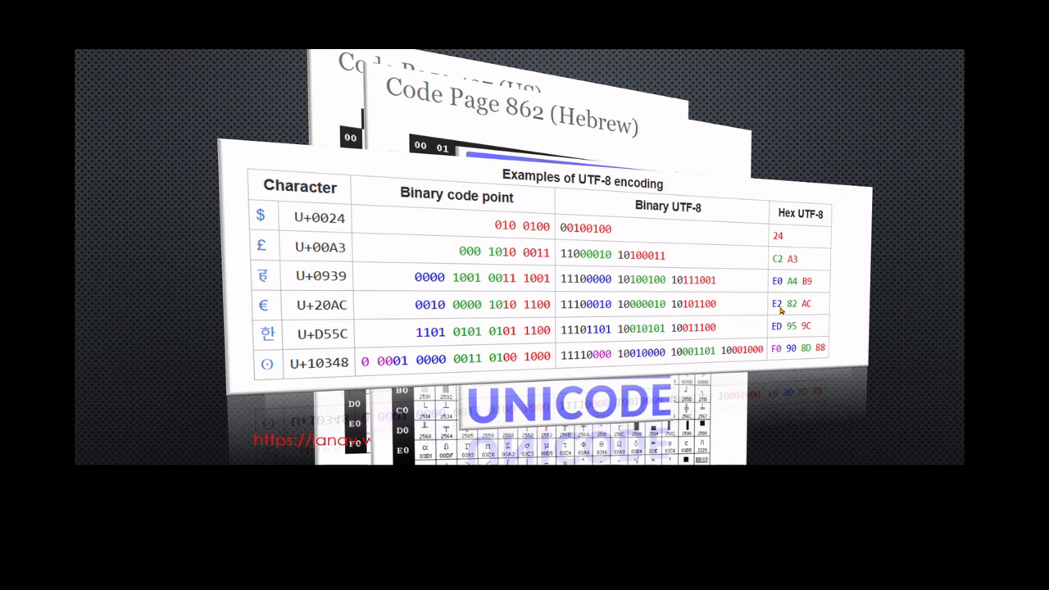
{"action": "mouse_move", "coordinate": [809, 312]}
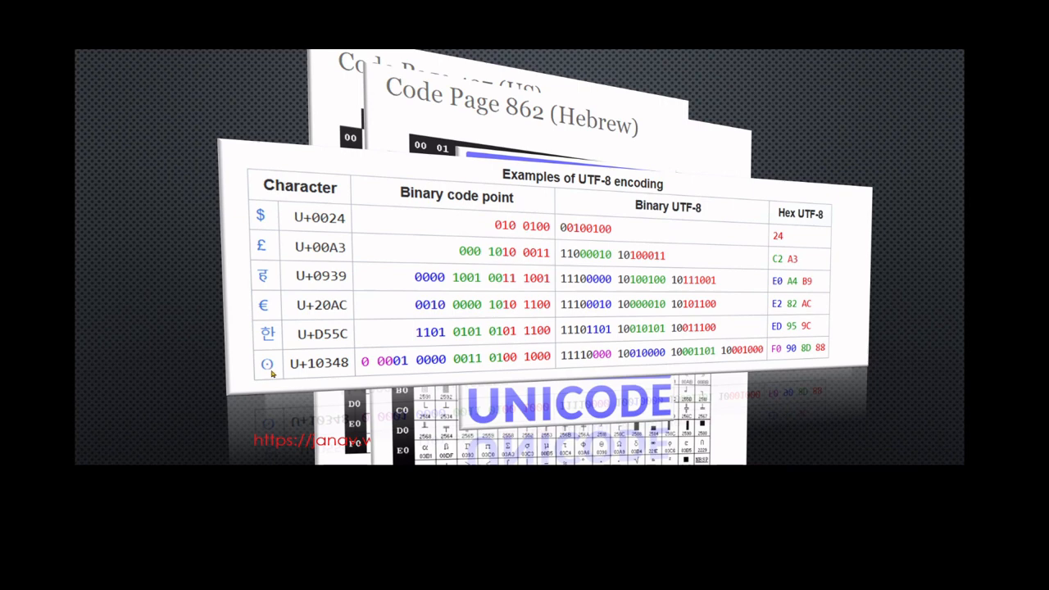
{"action": "mouse_move", "coordinate": [304, 374]}
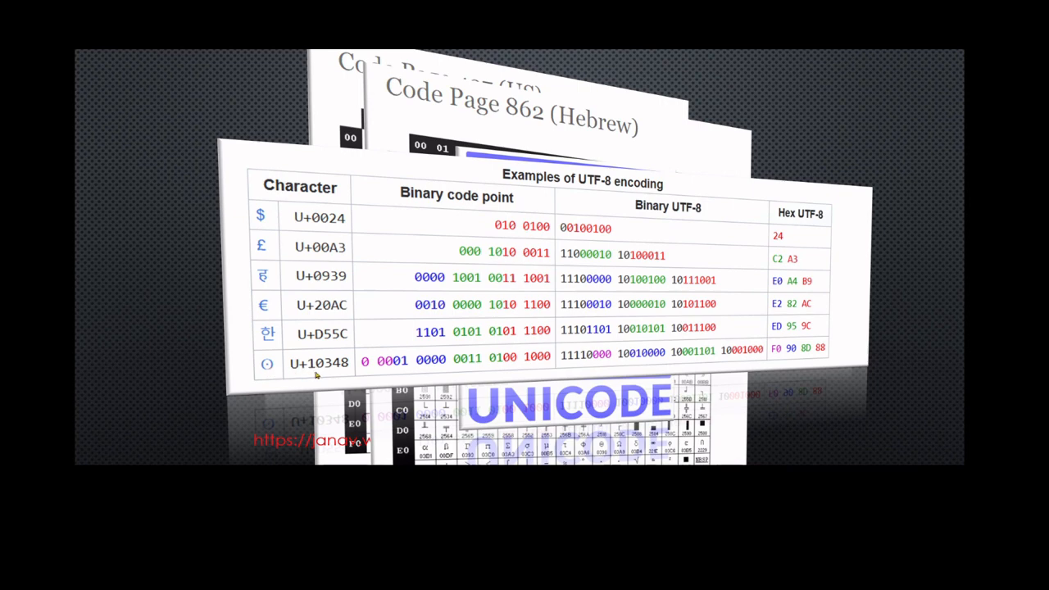
{"action": "mouse_move", "coordinate": [344, 371]}
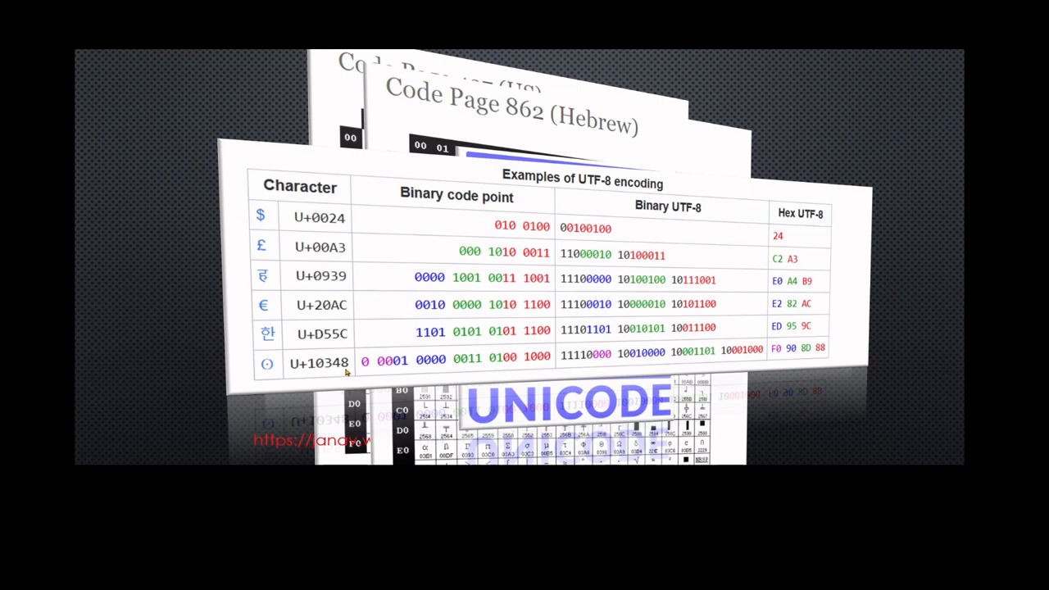
{"action": "mouse_move", "coordinate": [780, 362]}
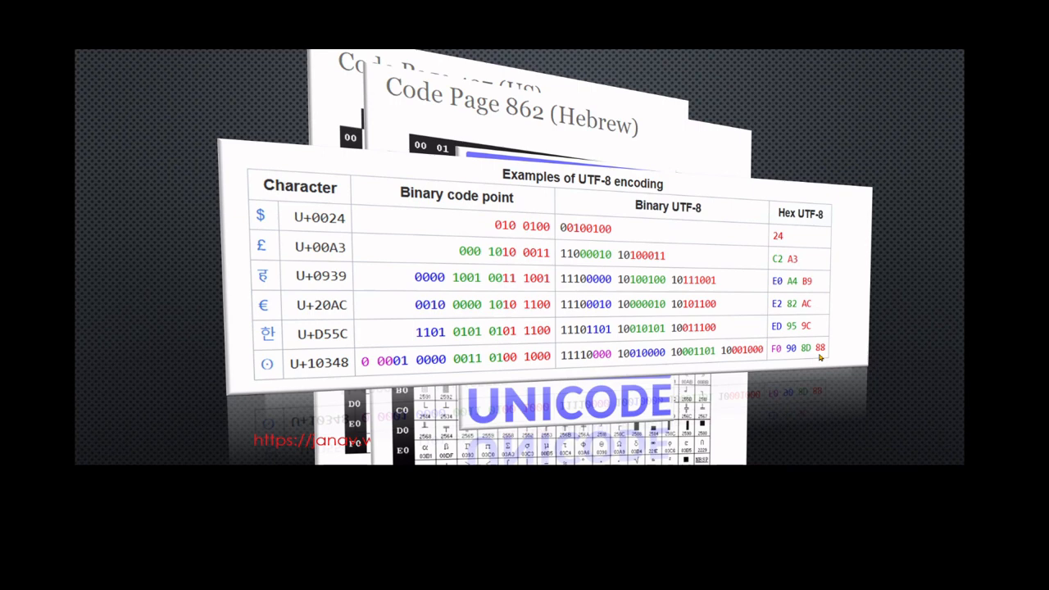
{"action": "mouse_move", "coordinate": [823, 357]}
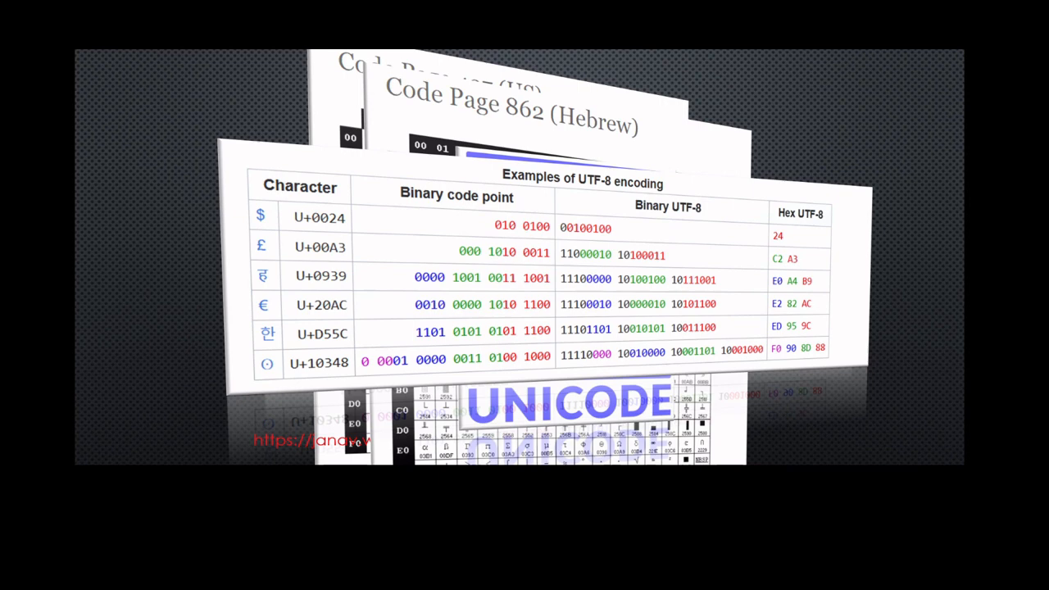
{"action": "mouse_move", "coordinate": [774, 337]}
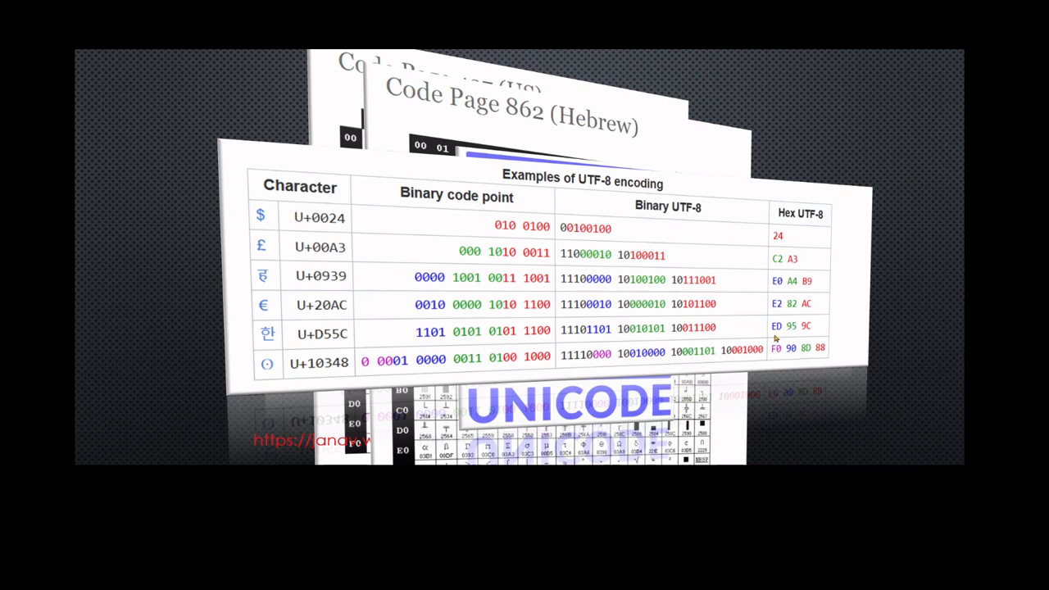
{"action": "mouse_move", "coordinate": [790, 223]}
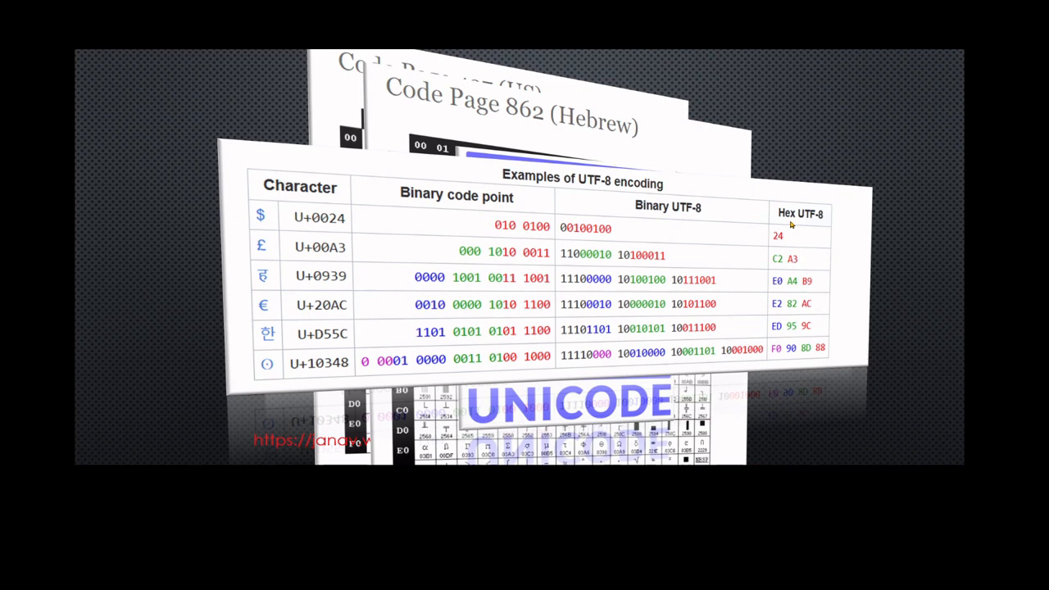
{"action": "mouse_move", "coordinate": [826, 358]}
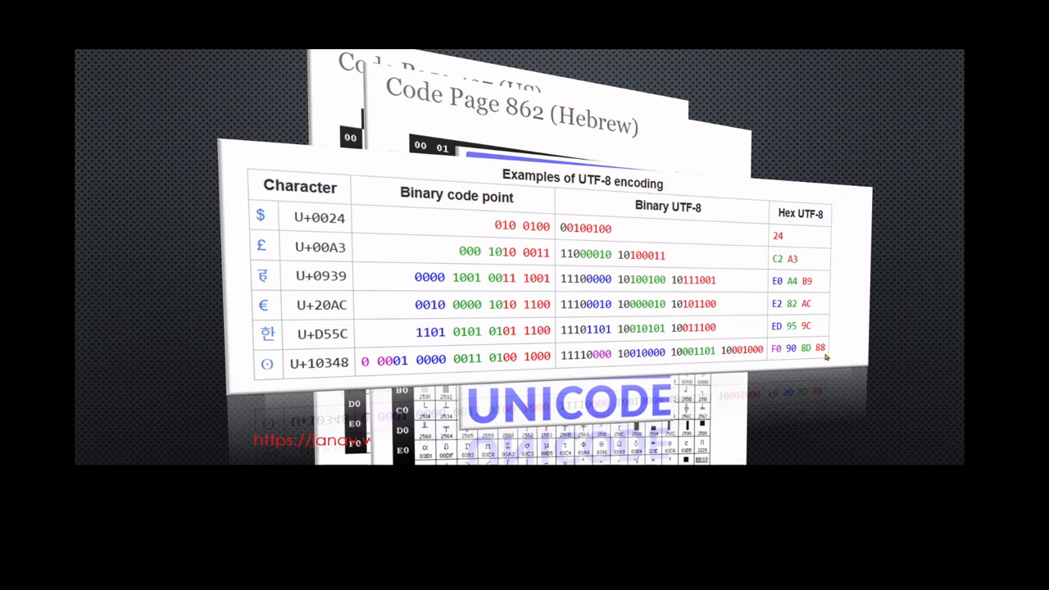
{"action": "mouse_move", "coordinate": [817, 329]}
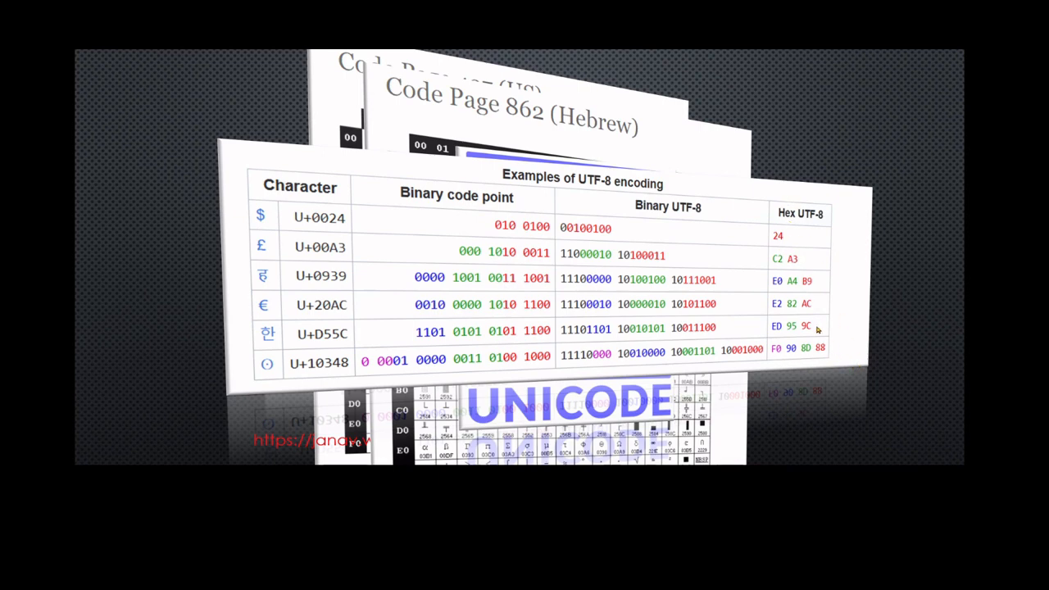
{"action": "mouse_move", "coordinate": [780, 232]}
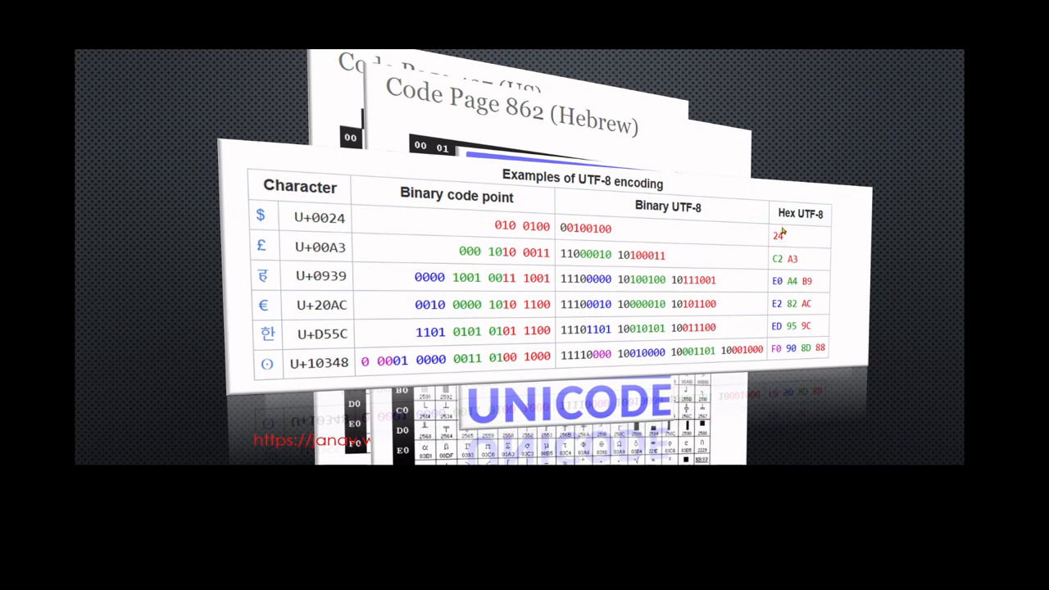
{"action": "mouse_move", "coordinate": [773, 369]}
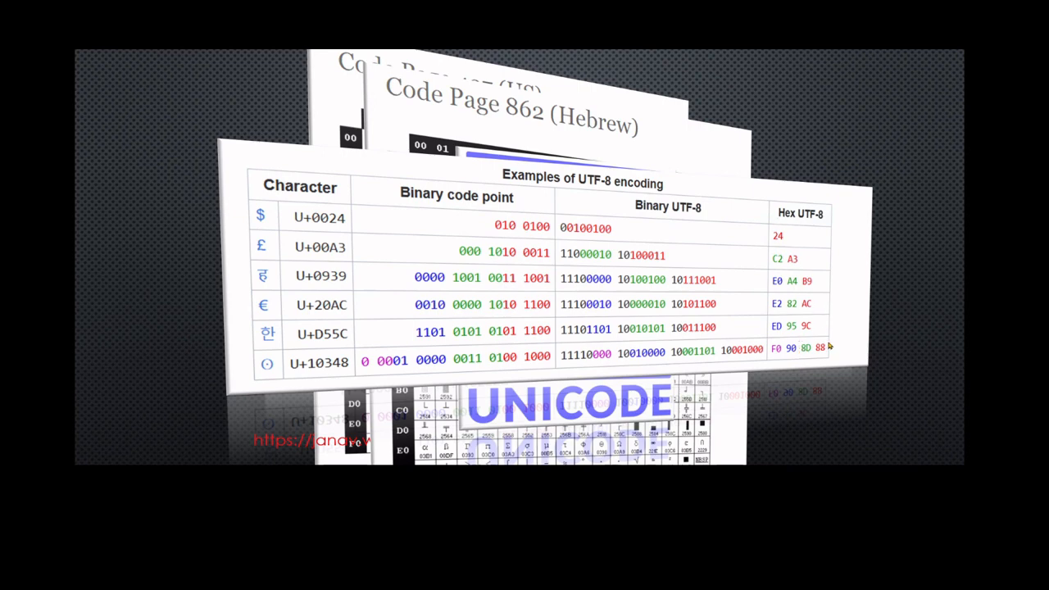
{"action": "mouse_move", "coordinate": [783, 249]}
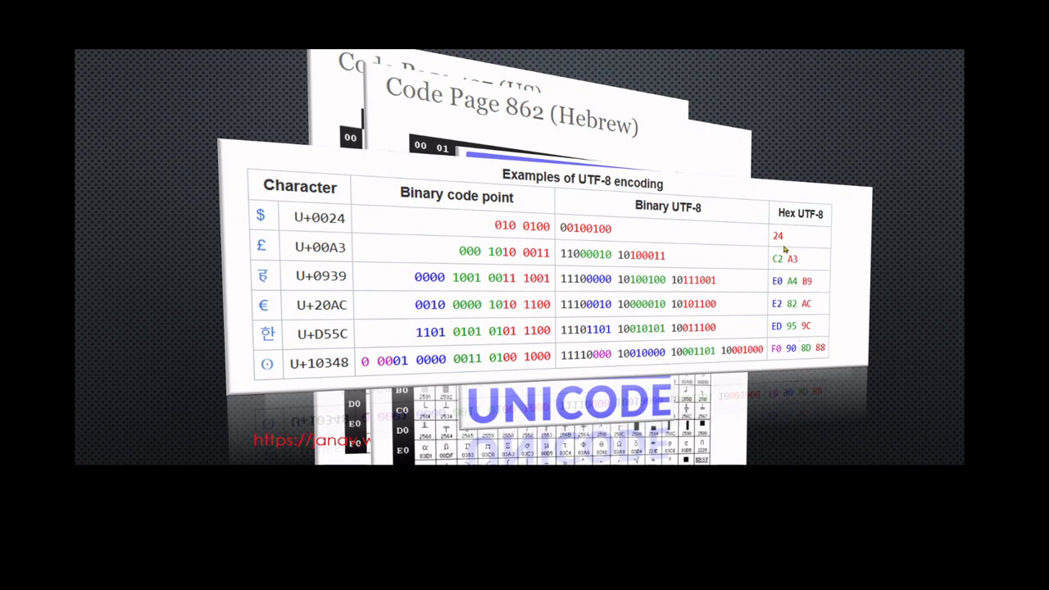
{"action": "mouse_move", "coordinate": [811, 352]}
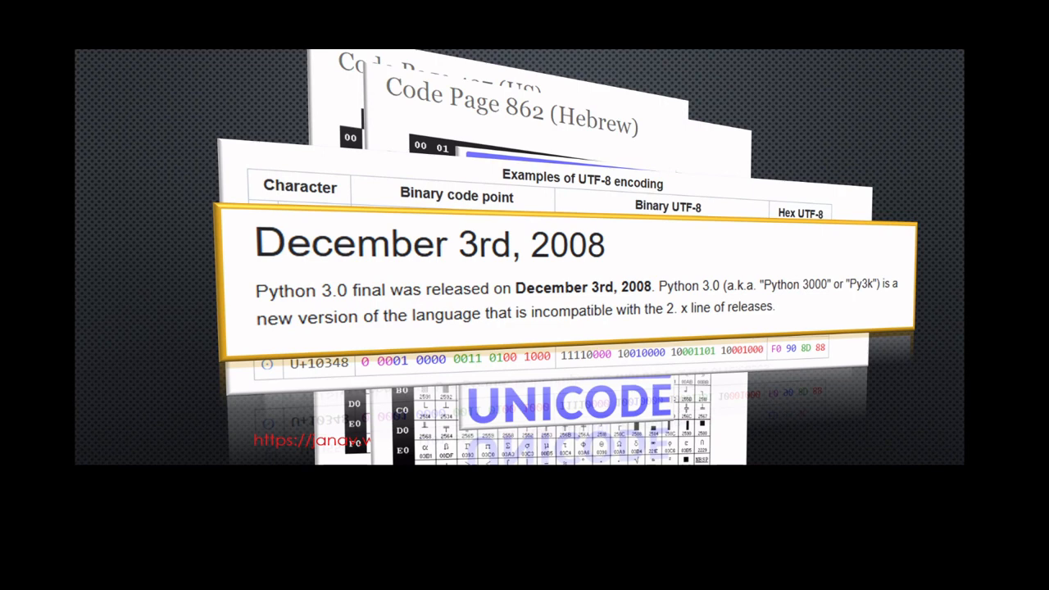
{"action": "mouse_move", "coordinate": [741, 318]}
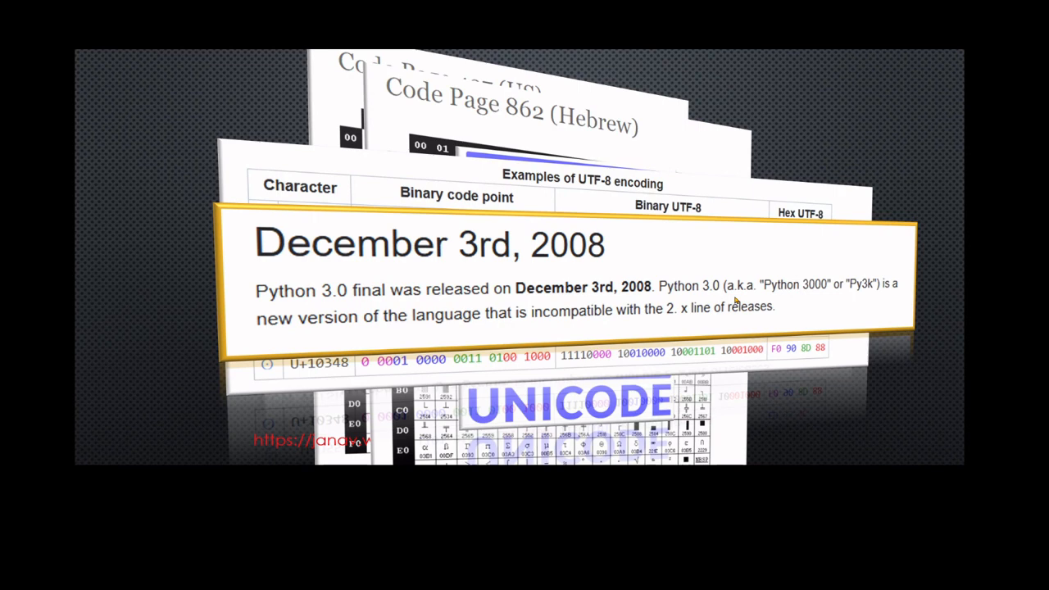
{"action": "mouse_move", "coordinate": [502, 315]}
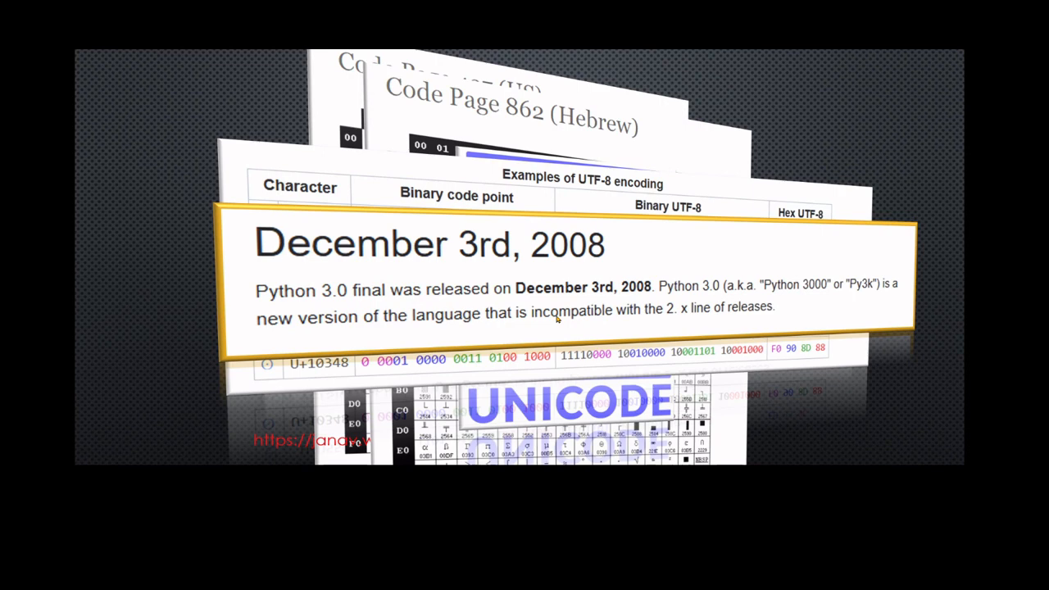
{"action": "mouse_move", "coordinate": [709, 298]}
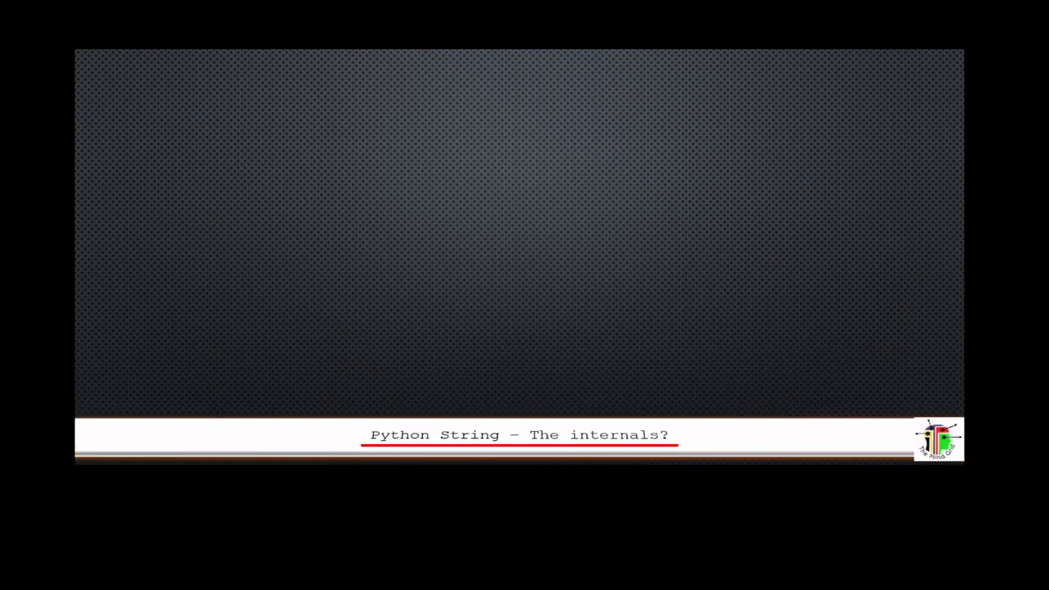
{"action": "mouse_move", "coordinate": [554, 305]}
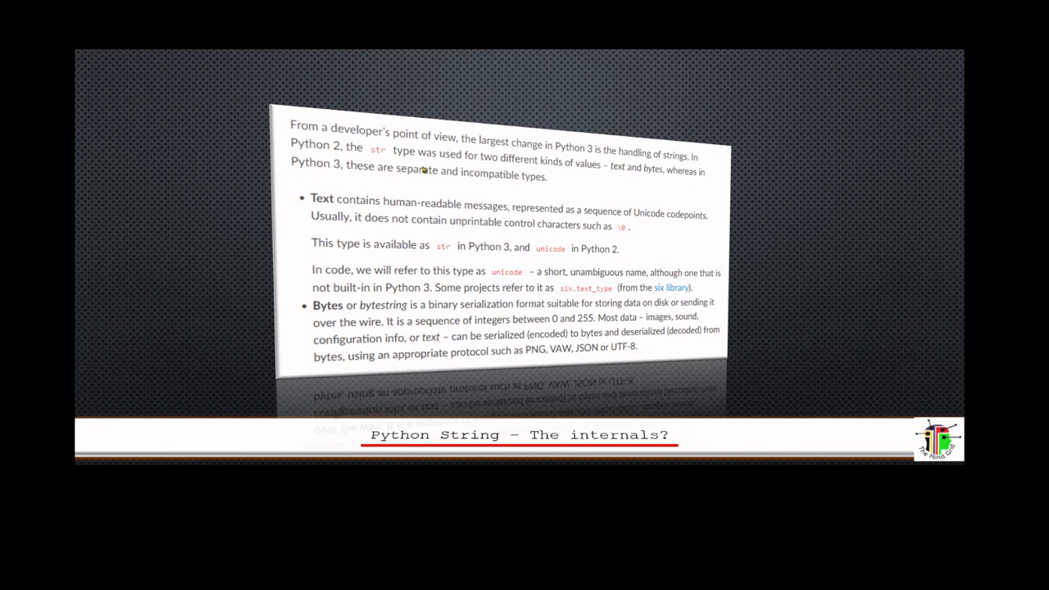
{"action": "mouse_move", "coordinate": [421, 189]}
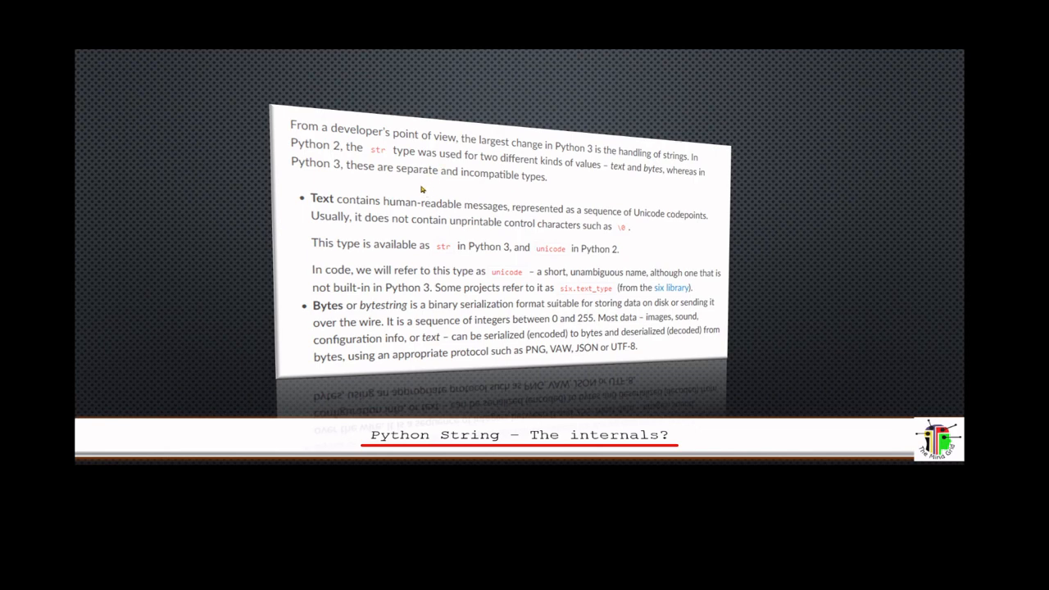
{"action": "mouse_move", "coordinate": [399, 162]}
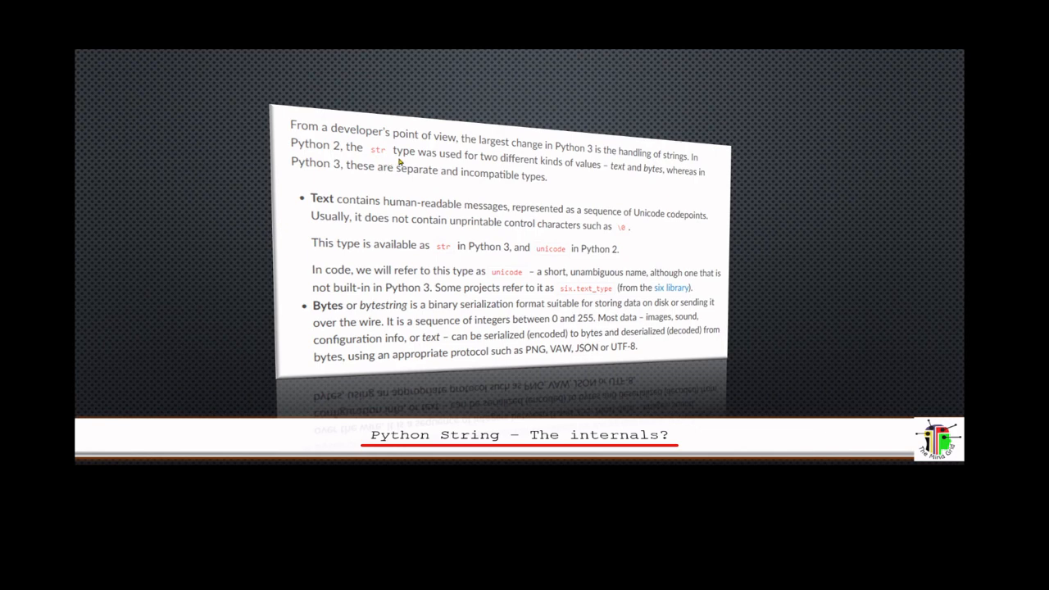
{"action": "mouse_move", "coordinate": [629, 176]}
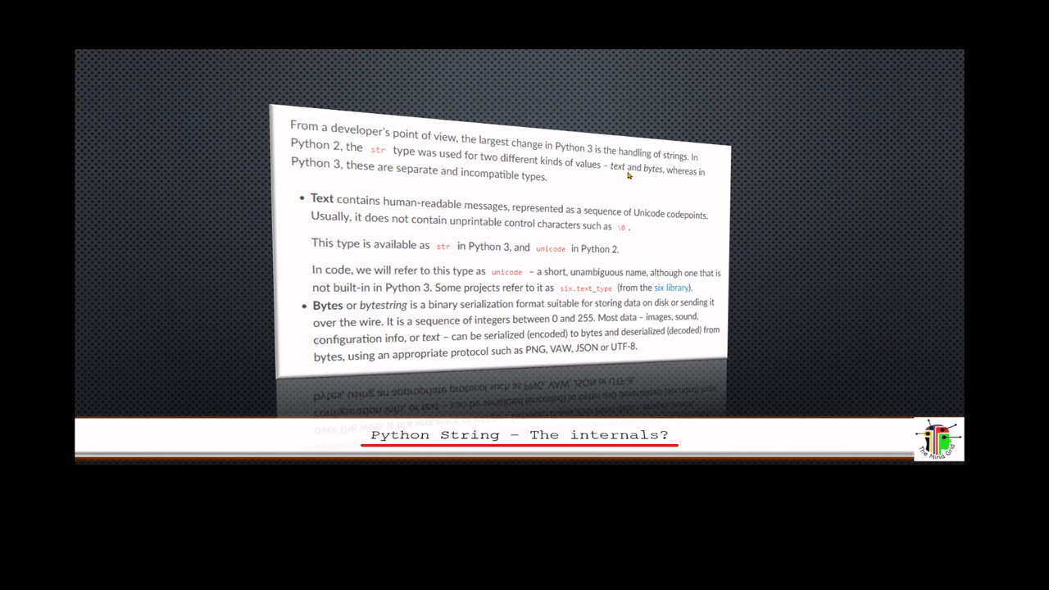
{"action": "mouse_move", "coordinate": [662, 179]}
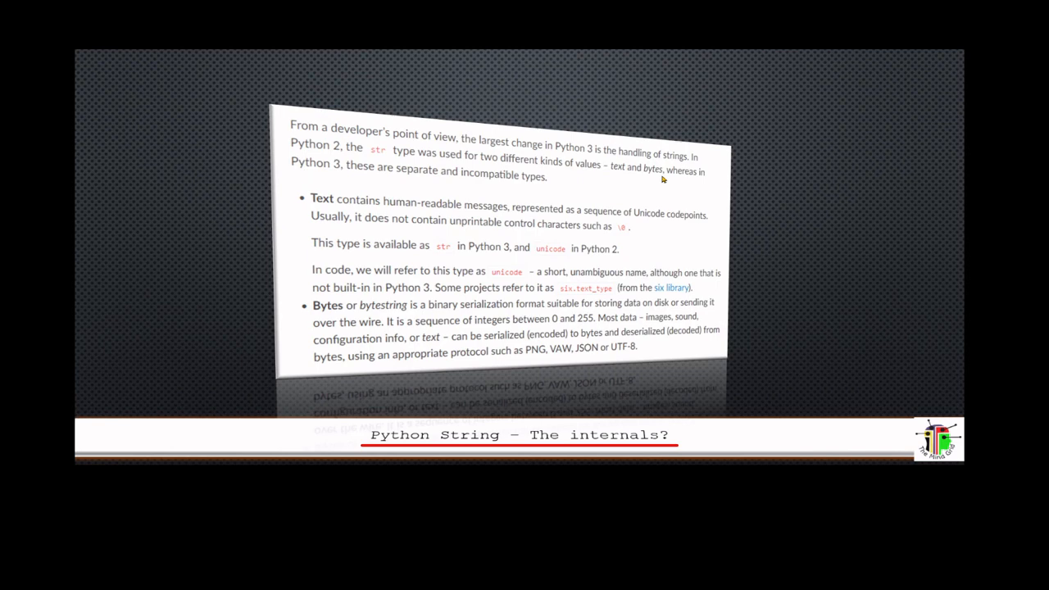
{"action": "mouse_move", "coordinate": [619, 177]}
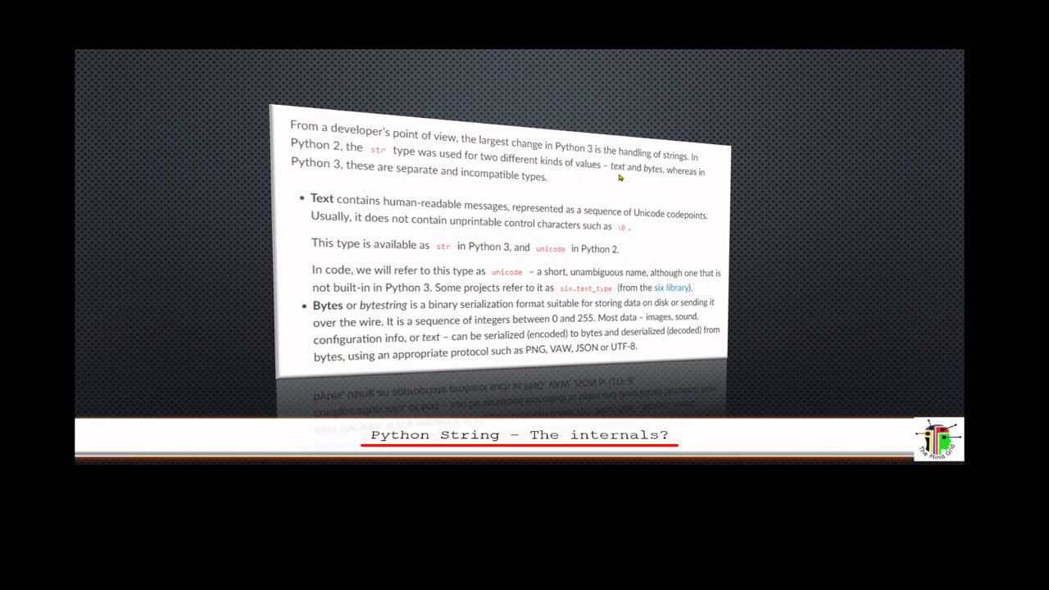
{"action": "mouse_move", "coordinate": [331, 176]}
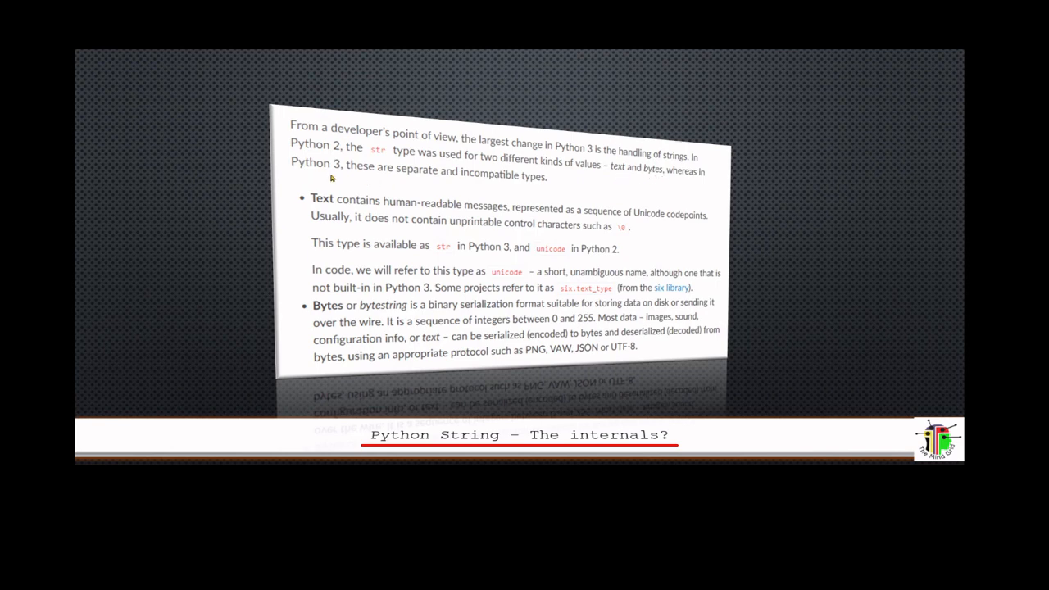
{"action": "mouse_move", "coordinate": [528, 194]}
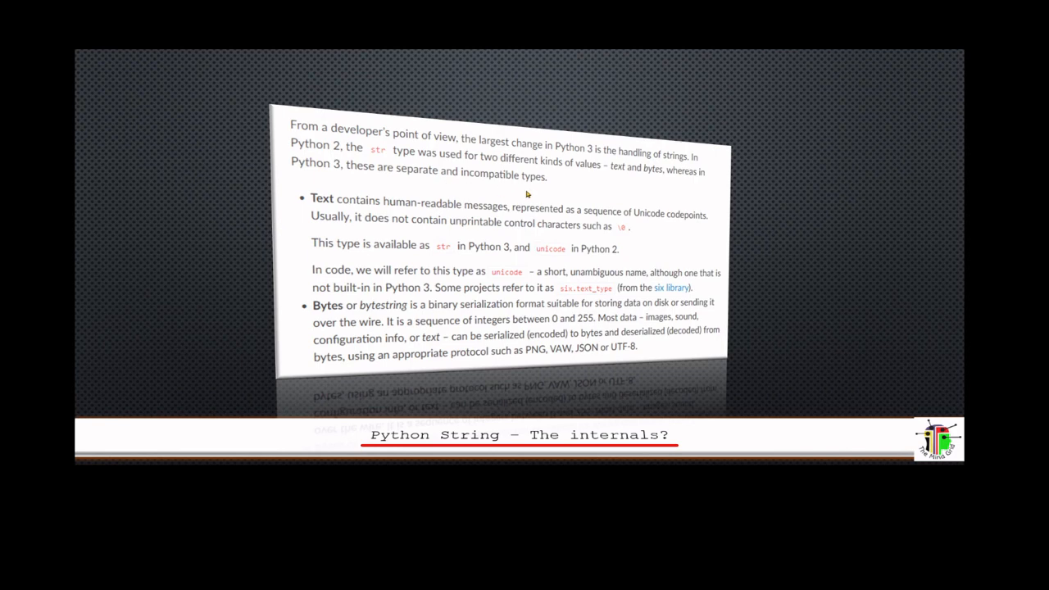
{"action": "mouse_move", "coordinate": [547, 187]}
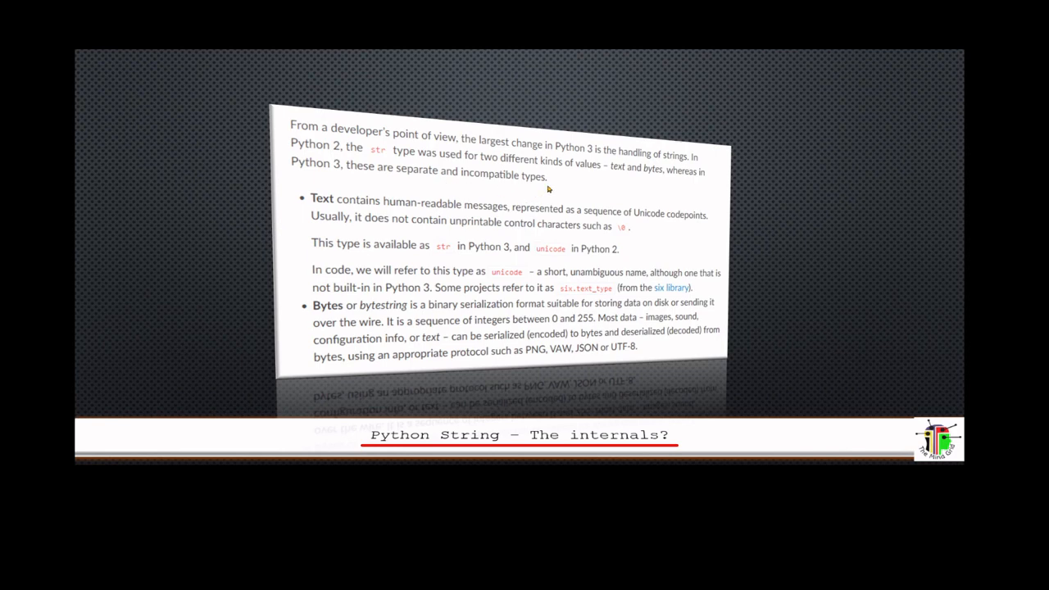
{"action": "mouse_move", "coordinate": [301, 316]}
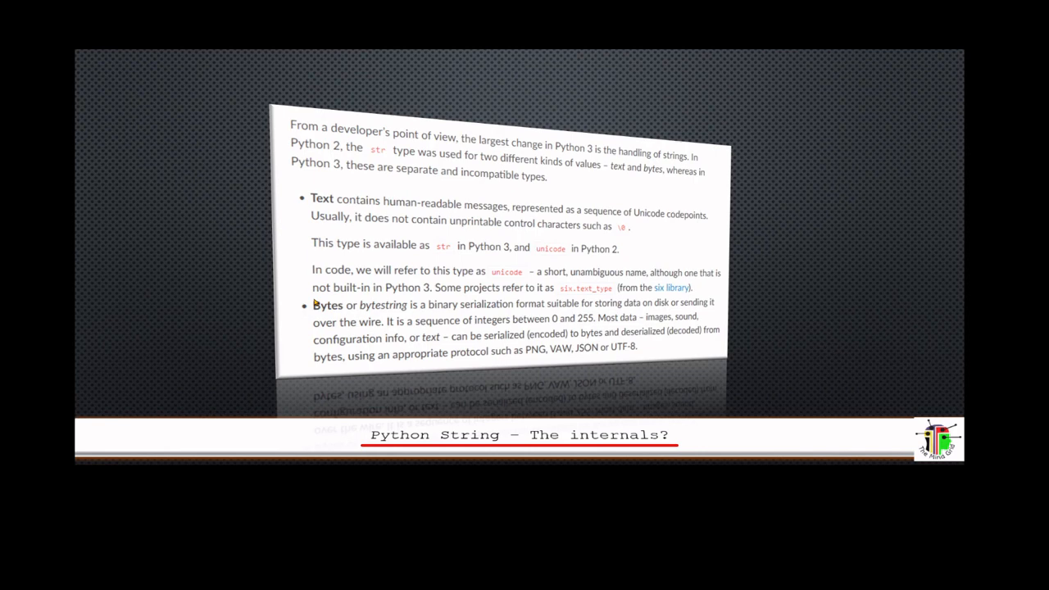
{"action": "mouse_move", "coordinate": [483, 266]}
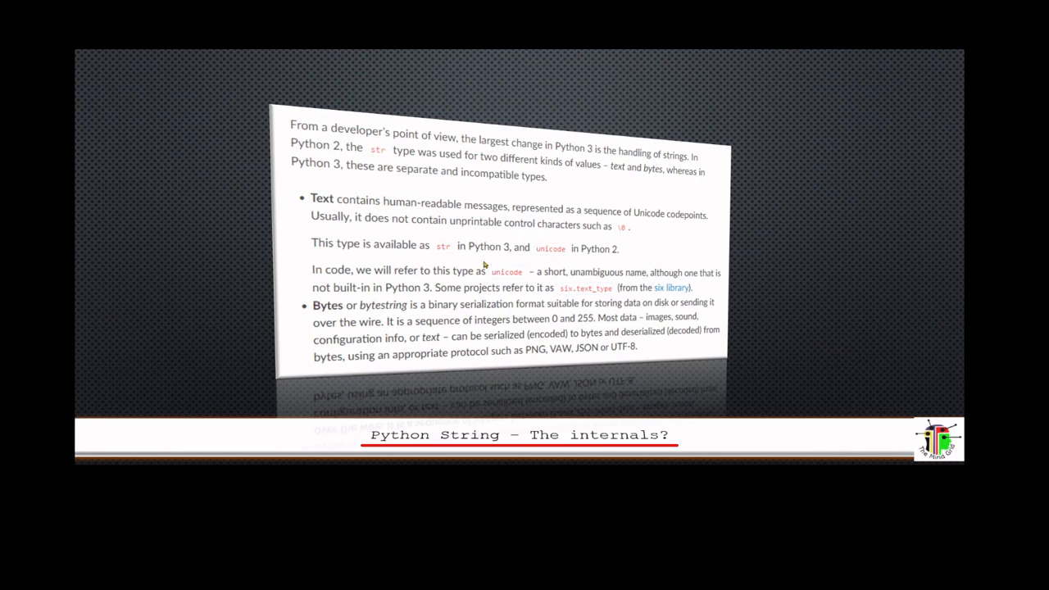
{"action": "mouse_move", "coordinate": [479, 275]}
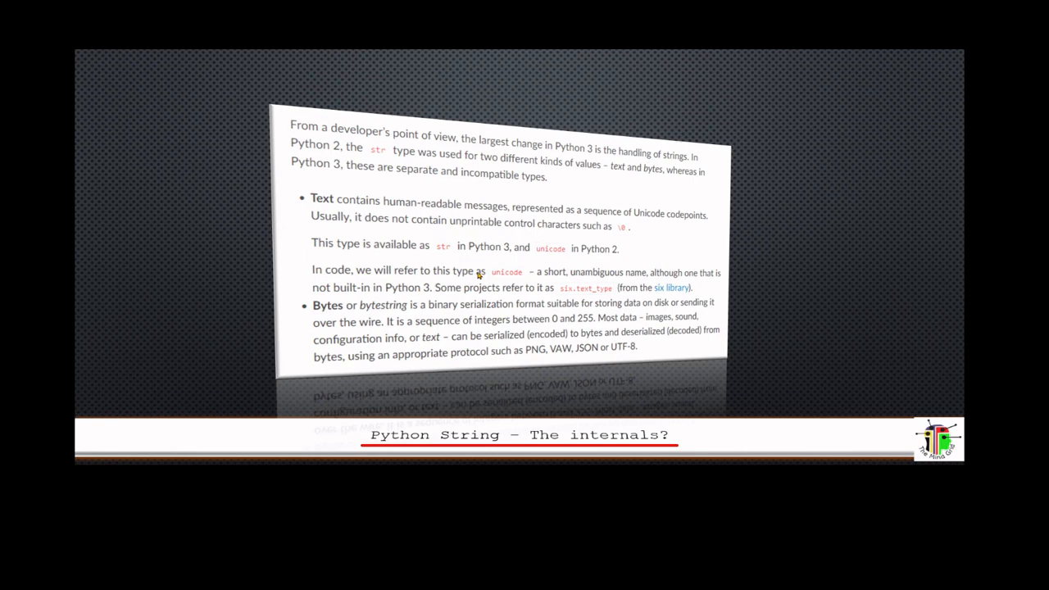
{"action": "mouse_move", "coordinate": [374, 320]}
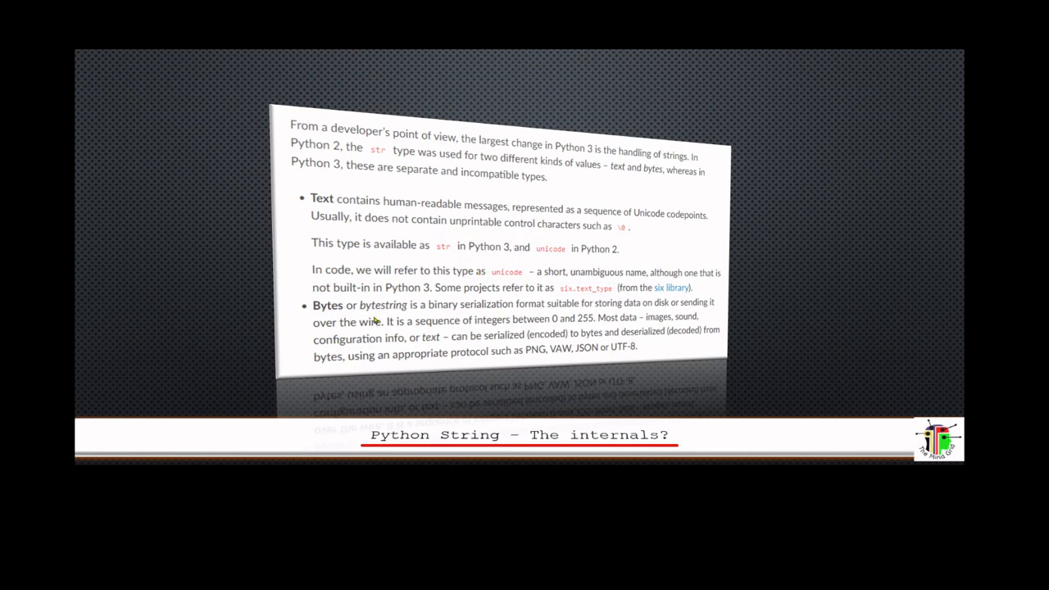
{"action": "mouse_move", "coordinate": [412, 320]}
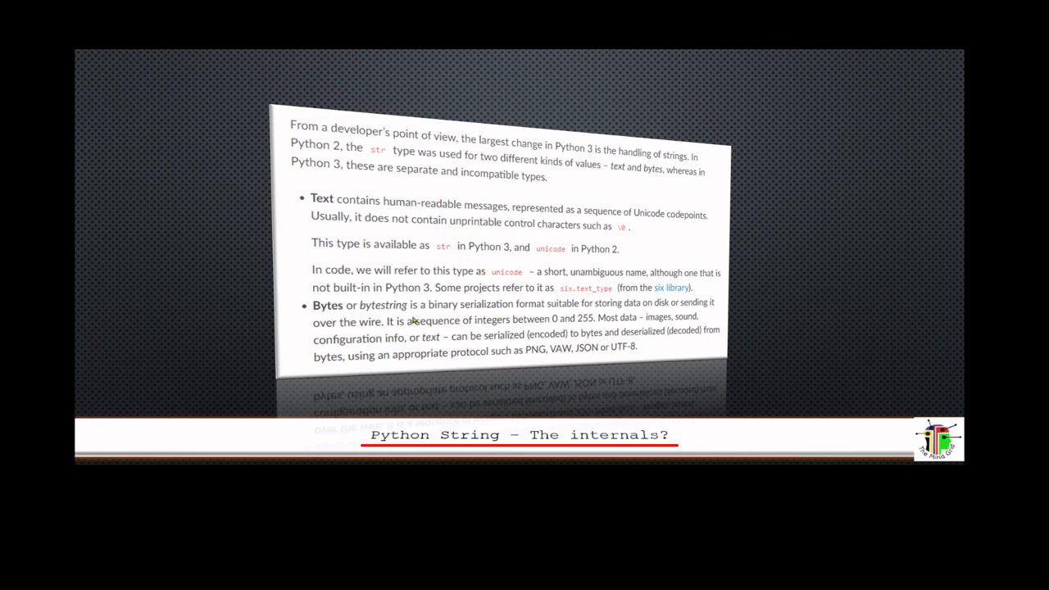
{"action": "mouse_move", "coordinate": [495, 311]}
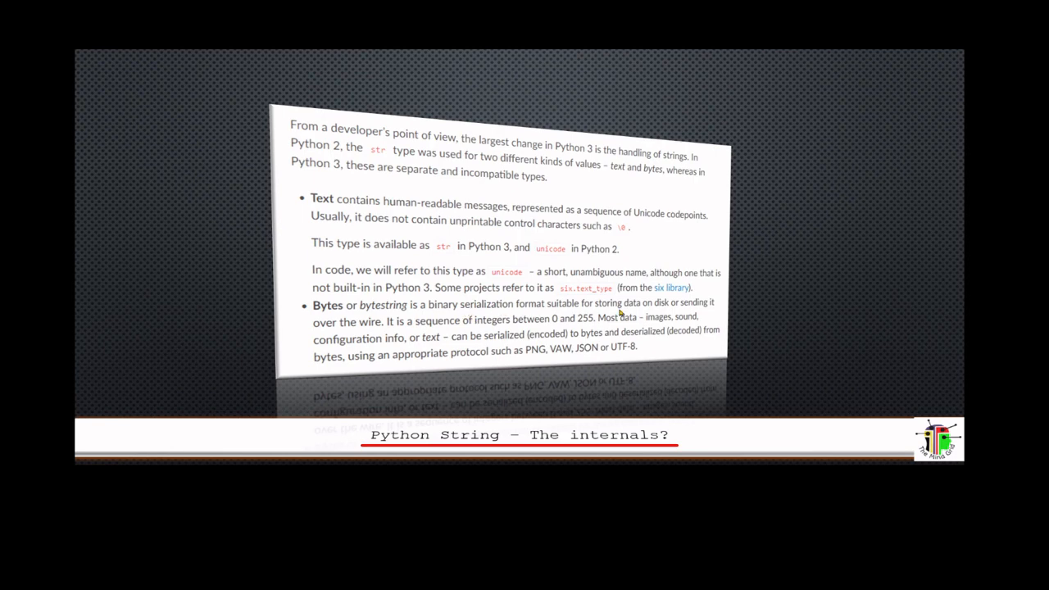
{"action": "mouse_move", "coordinate": [619, 313]}
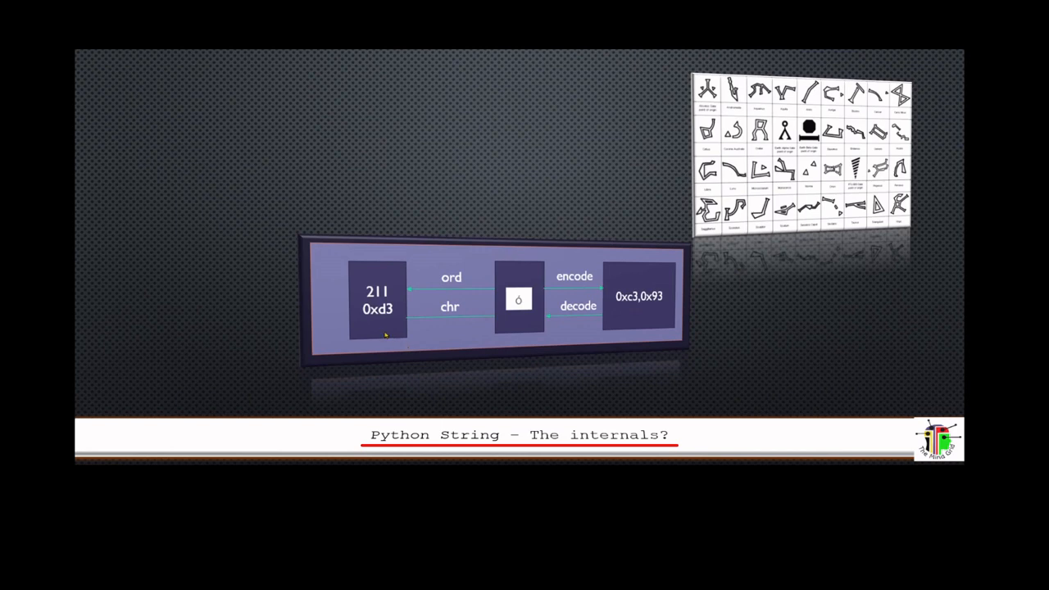
{"action": "mouse_move", "coordinate": [933, 102]}
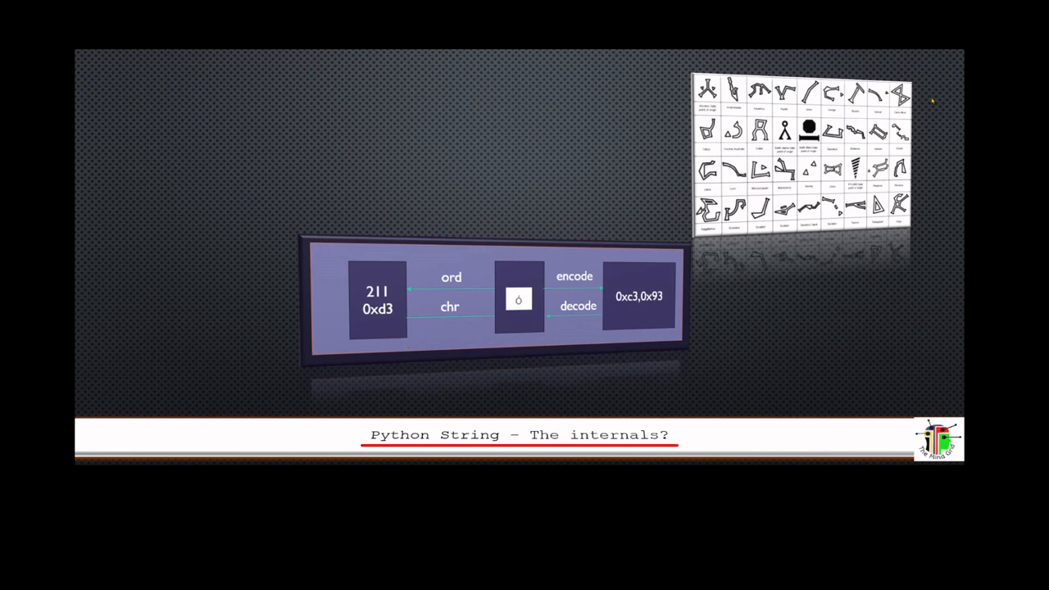
{"action": "mouse_move", "coordinate": [875, 112]}
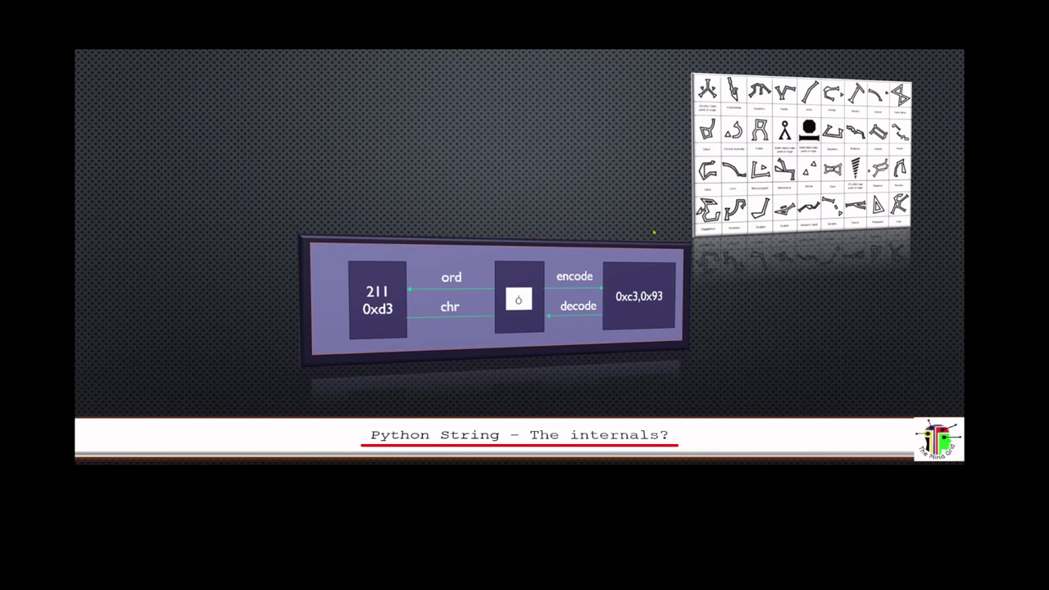
{"action": "mouse_move", "coordinate": [703, 105]}
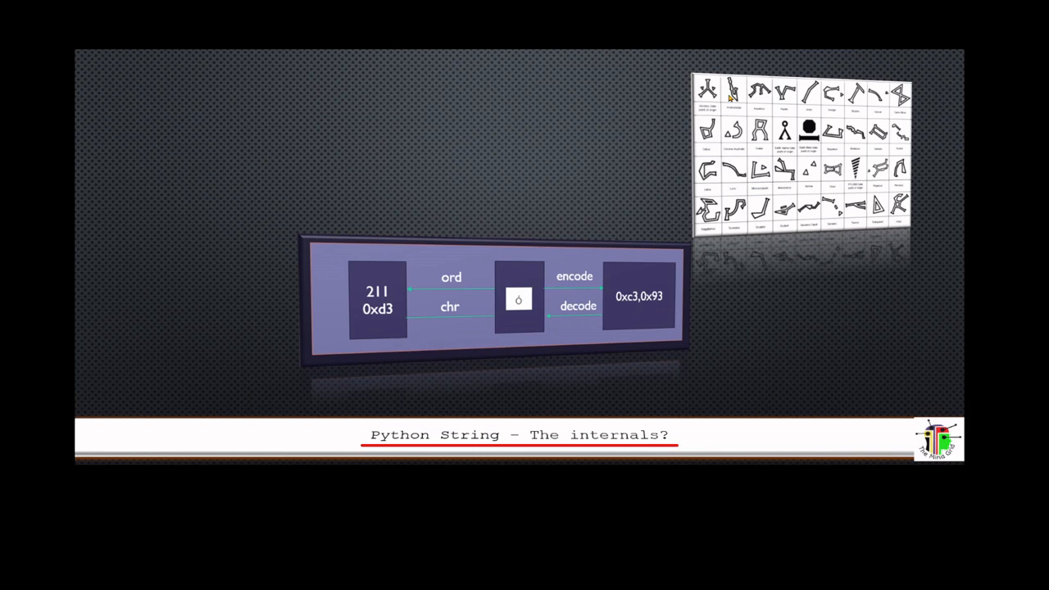
{"action": "mouse_move", "coordinate": [527, 303]}
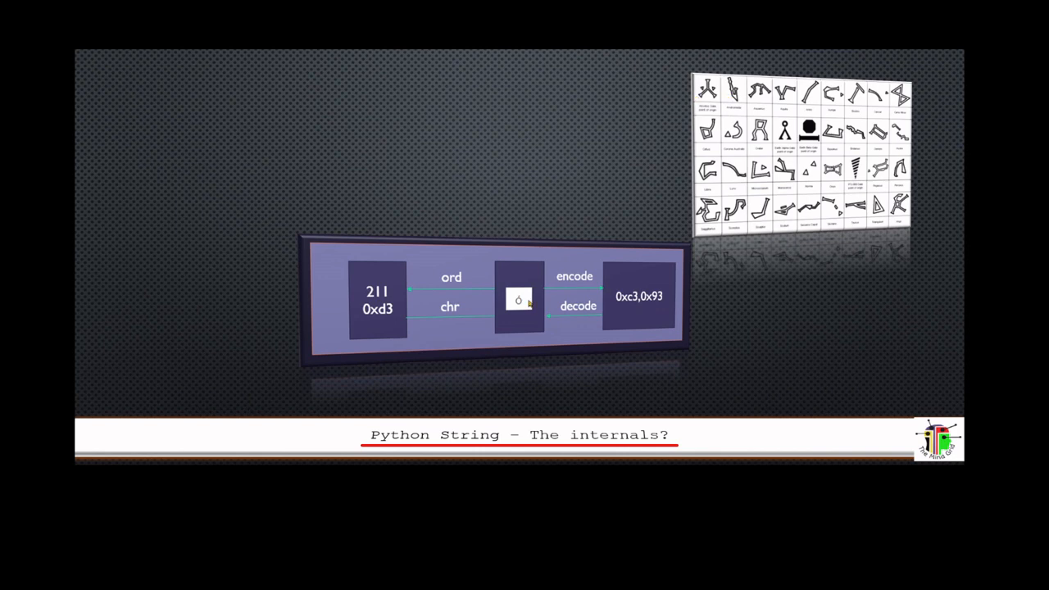
{"action": "mouse_move", "coordinate": [516, 259]}
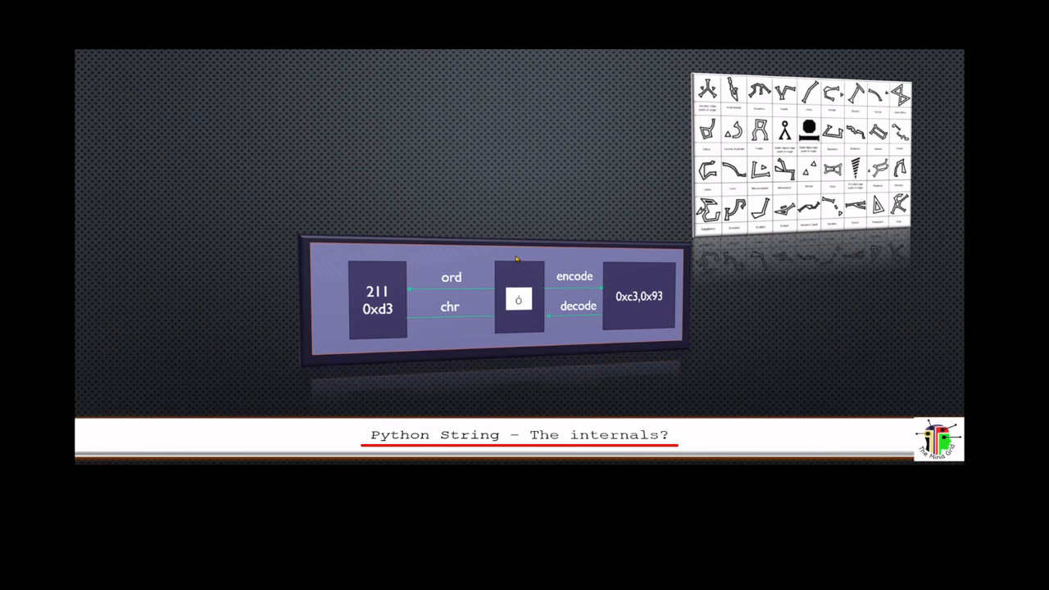
{"action": "mouse_move", "coordinate": [511, 291]}
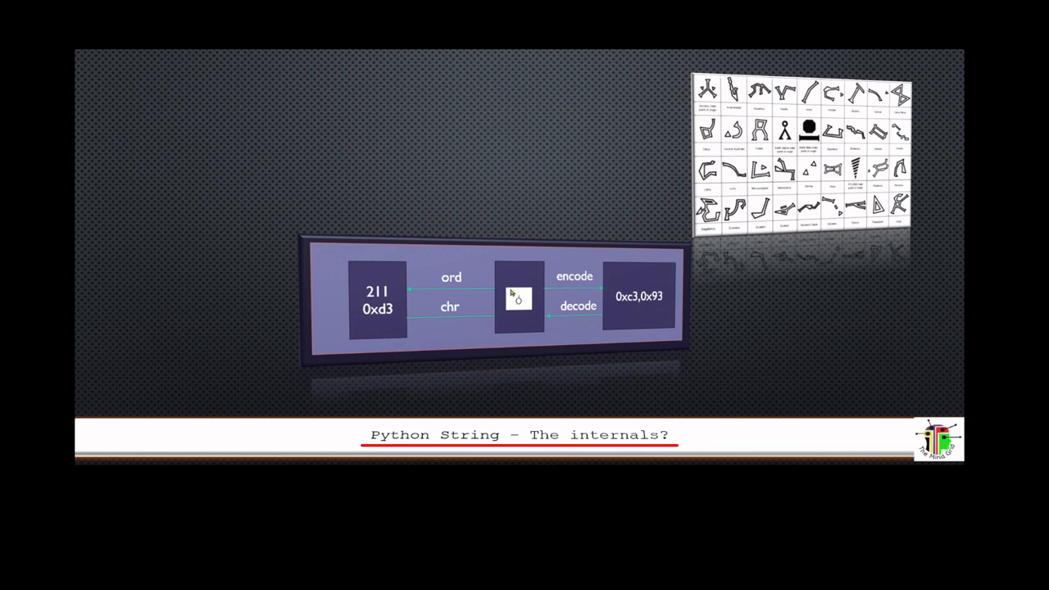
{"action": "mouse_move", "coordinate": [711, 93]}
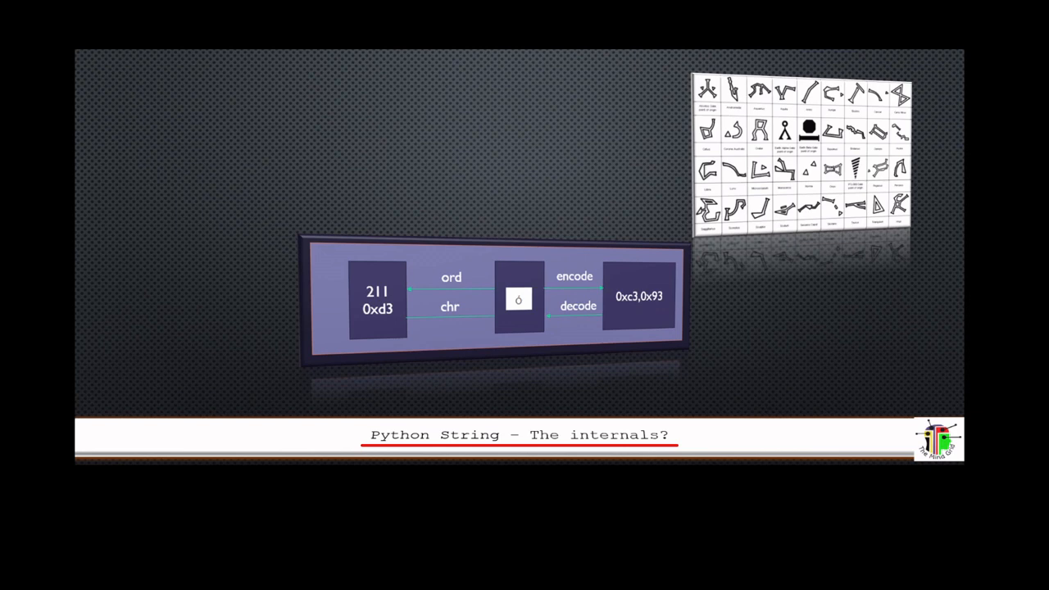
{"action": "mouse_move", "coordinate": [626, 215]}
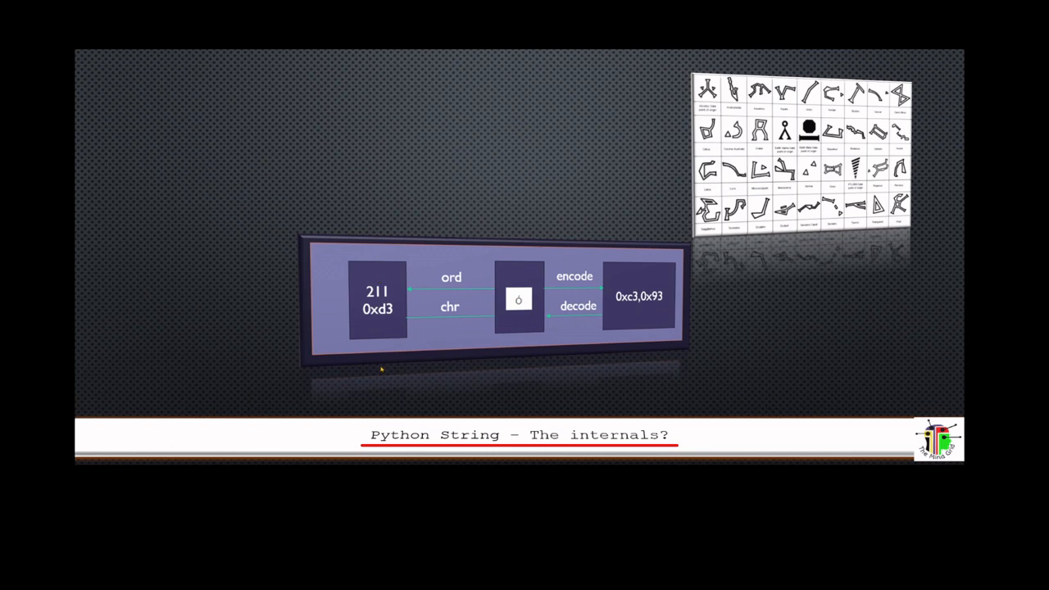
{"action": "mouse_move", "coordinate": [382, 361]}
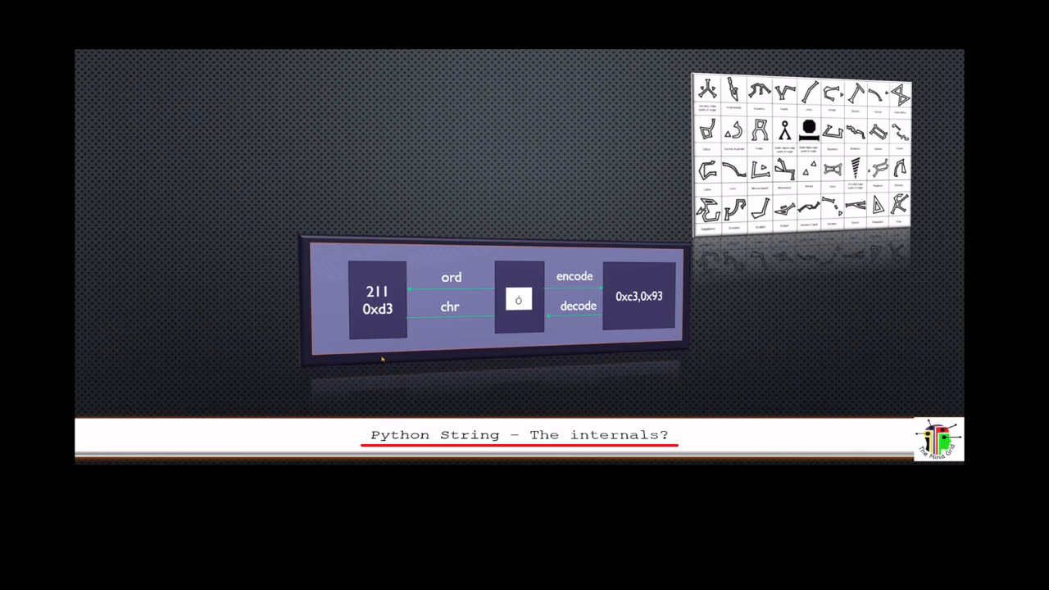
{"action": "mouse_move", "coordinate": [382, 398]}
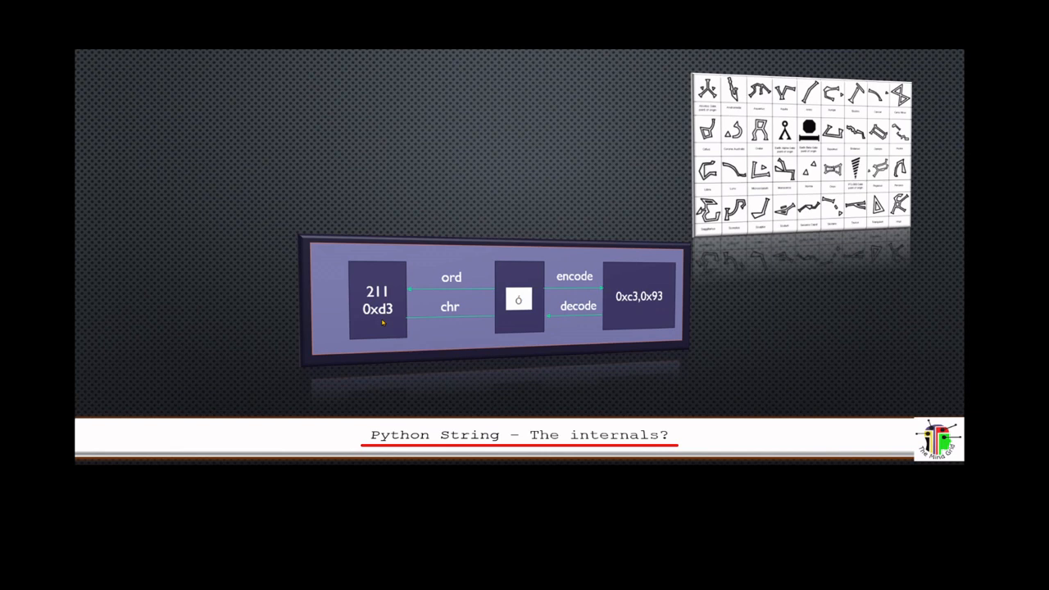
{"action": "mouse_move", "coordinate": [446, 267]}
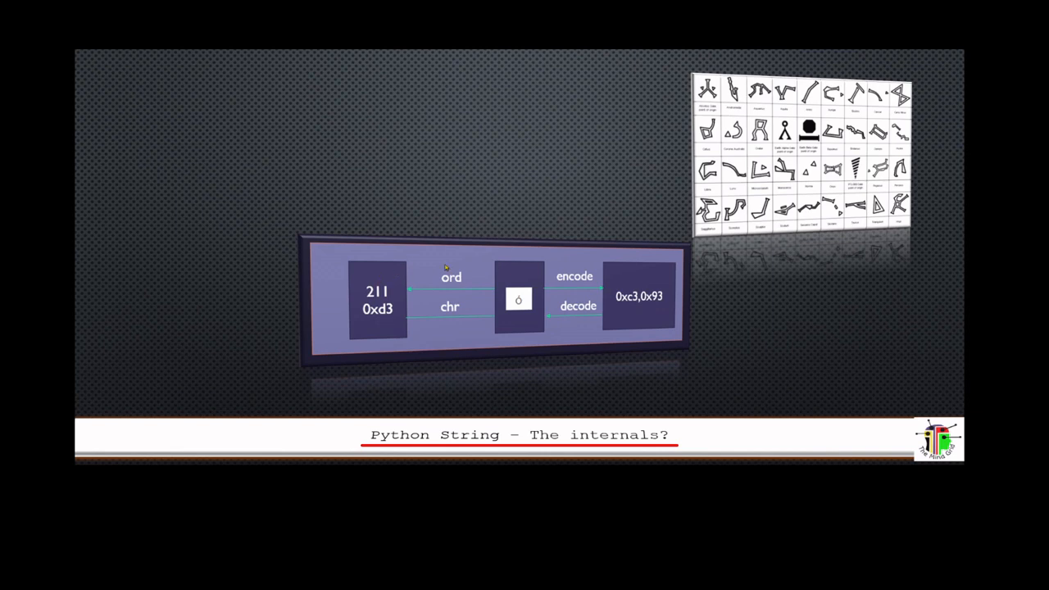
{"action": "mouse_move", "coordinate": [642, 249]}
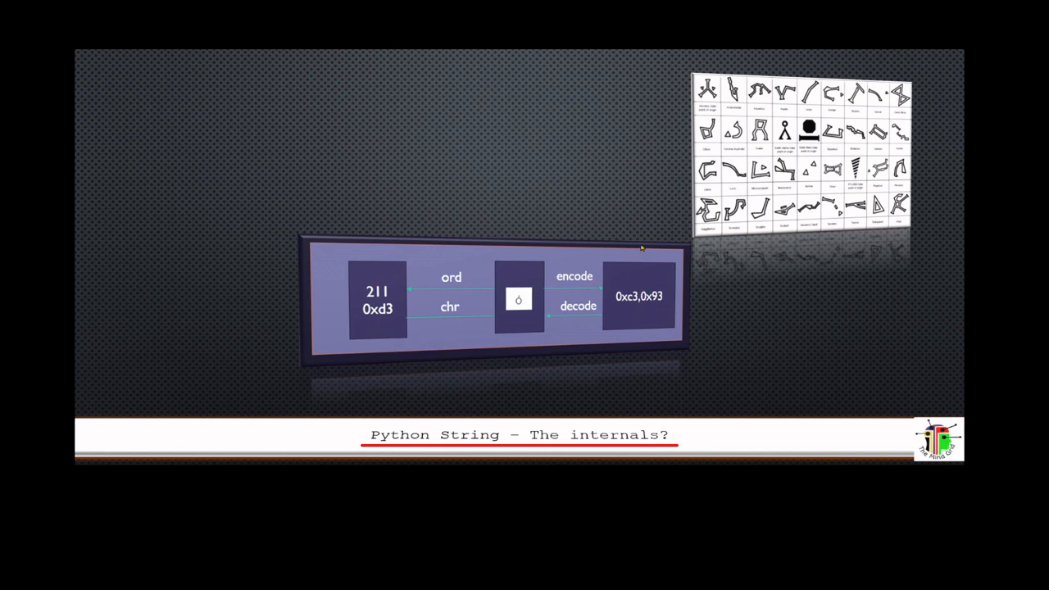
{"action": "mouse_move", "coordinate": [623, 321]}
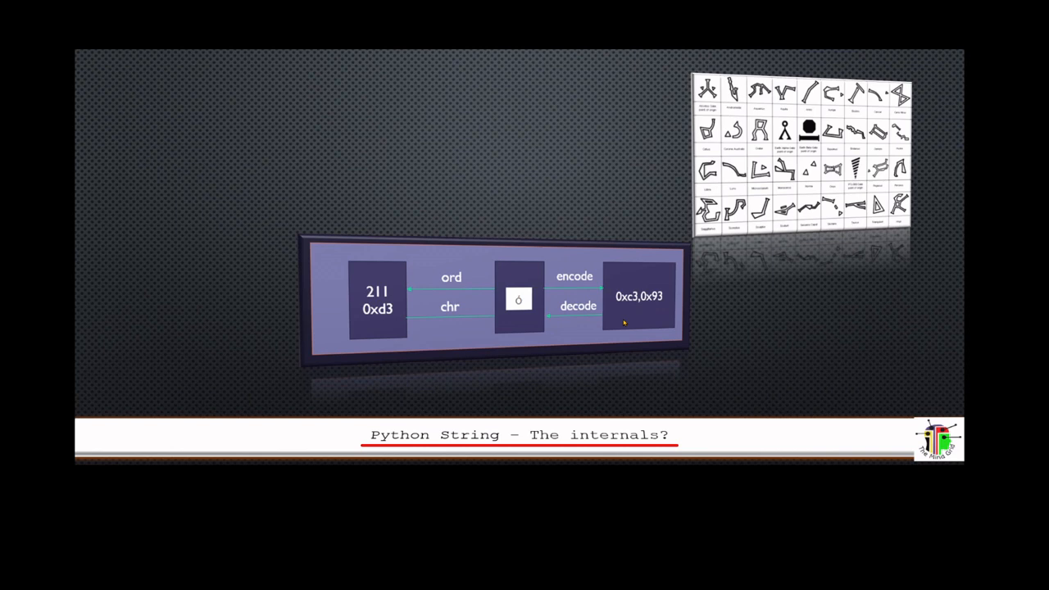
{"action": "mouse_move", "coordinate": [642, 308]}
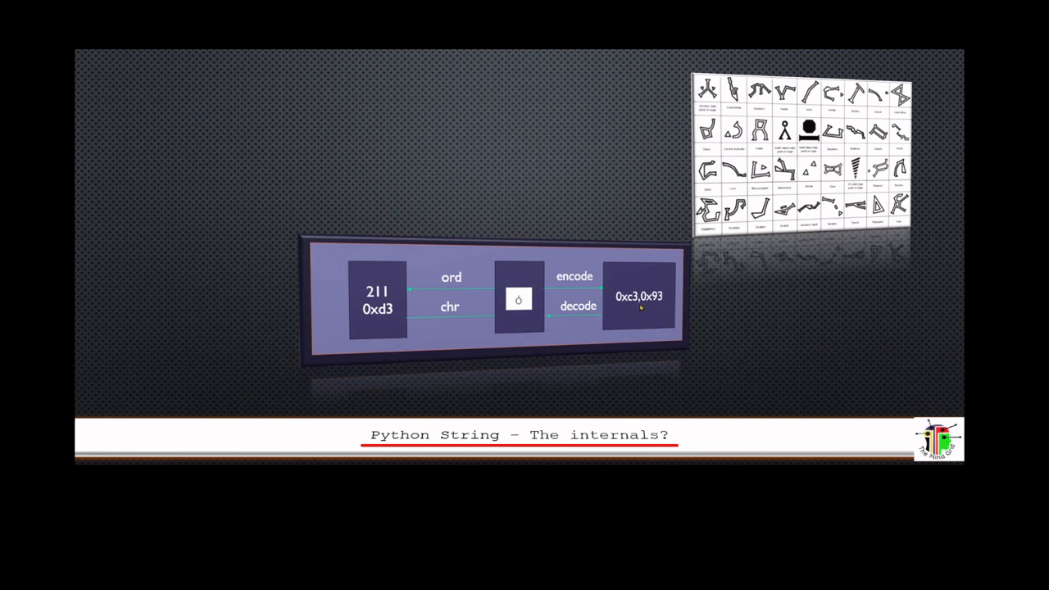
{"action": "mouse_move", "coordinate": [642, 292]}
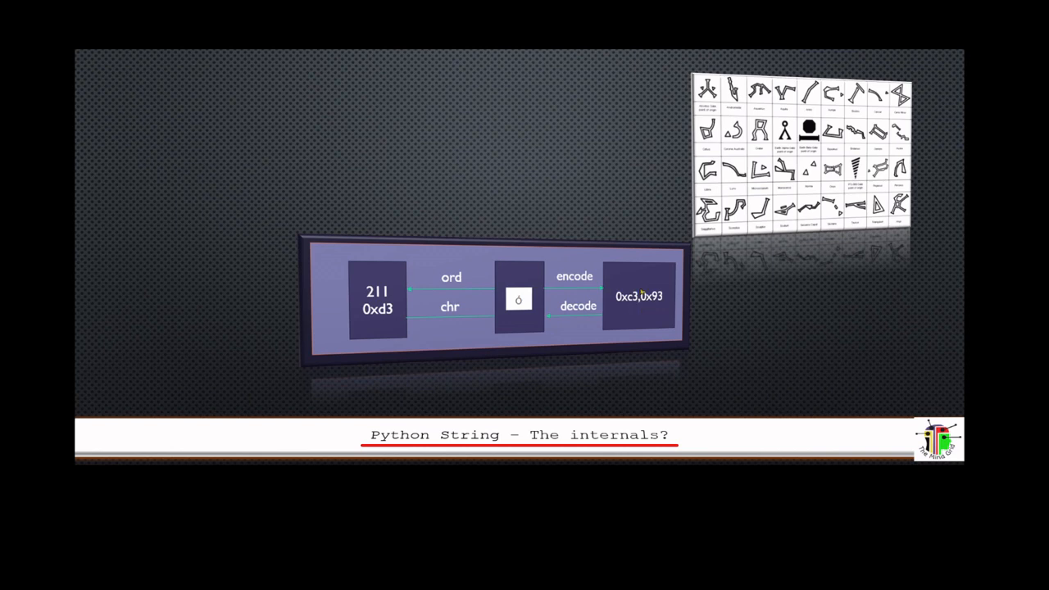
{"action": "mouse_move", "coordinate": [643, 277]}
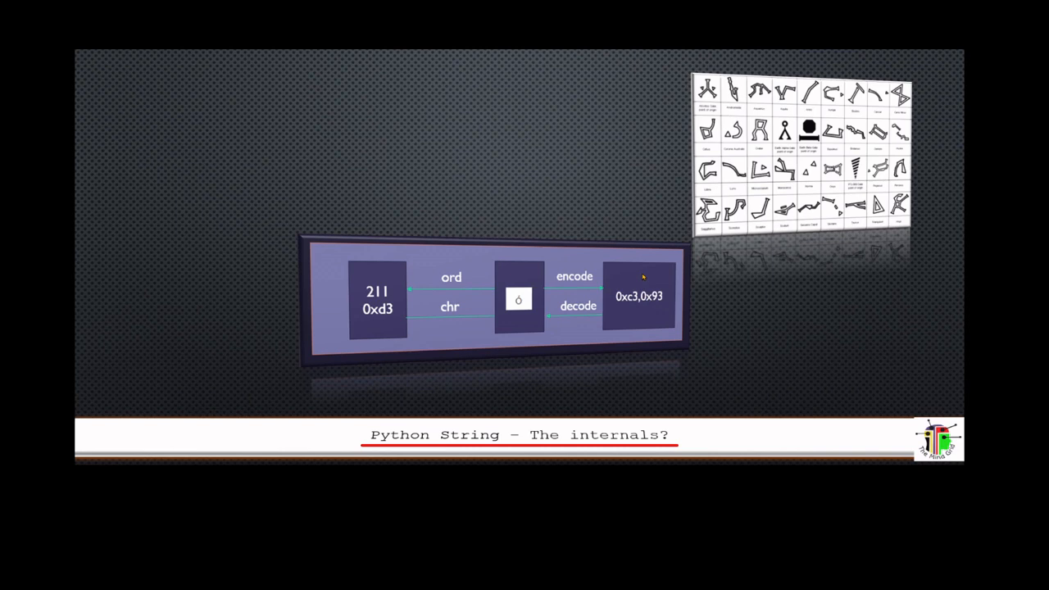
{"action": "mouse_move", "coordinate": [521, 312]}
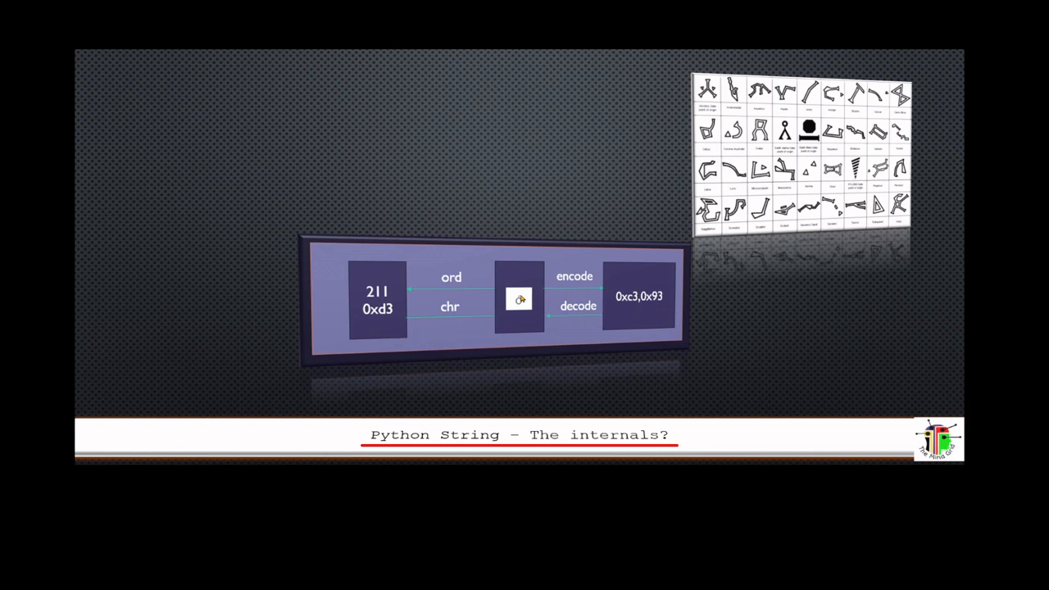
{"action": "mouse_move", "coordinate": [652, 302]}
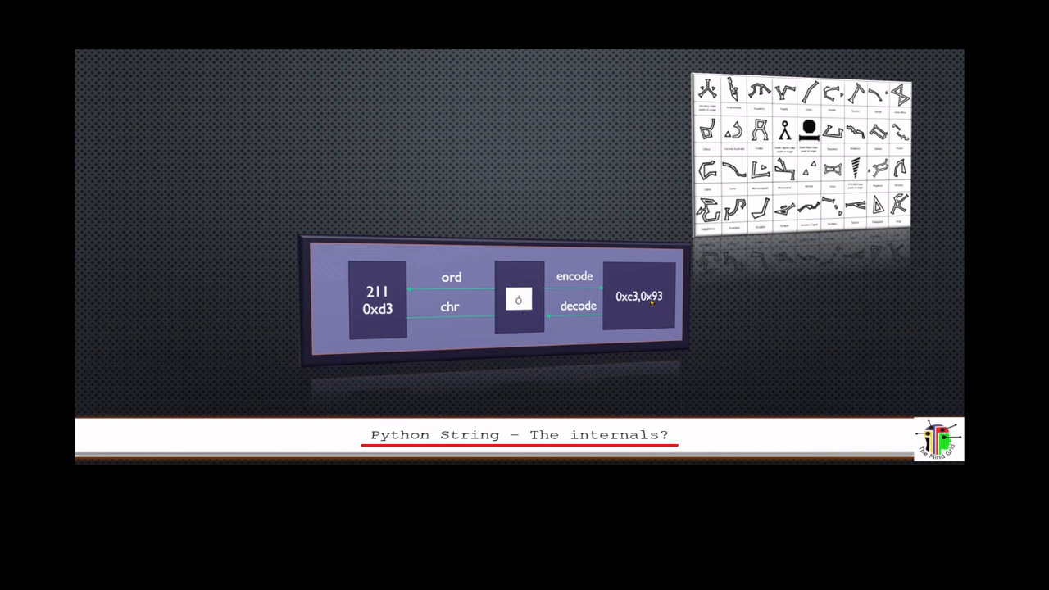
{"action": "mouse_move", "coordinate": [662, 303]}
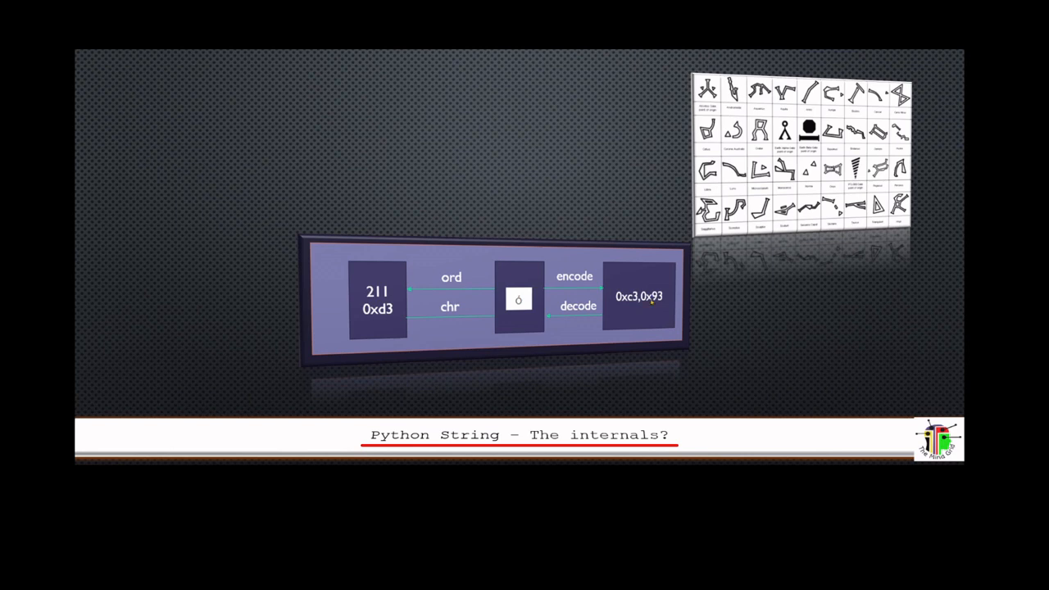
{"action": "mouse_move", "coordinate": [554, 315]}
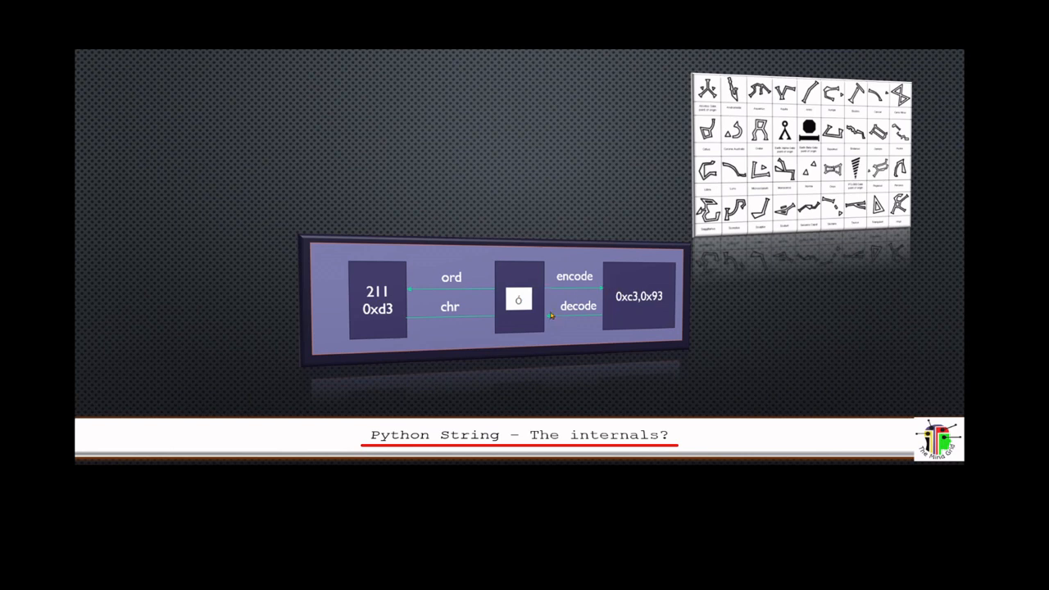
{"action": "mouse_move", "coordinate": [462, 298]}
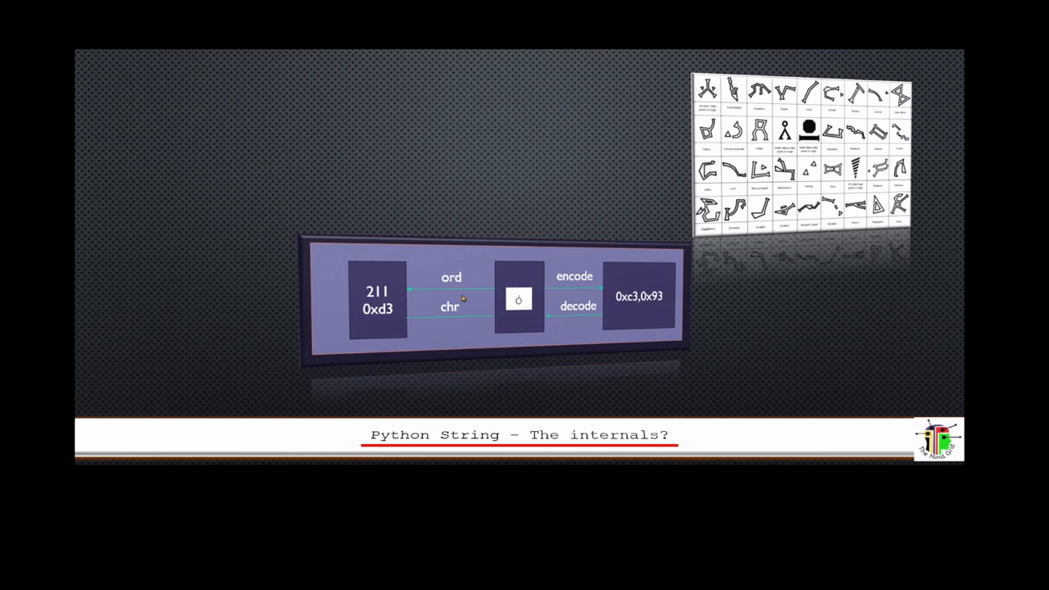
{"action": "mouse_move", "coordinate": [385, 370]}
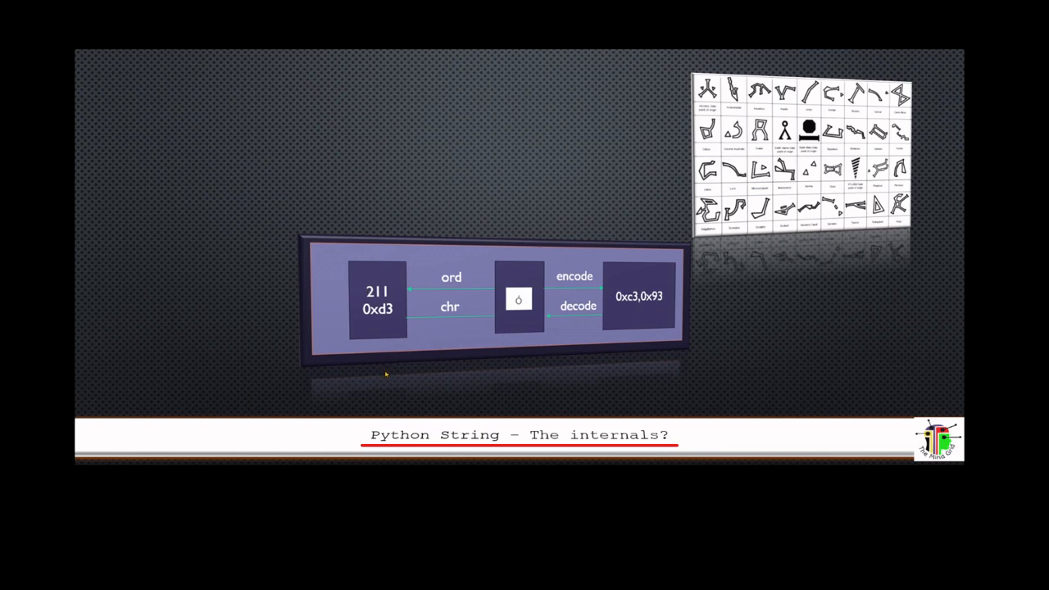
{"action": "mouse_move", "coordinate": [377, 278]}
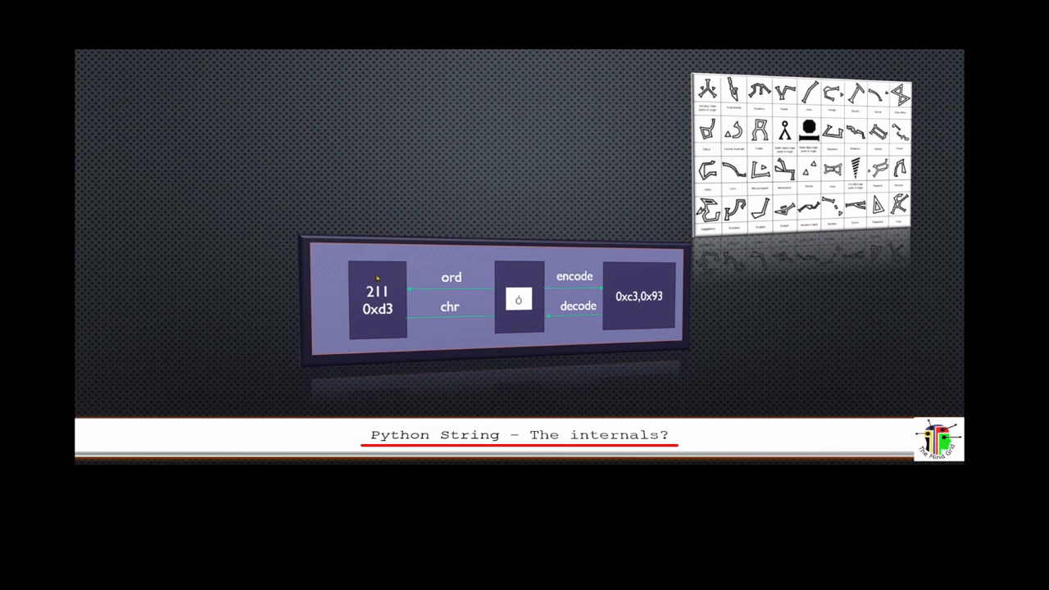
{"action": "mouse_move", "coordinate": [534, 298]}
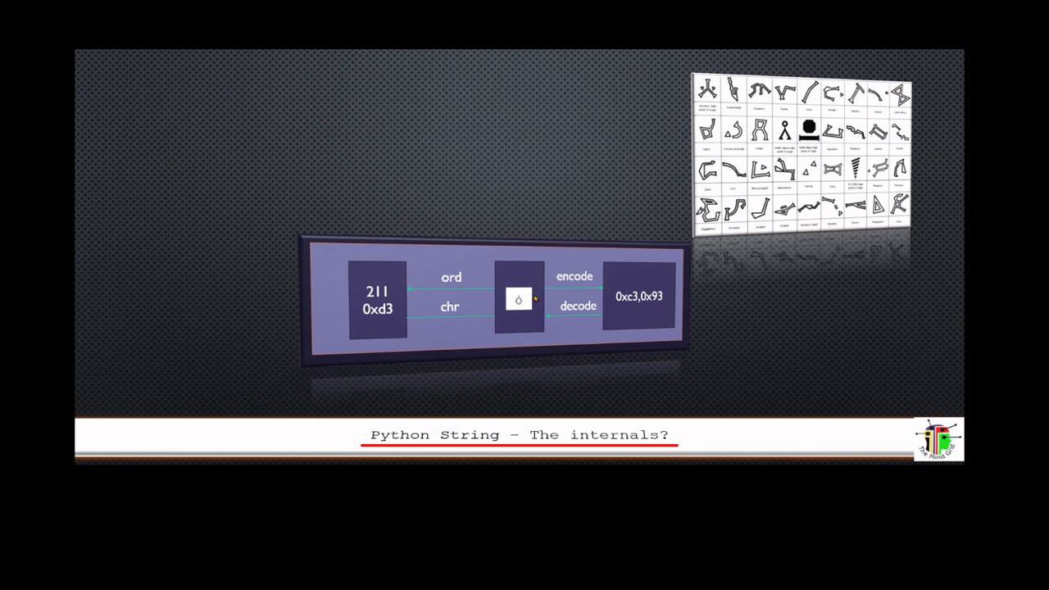
{"action": "mouse_move", "coordinate": [393, 319]}
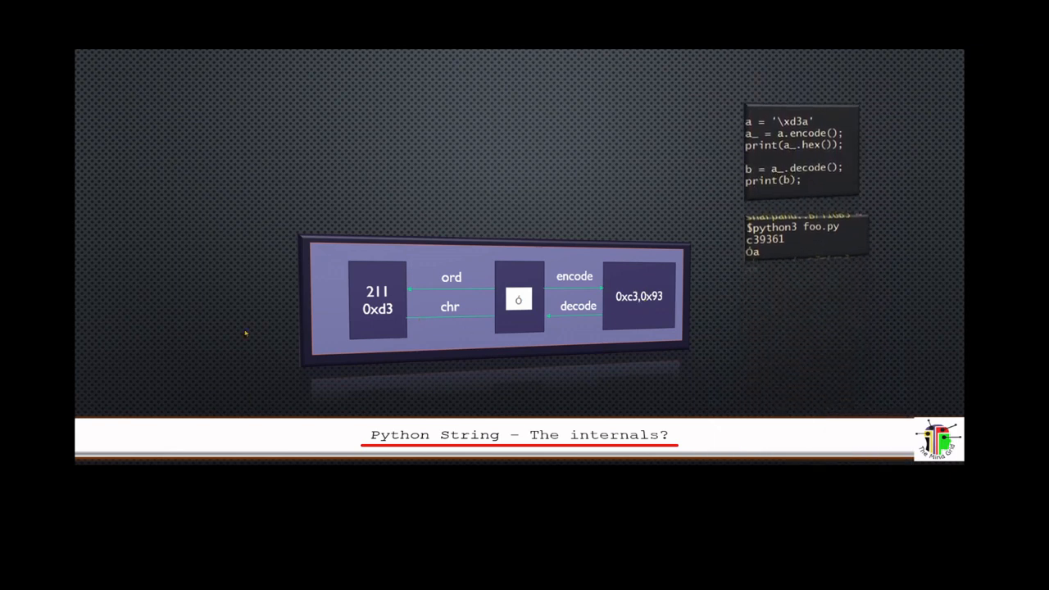
{"action": "mouse_move", "coordinate": [410, 303]}
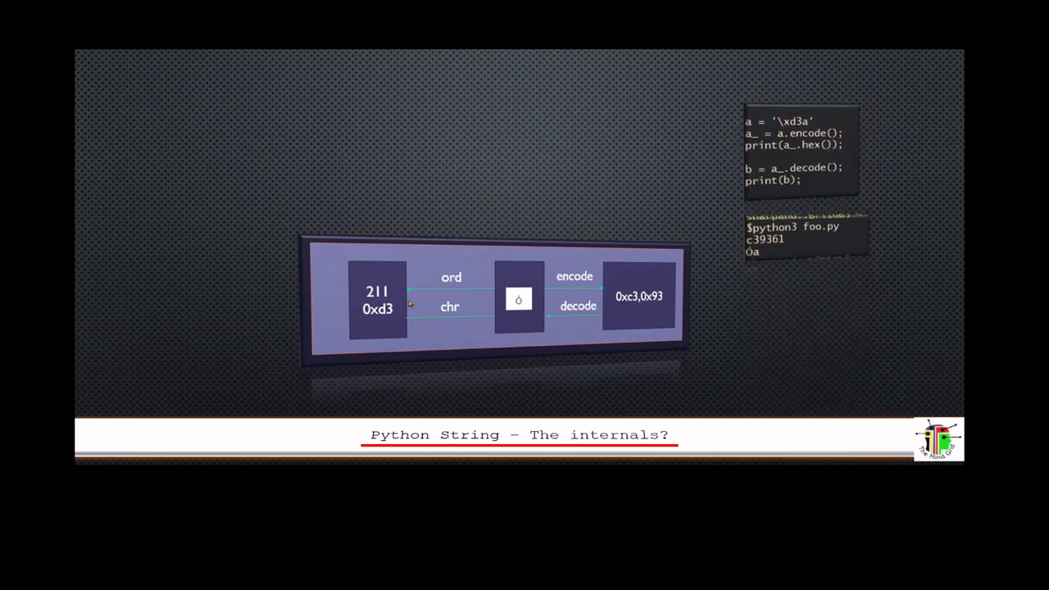
{"action": "mouse_move", "coordinate": [462, 304]}
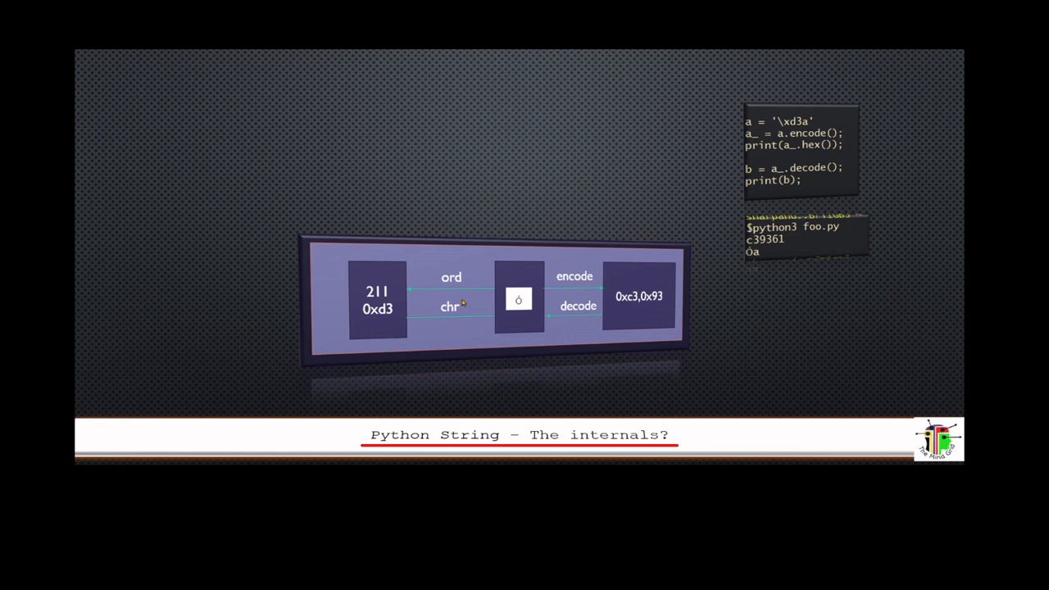
{"action": "mouse_move", "coordinate": [511, 319]}
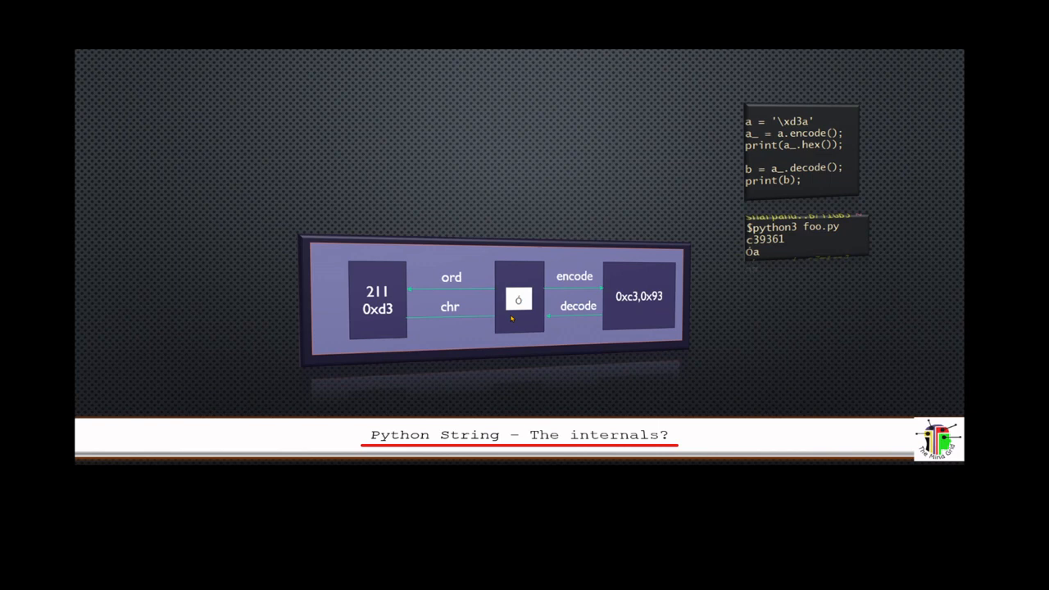
{"action": "mouse_move", "coordinate": [531, 292]}
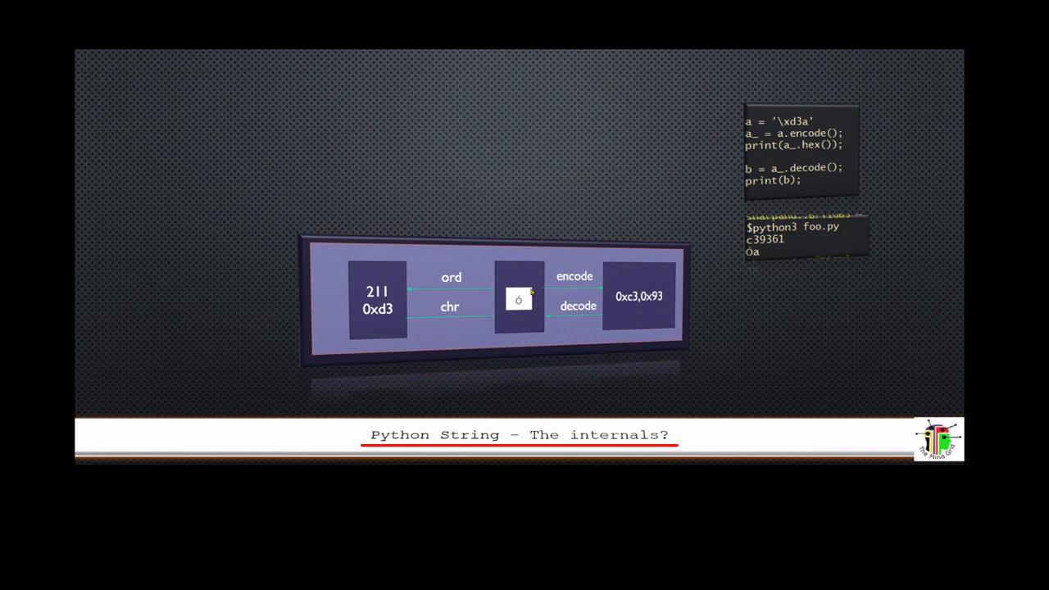
{"action": "mouse_move", "coordinate": [538, 318]}
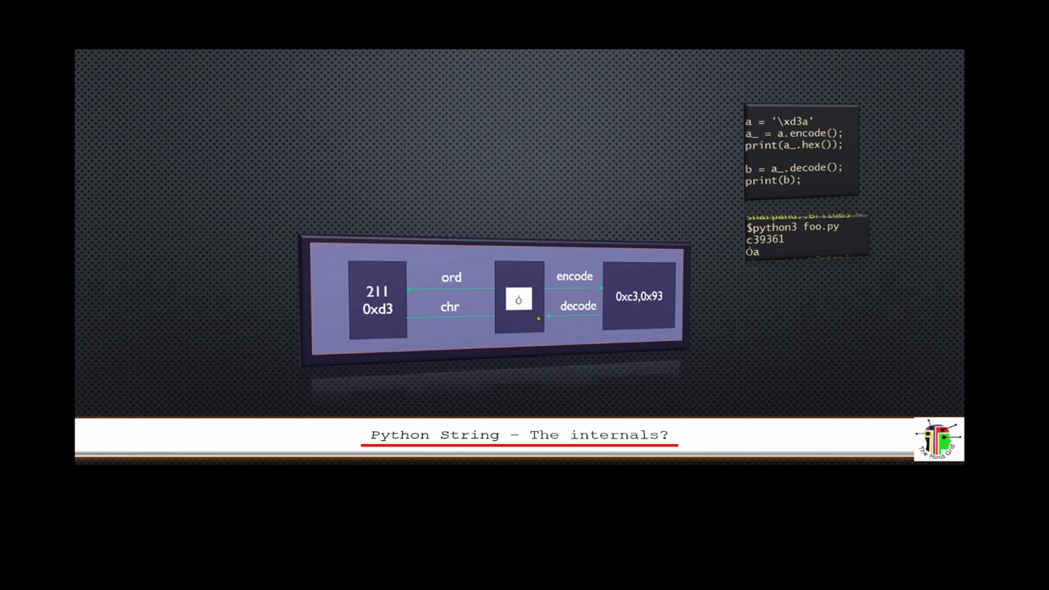
{"action": "mouse_move", "coordinate": [423, 304]}
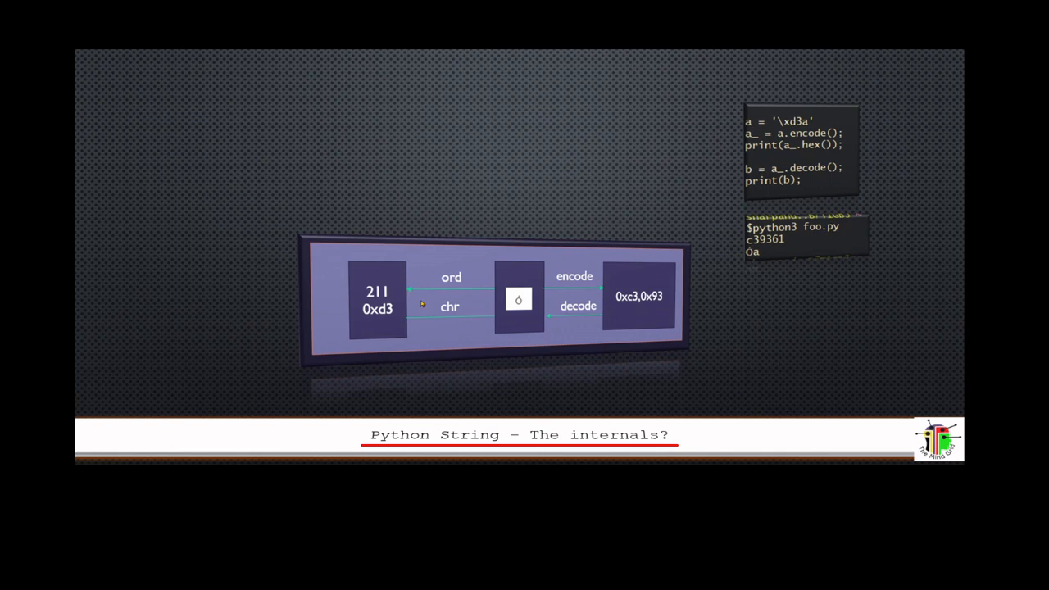
{"action": "mouse_move", "coordinate": [411, 320]}
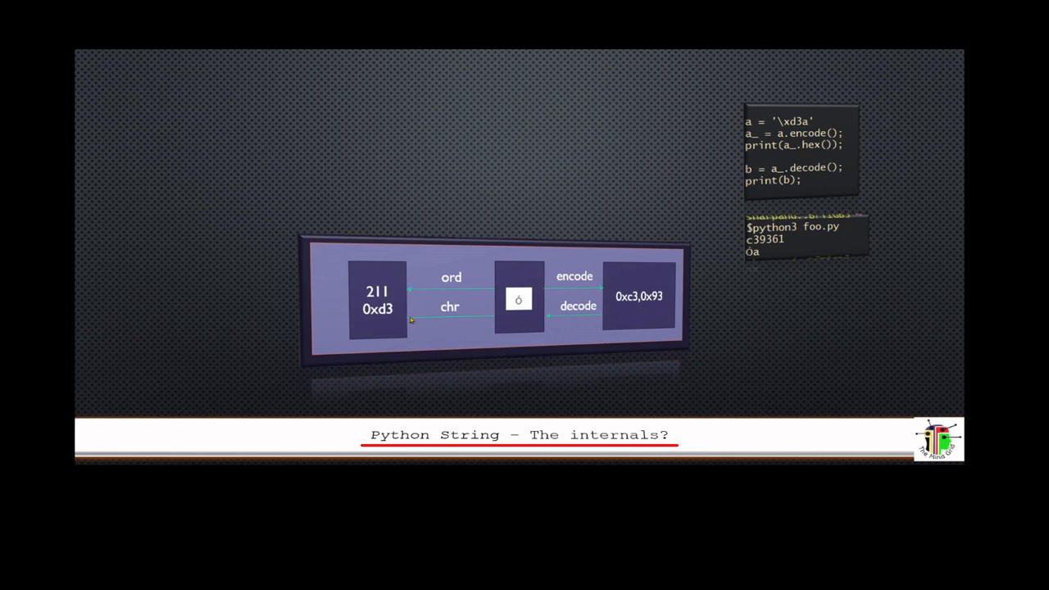
{"action": "mouse_move", "coordinate": [544, 306]}
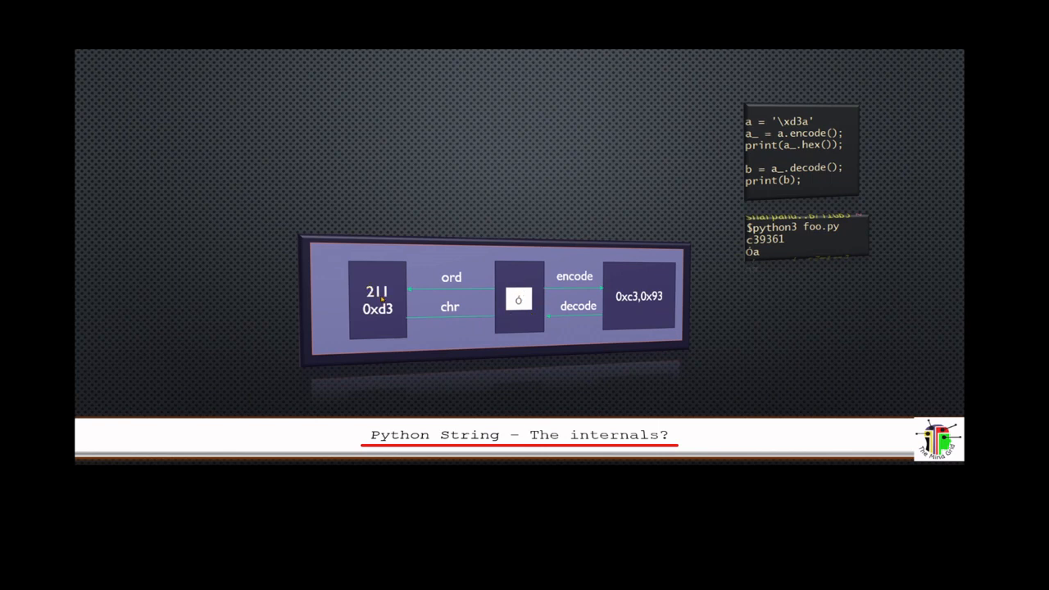
{"action": "mouse_move", "coordinate": [688, 292]}
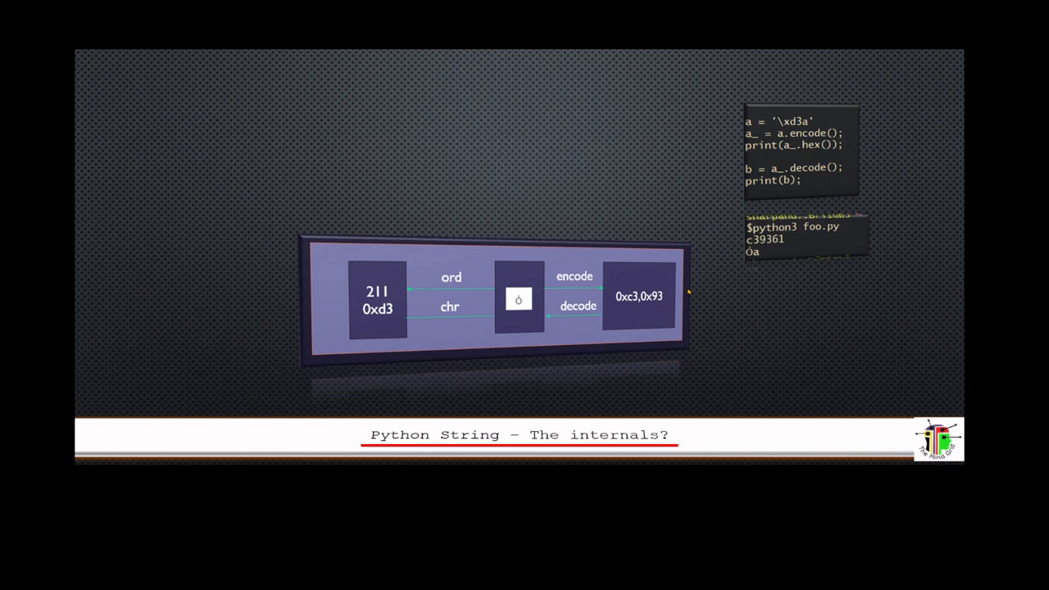
{"action": "mouse_move", "coordinate": [614, 288]}
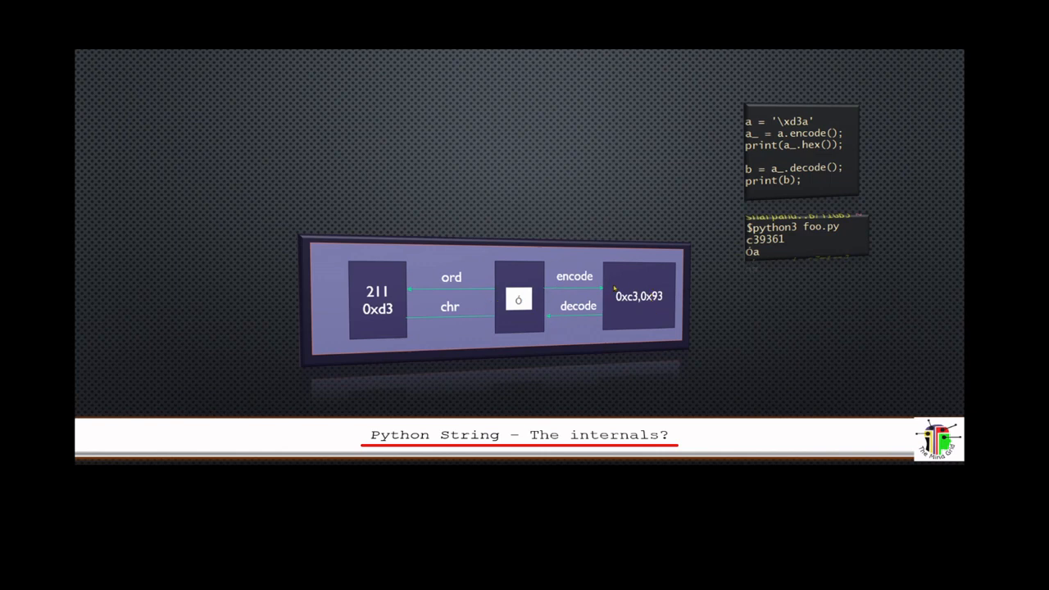
{"action": "mouse_move", "coordinate": [564, 316]}
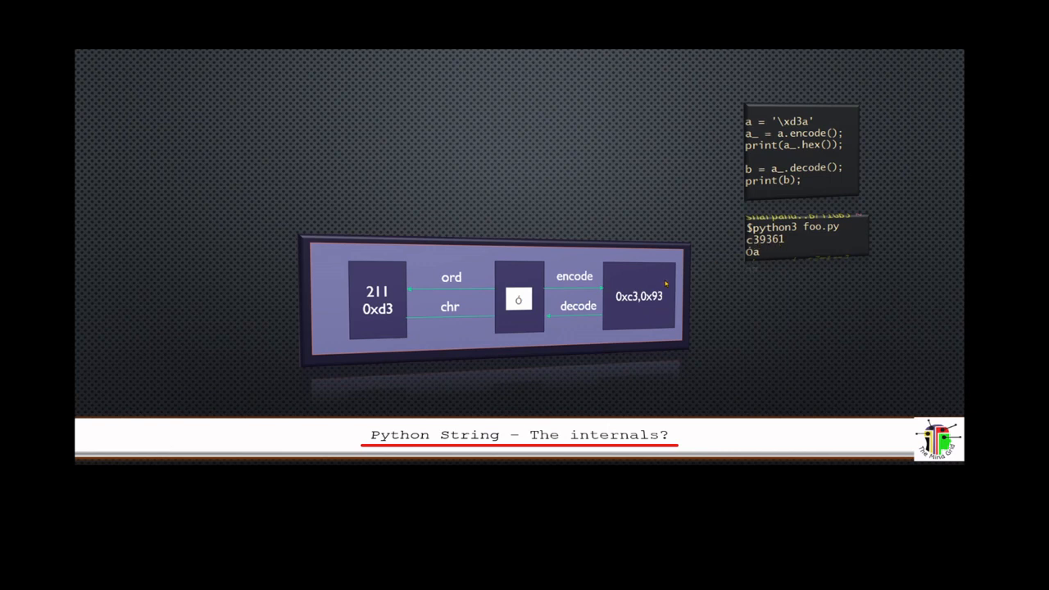
{"action": "mouse_move", "coordinate": [515, 301]}
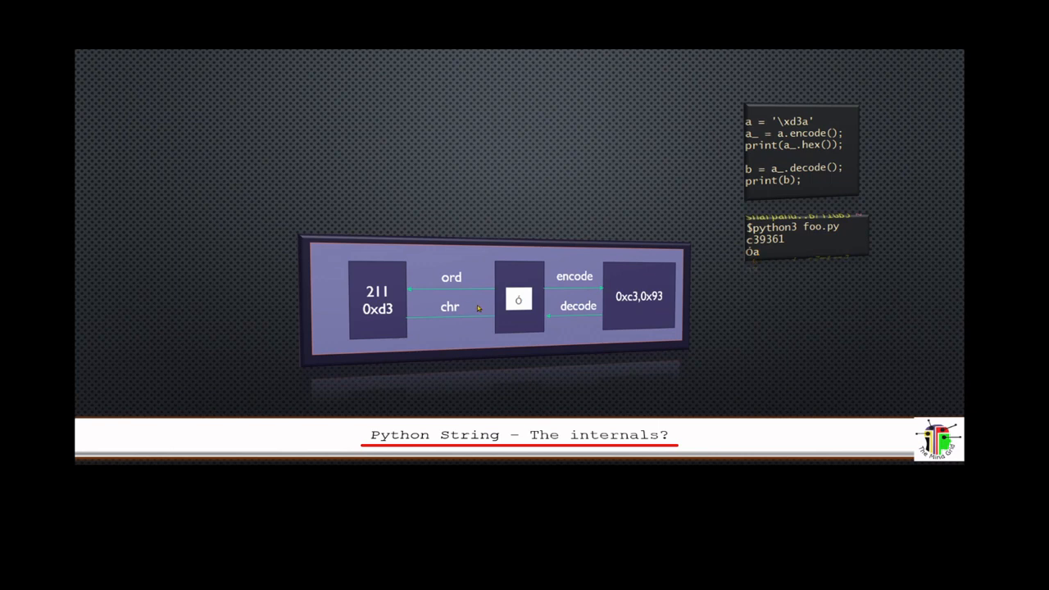
{"action": "mouse_move", "coordinate": [403, 346]}
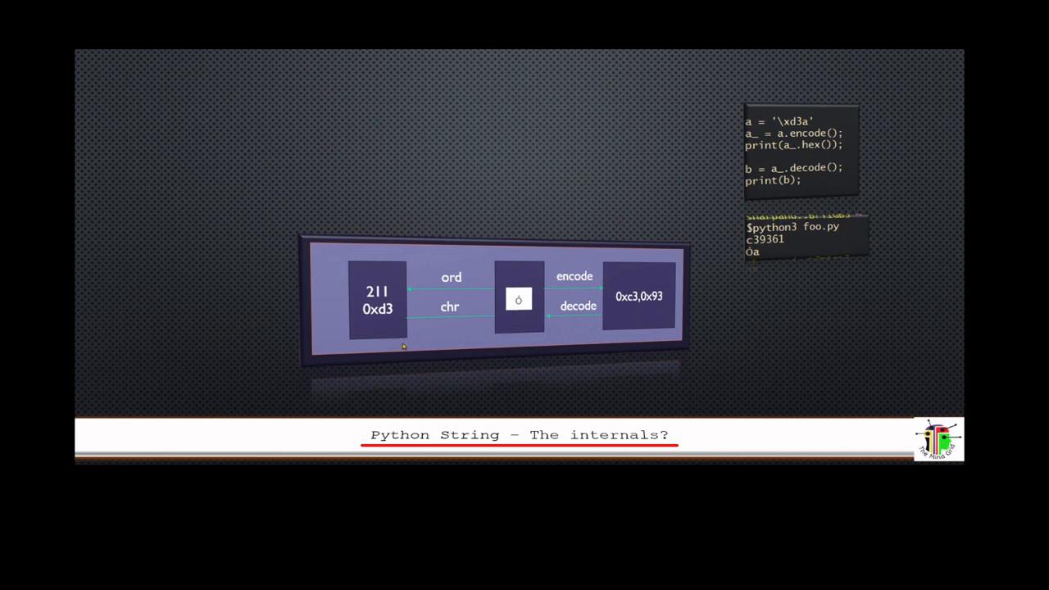
{"action": "mouse_move", "coordinate": [233, 331]}
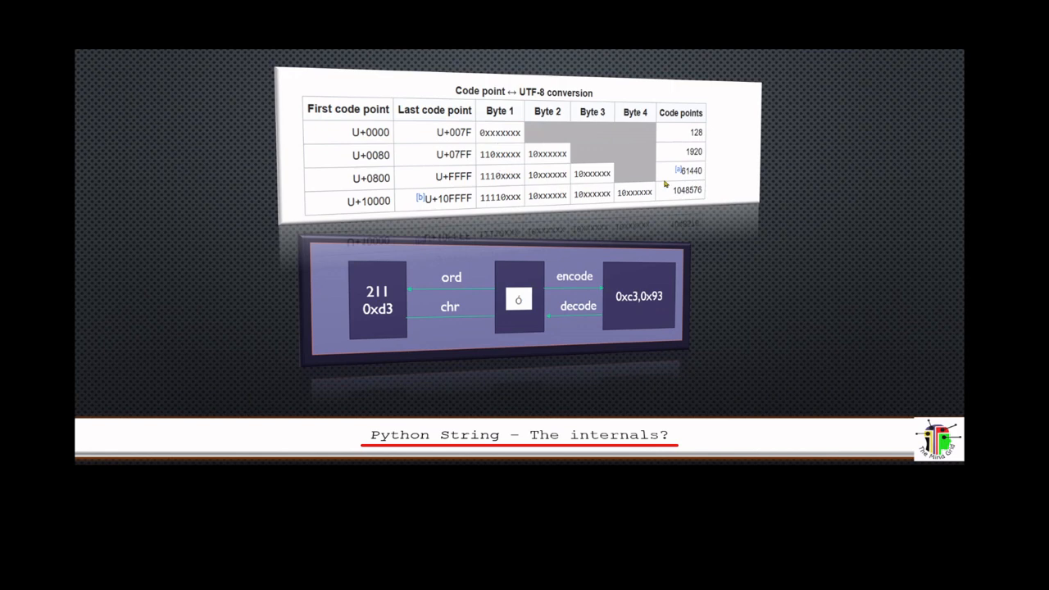
{"action": "mouse_move", "coordinate": [662, 118]}
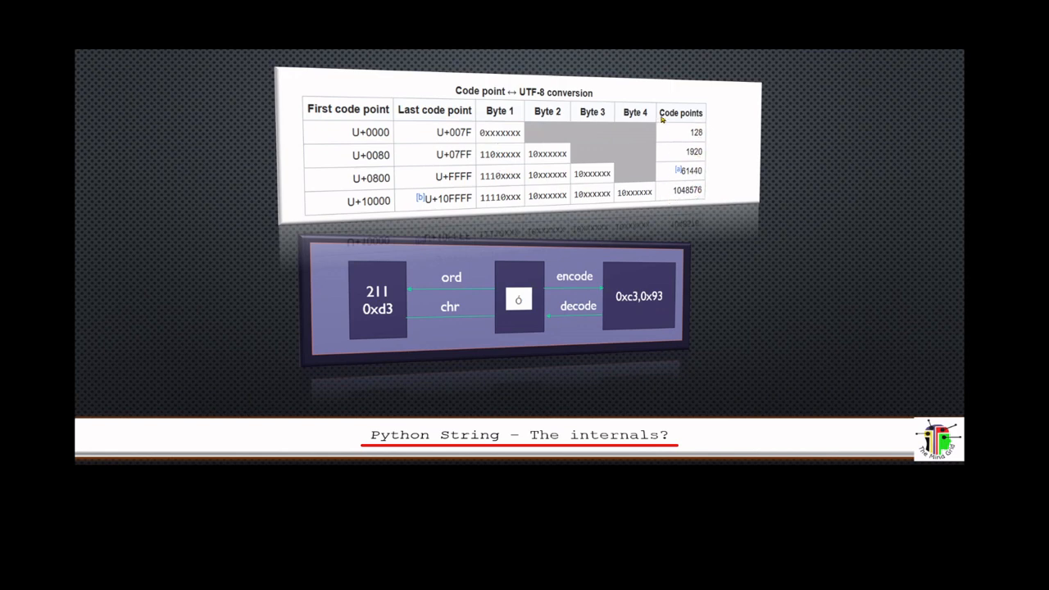
{"action": "mouse_move", "coordinate": [711, 121]}
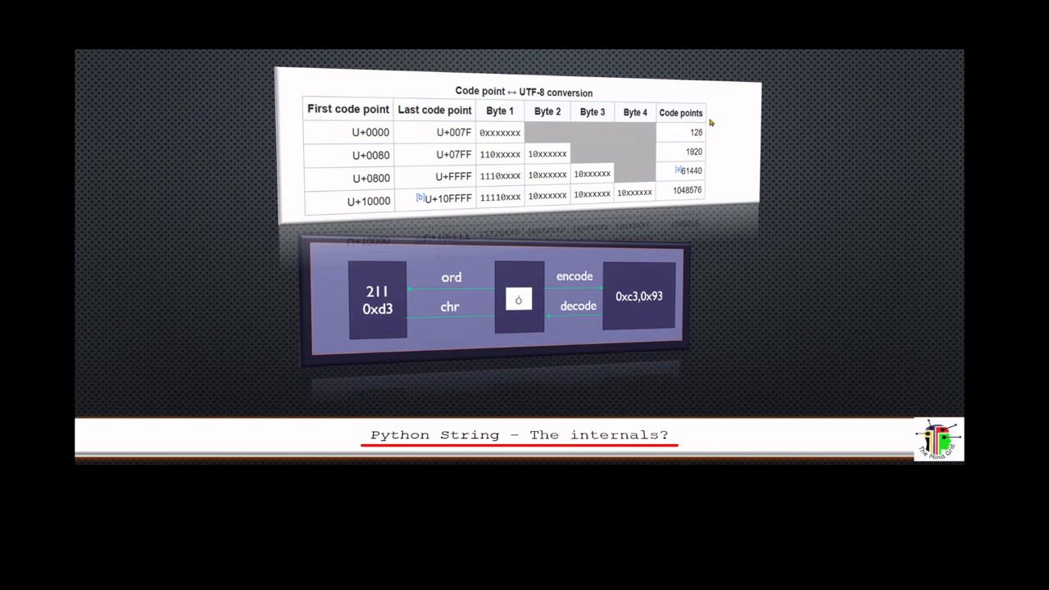
{"action": "mouse_move", "coordinate": [701, 182]}
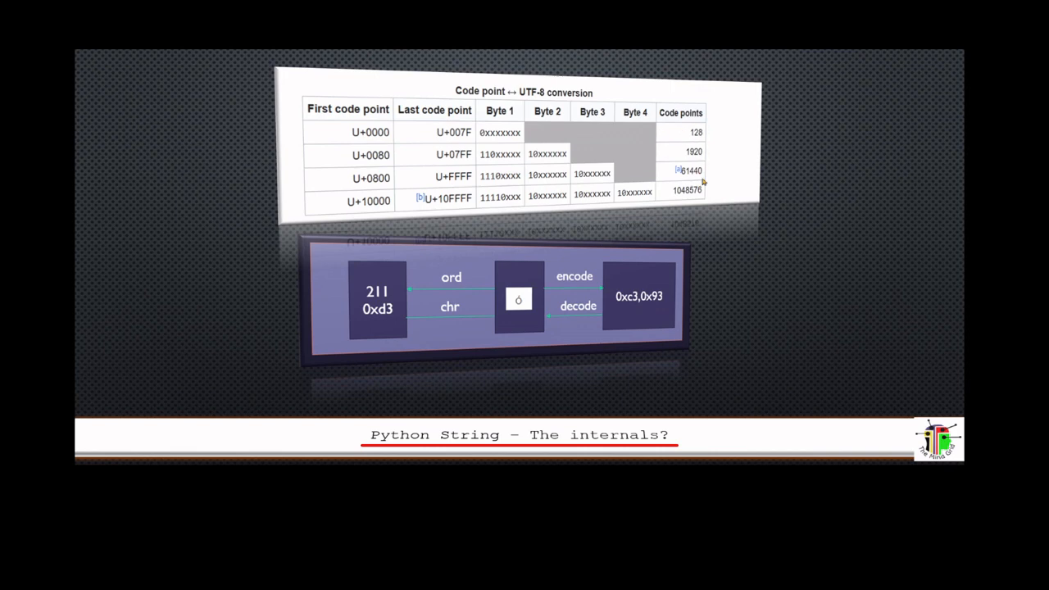
{"action": "mouse_move", "coordinate": [662, 212]}
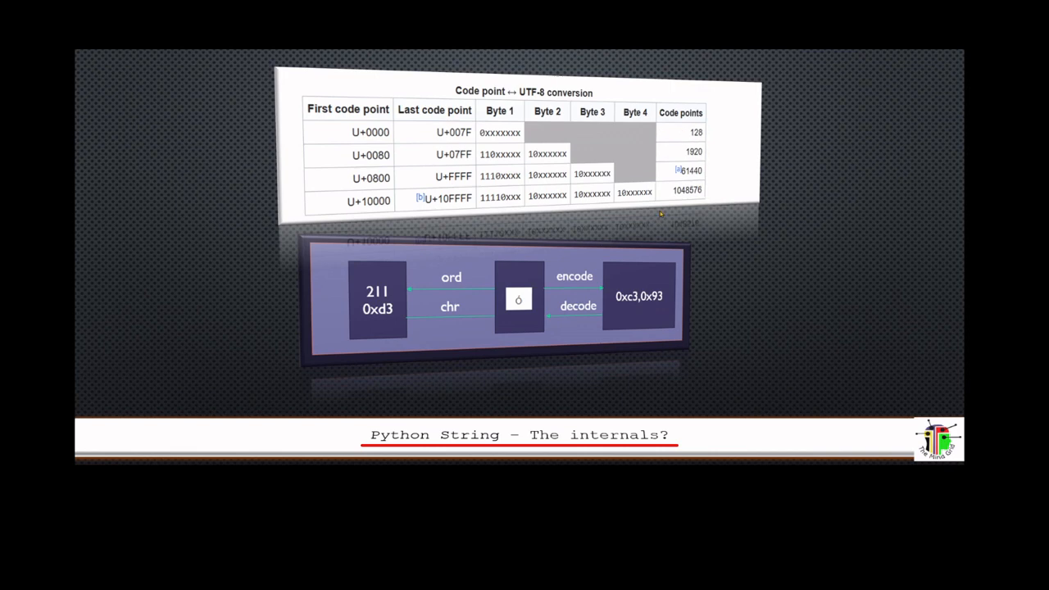
{"action": "mouse_move", "coordinate": [630, 206]}
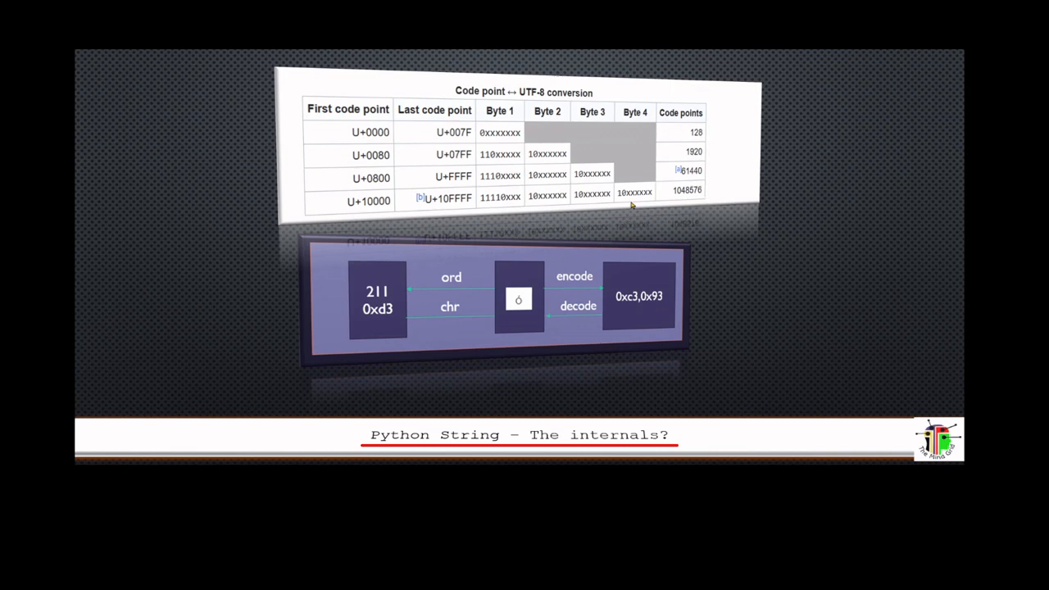
{"action": "mouse_move", "coordinate": [593, 179]}
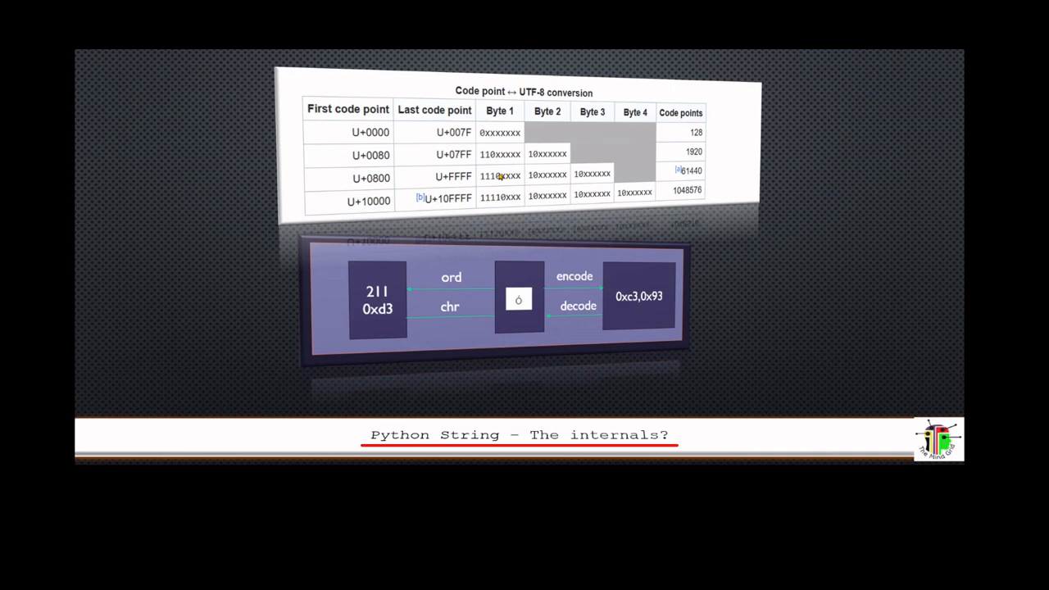
{"action": "mouse_move", "coordinate": [396, 148]}
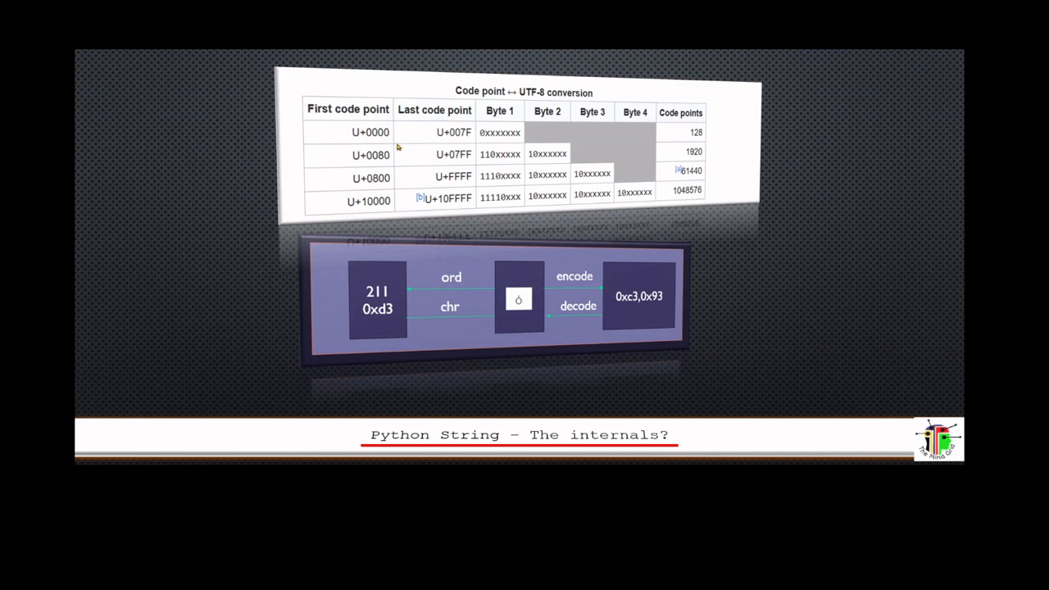
{"action": "mouse_move", "coordinate": [409, 230]}
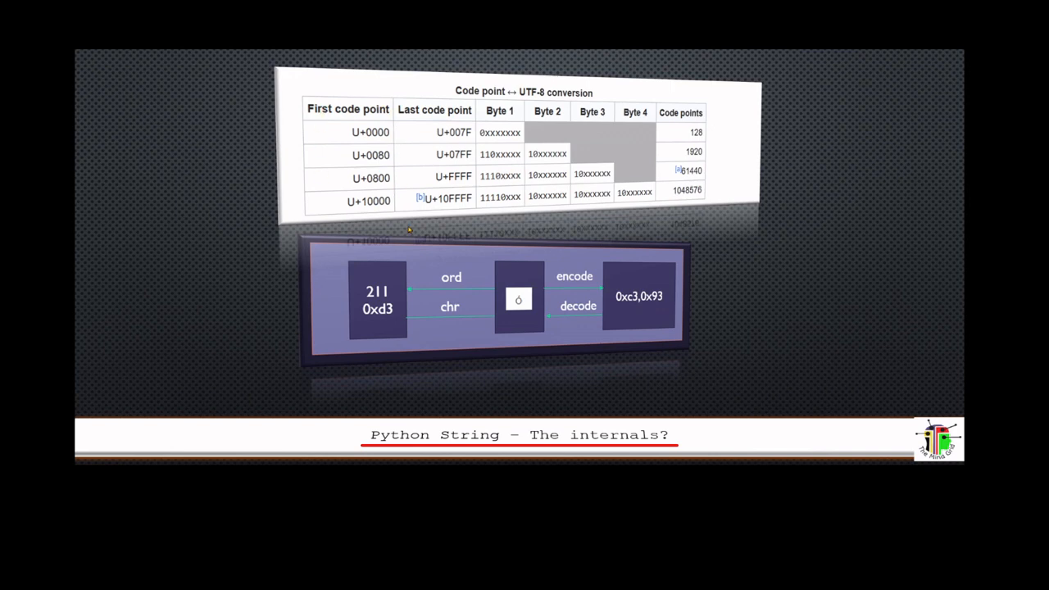
{"action": "mouse_move", "coordinate": [318, 197]}
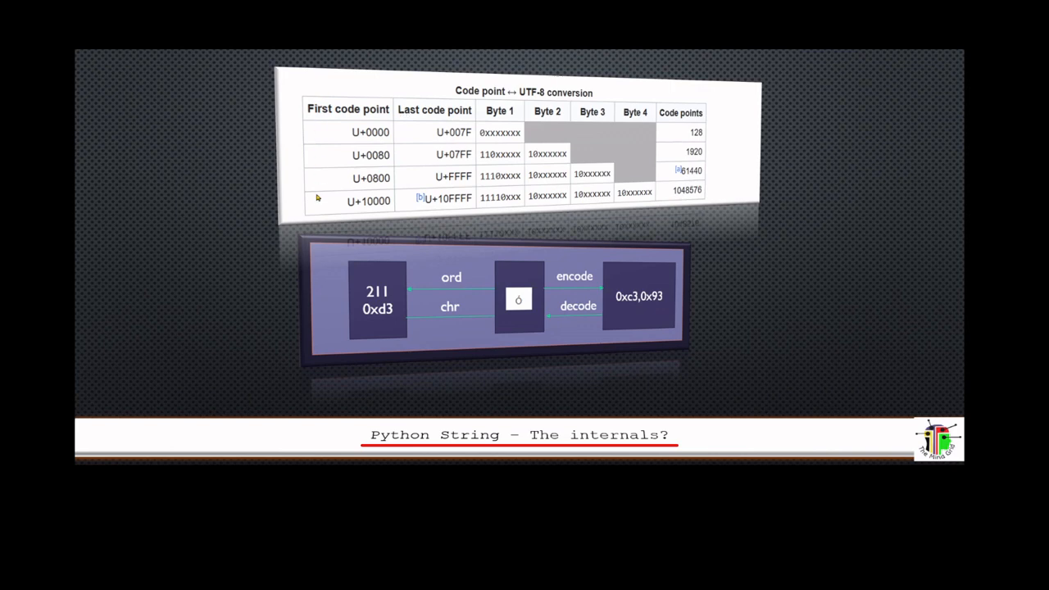
{"action": "mouse_move", "coordinate": [301, 94]}
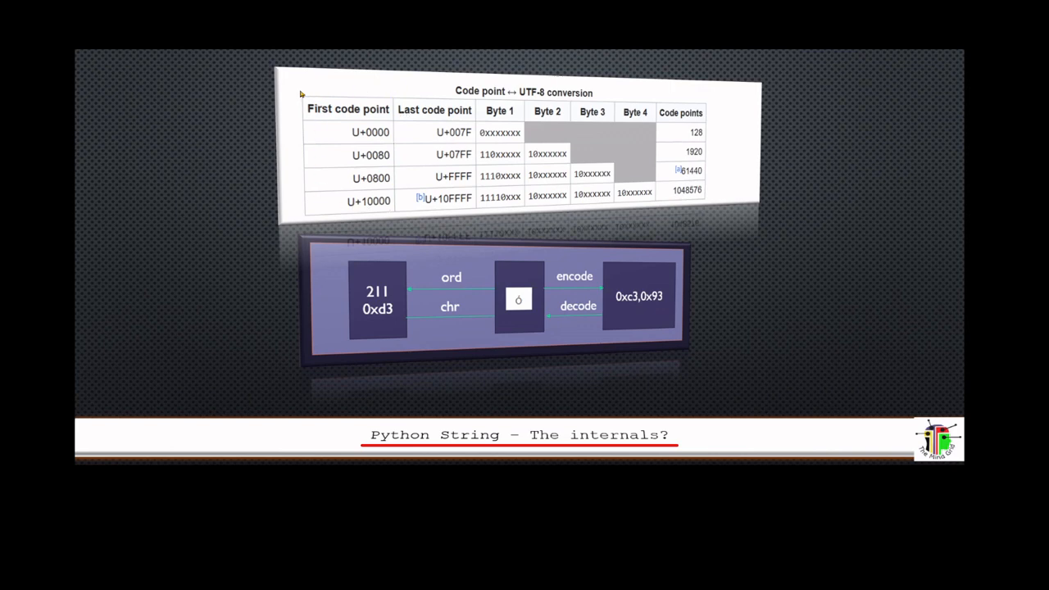
{"action": "mouse_move", "coordinate": [394, 190]}
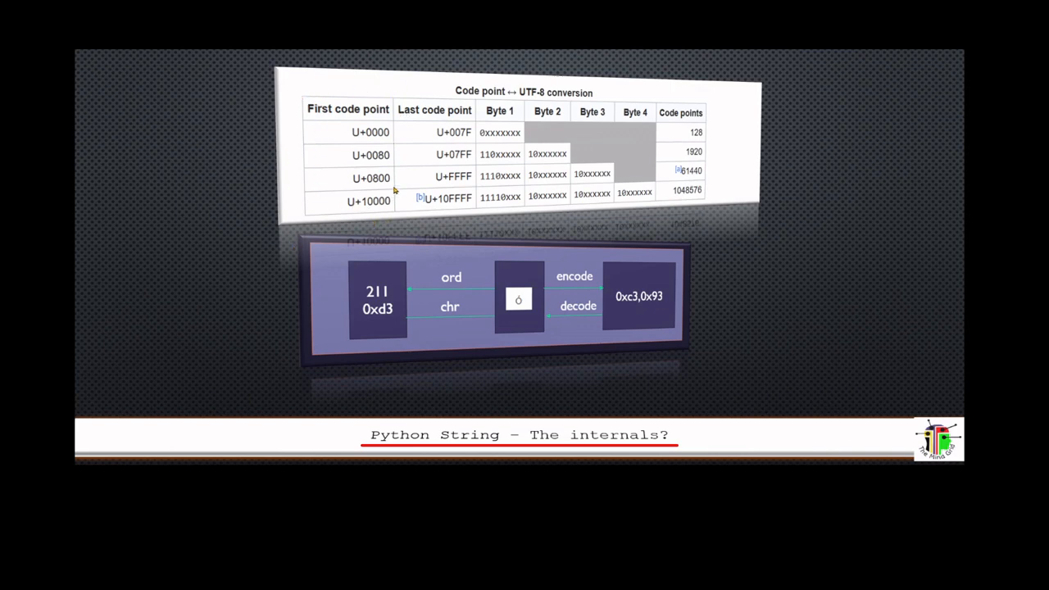
{"action": "mouse_move", "coordinate": [751, 257]}
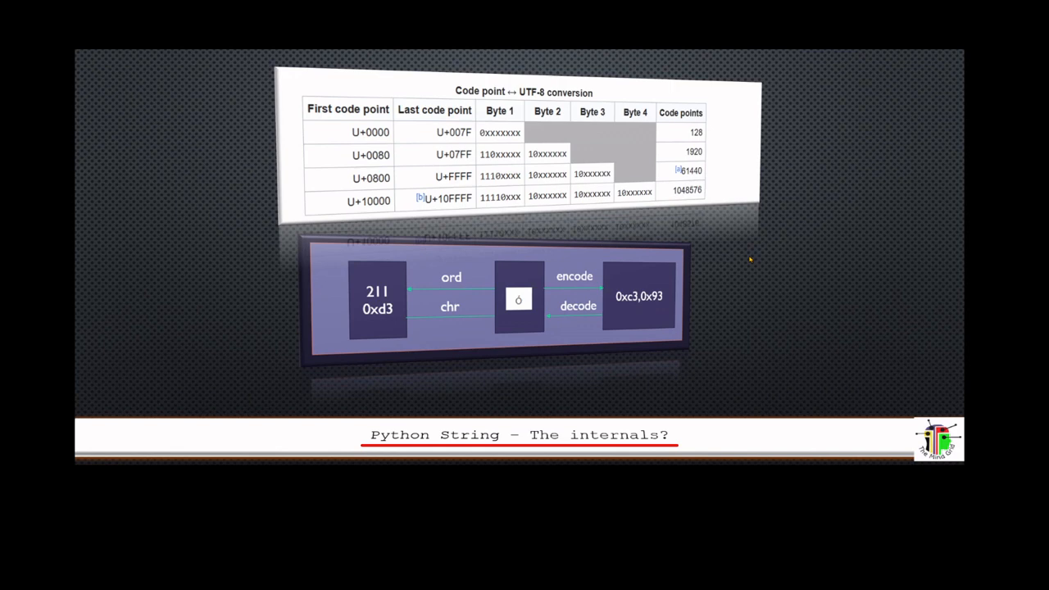
{"action": "mouse_move", "coordinate": [749, 259]}
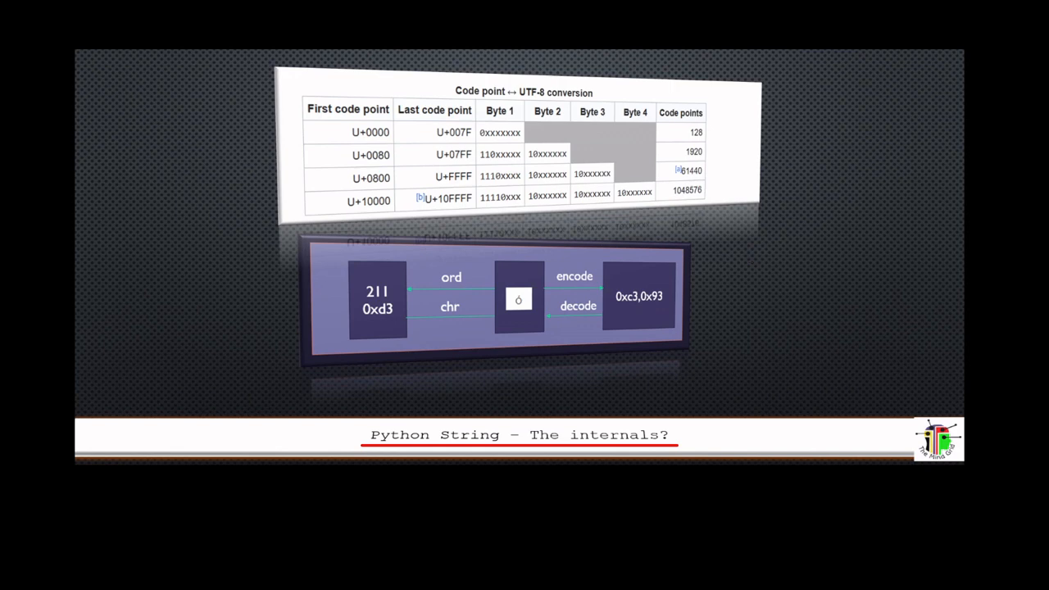
{"action": "mouse_move", "coordinate": [780, 259]}
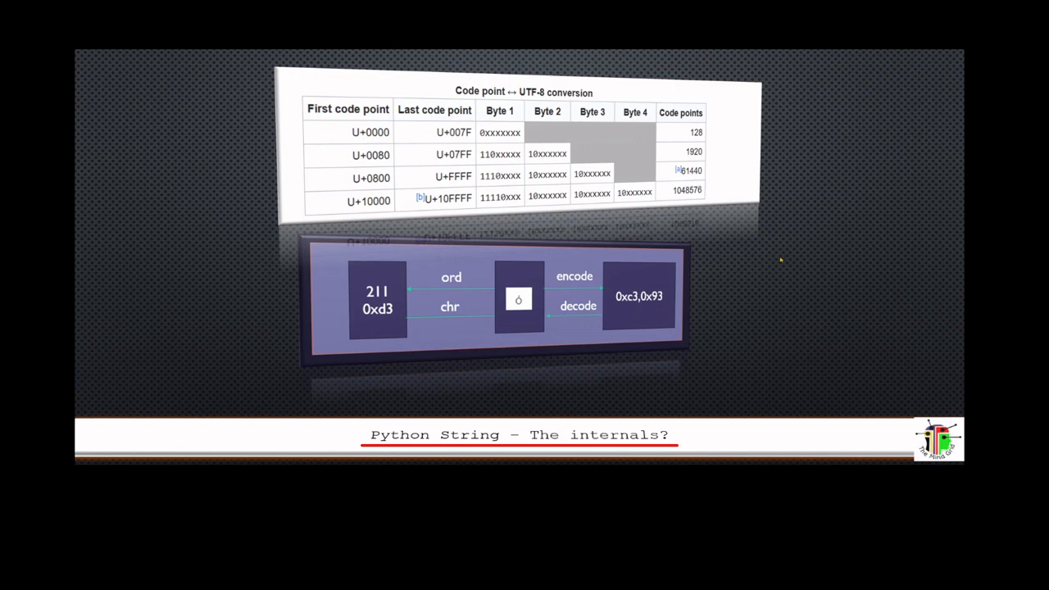
{"action": "mouse_move", "coordinate": [770, 266]}
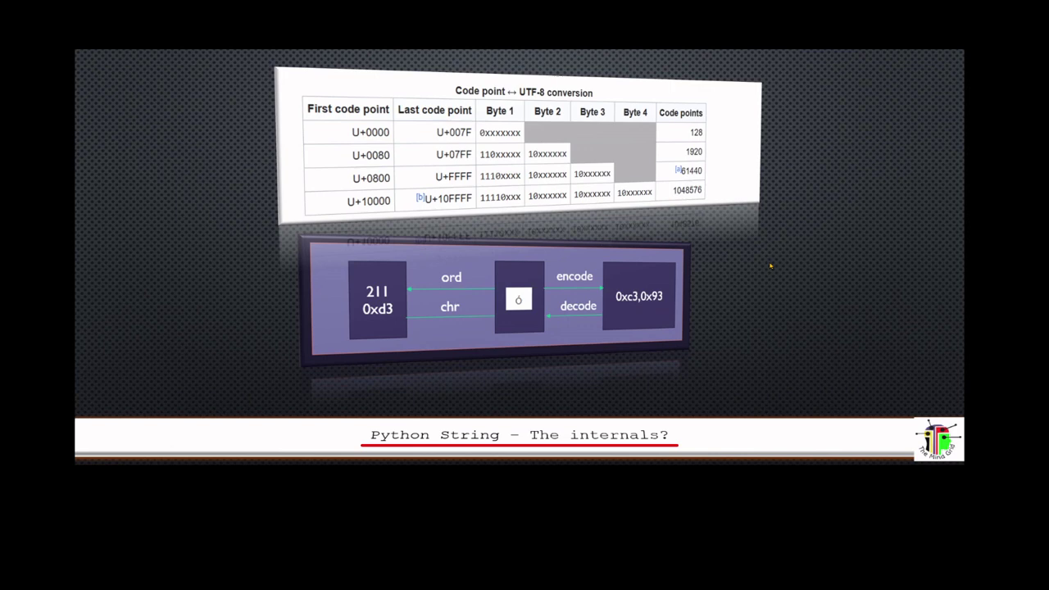
{"action": "mouse_move", "coordinate": [711, 363]}
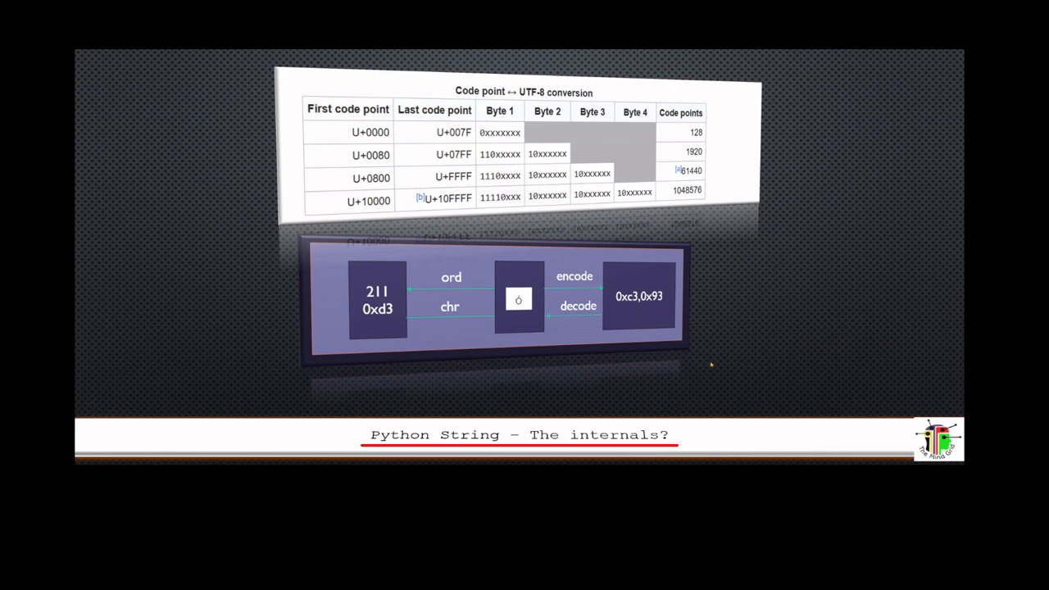
{"action": "mouse_move", "coordinate": [645, 334]}
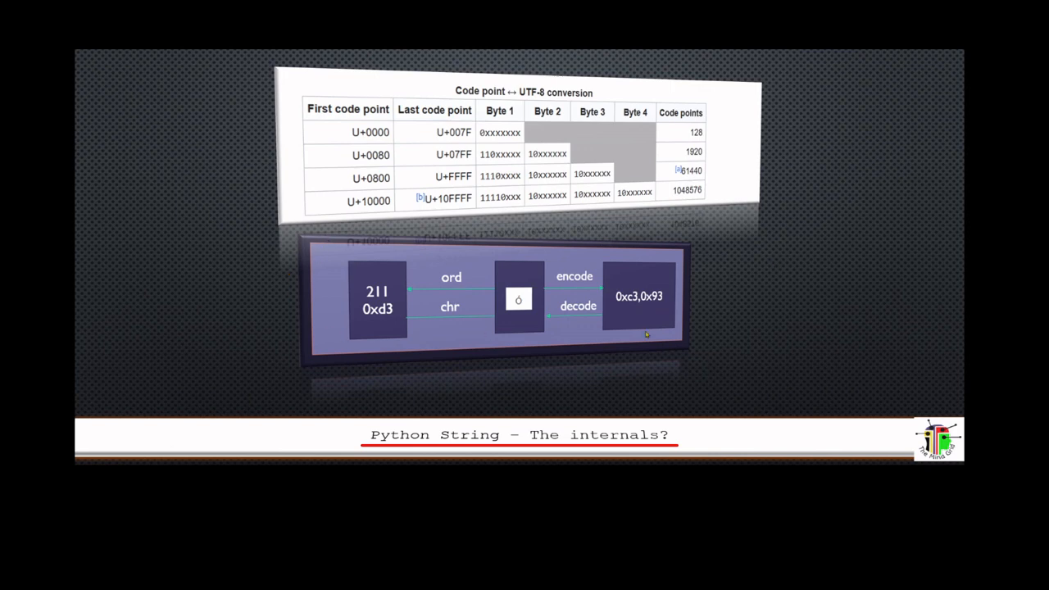
{"action": "mouse_move", "coordinate": [410, 287]}
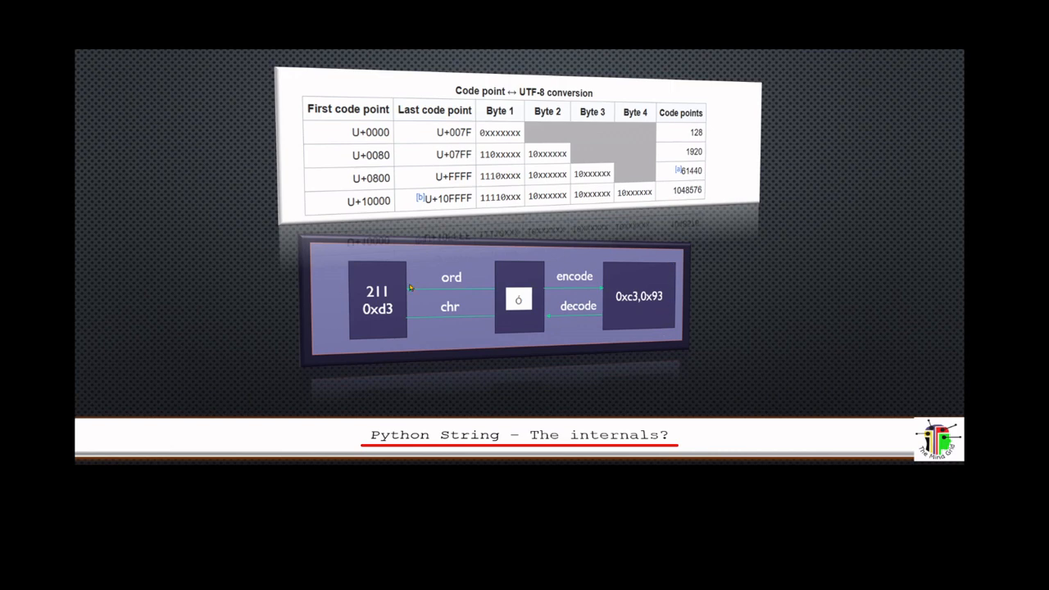
{"action": "mouse_move", "coordinate": [469, 277]}
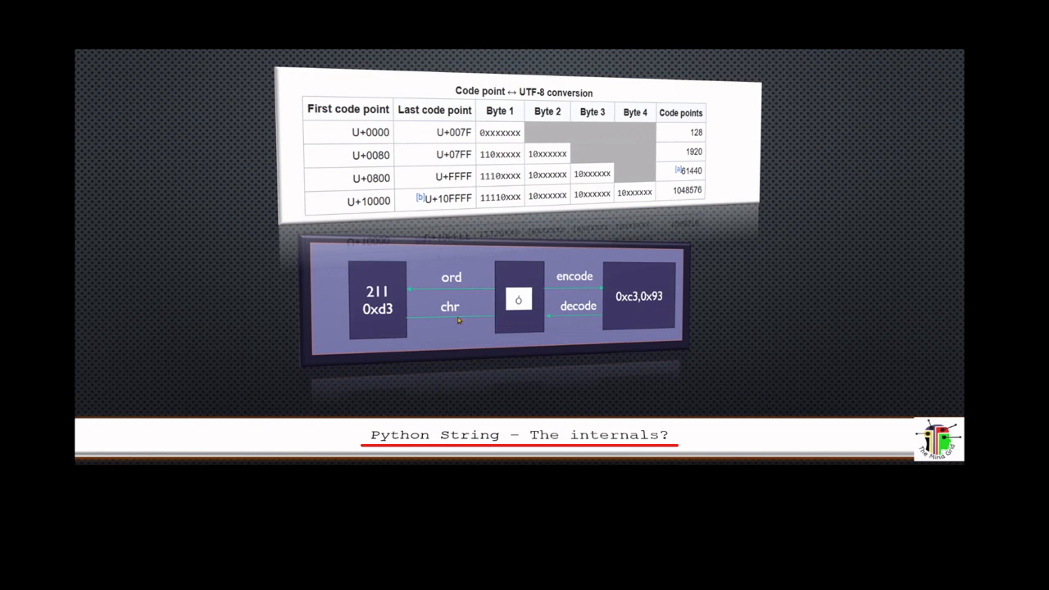
{"action": "mouse_move", "coordinate": [597, 279]}
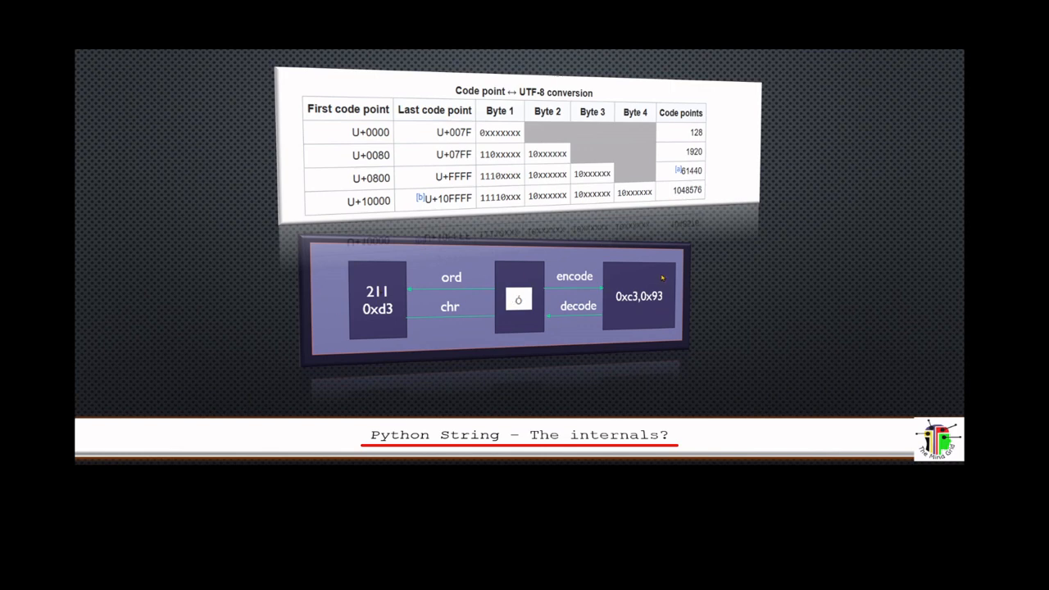
{"action": "mouse_move", "coordinate": [728, 275]}
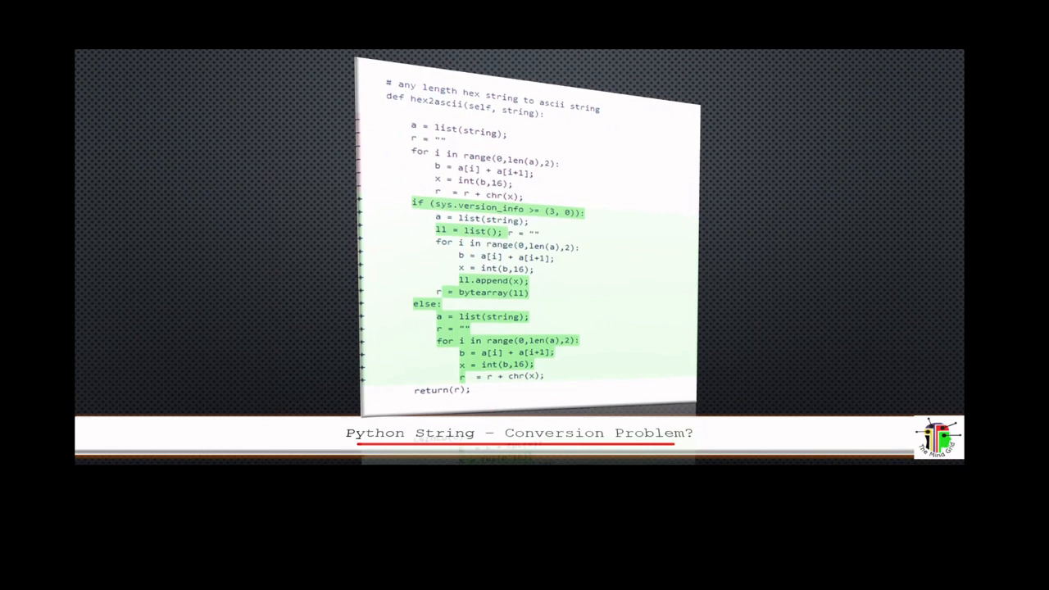
{"action": "mouse_move", "coordinate": [429, 133]}
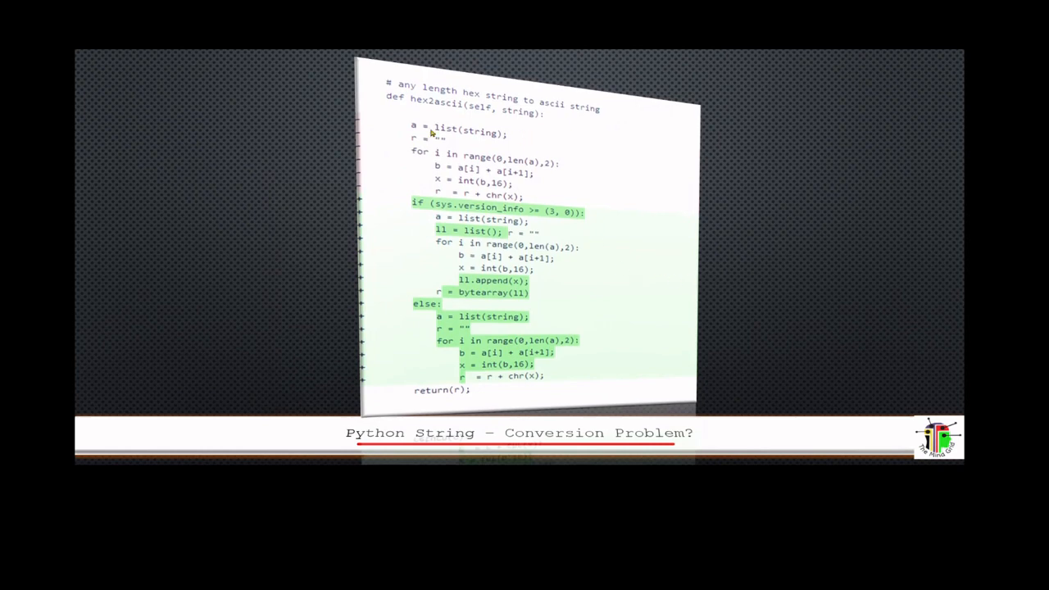
{"action": "mouse_move", "coordinate": [432, 108]}
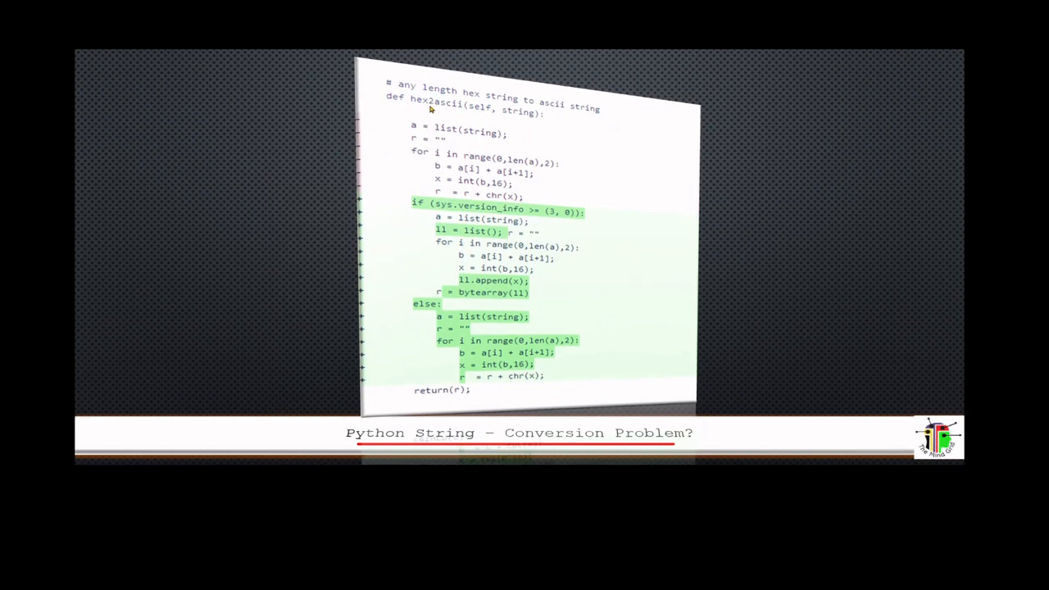
{"action": "mouse_move", "coordinate": [514, 118]}
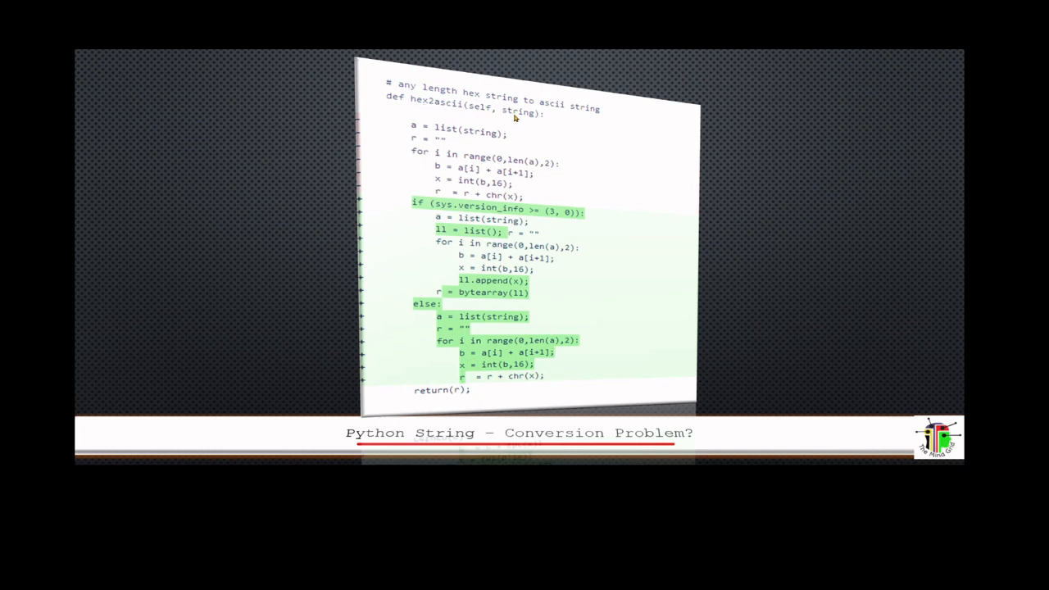
{"action": "mouse_move", "coordinate": [427, 105]}
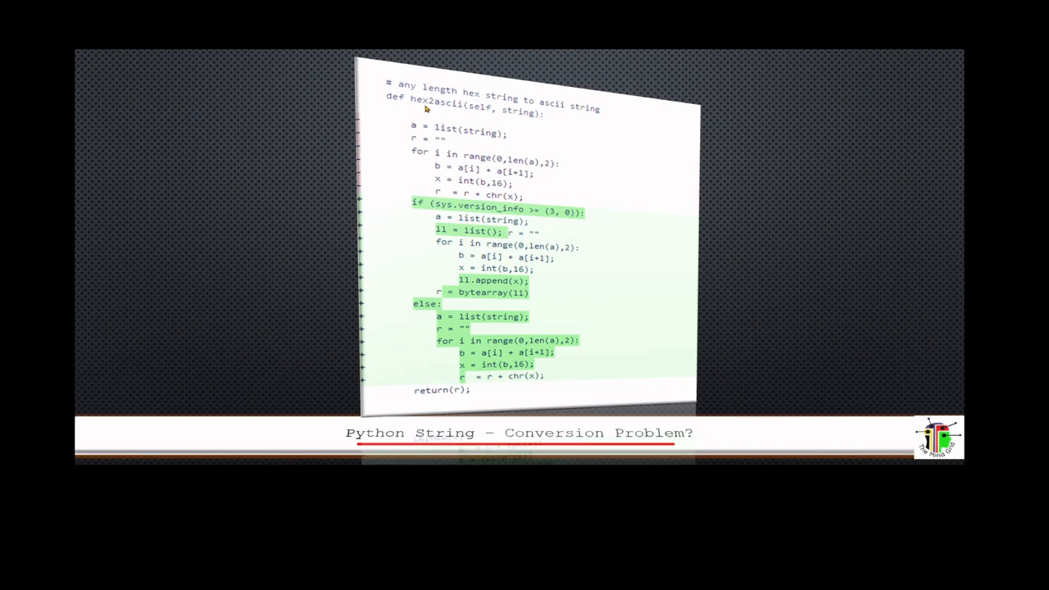
{"action": "mouse_move", "coordinate": [524, 120]}
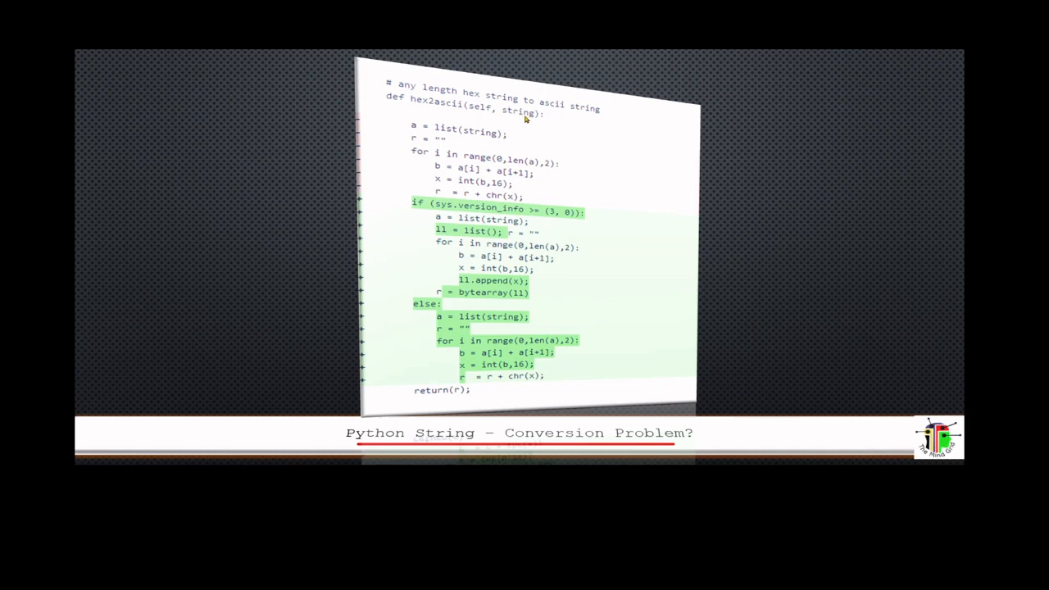
{"action": "mouse_move", "coordinate": [580, 123]}
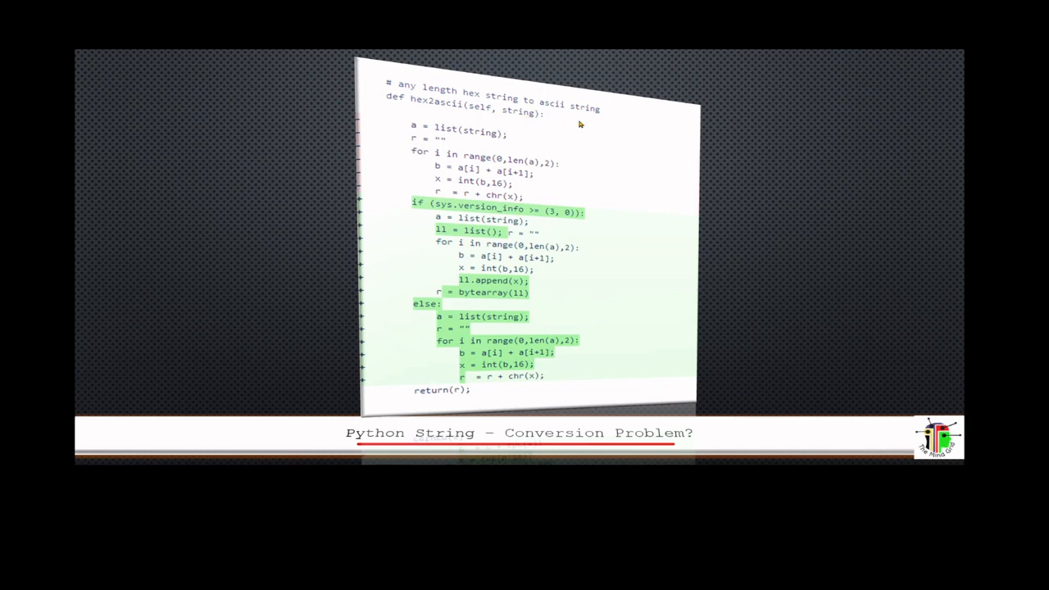
{"action": "mouse_move", "coordinate": [532, 122]}
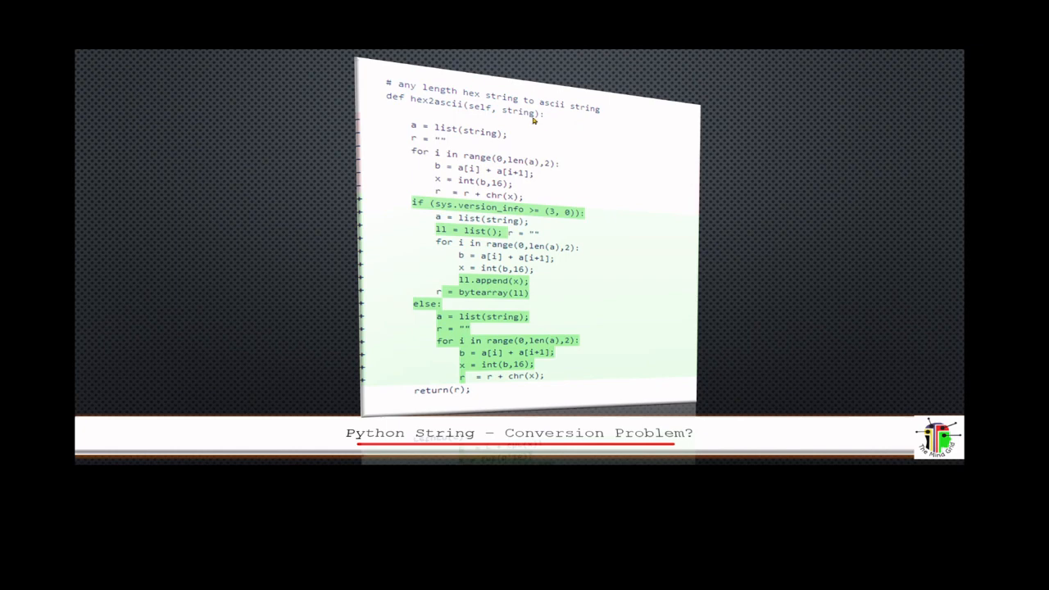
{"action": "mouse_move", "coordinate": [636, 128]}
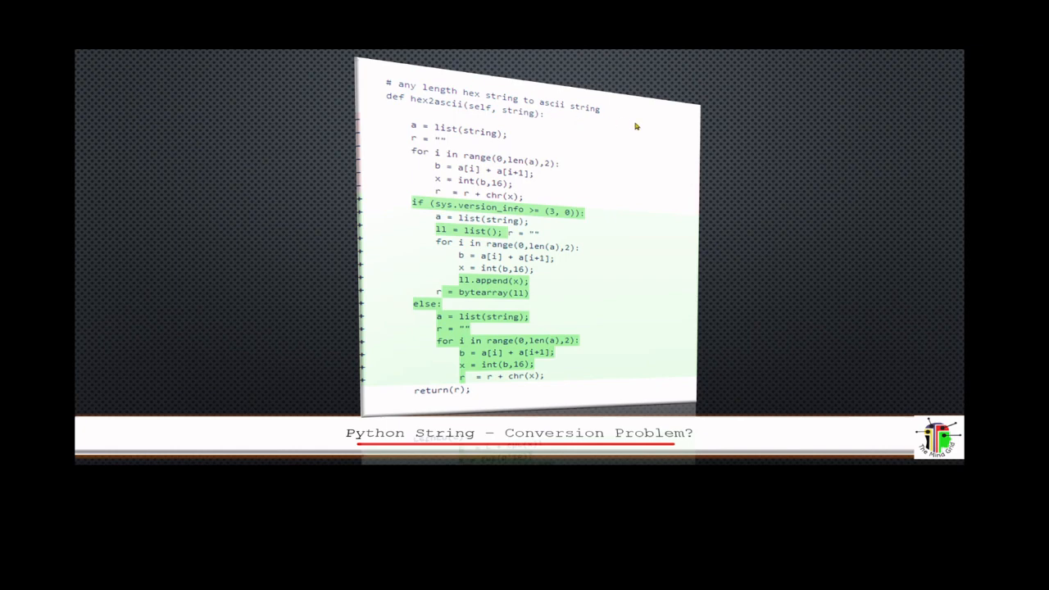
{"action": "mouse_move", "coordinate": [598, 128]}
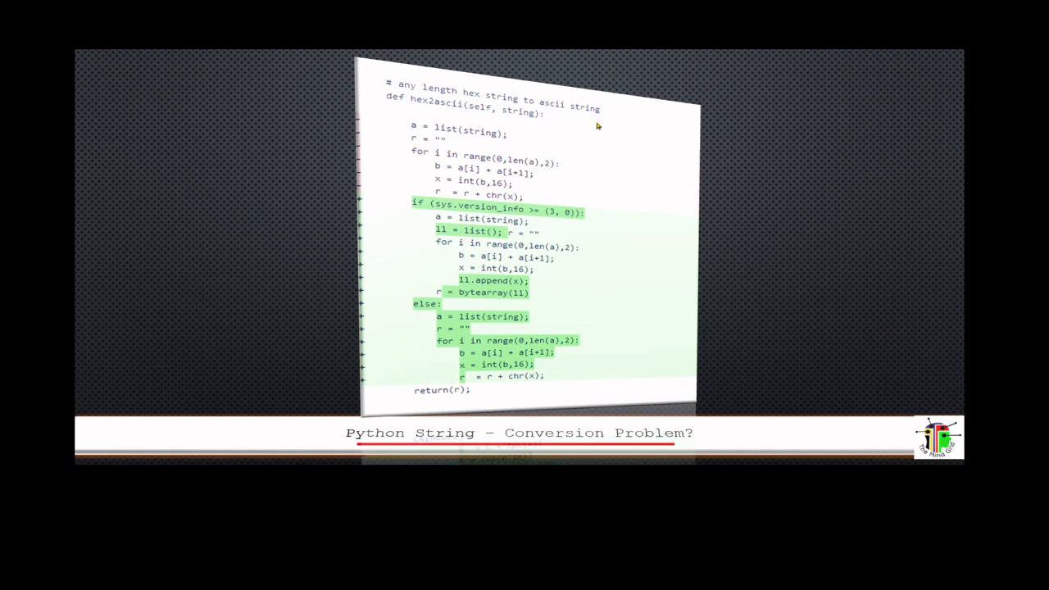
{"action": "mouse_move", "coordinate": [521, 119]}
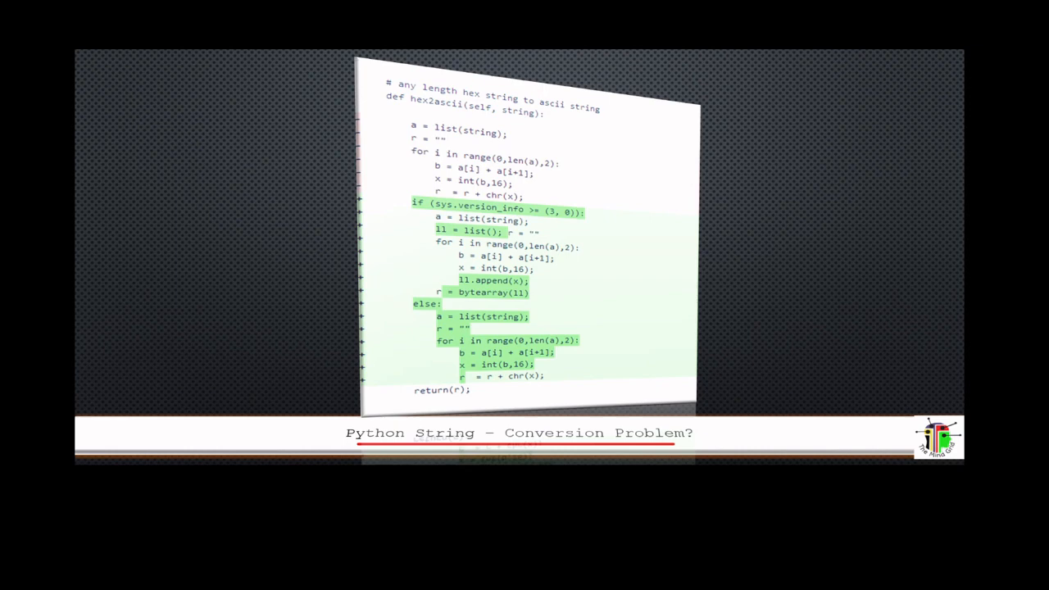
{"action": "mouse_move", "coordinate": [512, 122]}
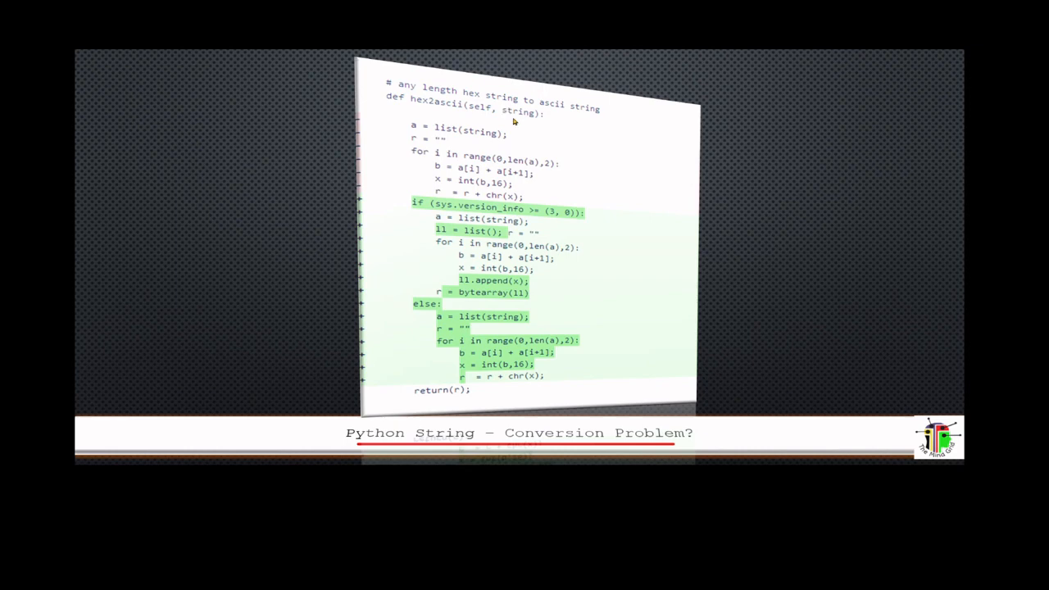
{"action": "mouse_move", "coordinate": [465, 164]}
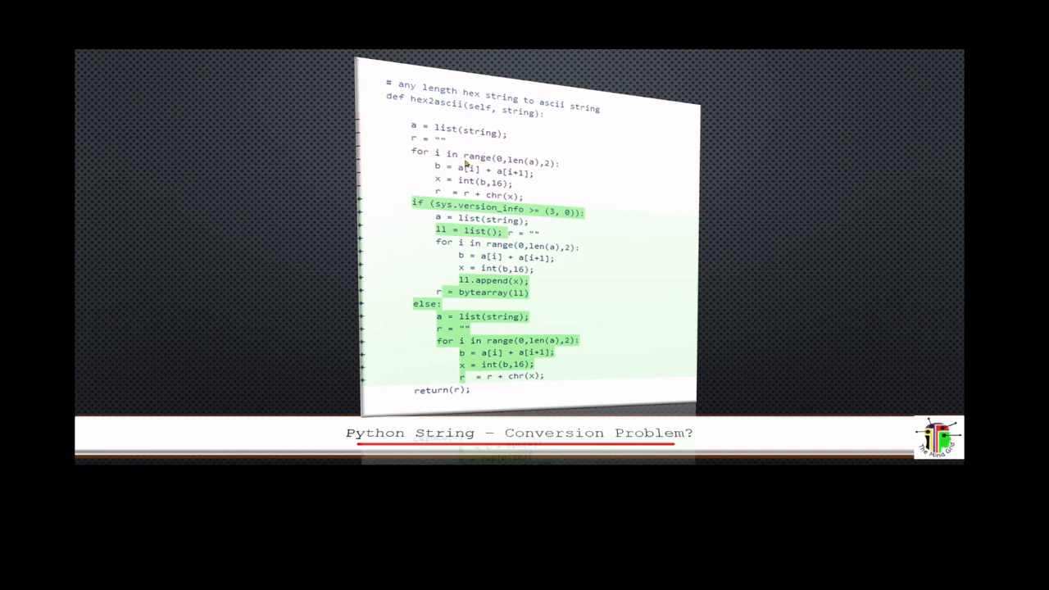
{"action": "mouse_move", "coordinate": [518, 172]}
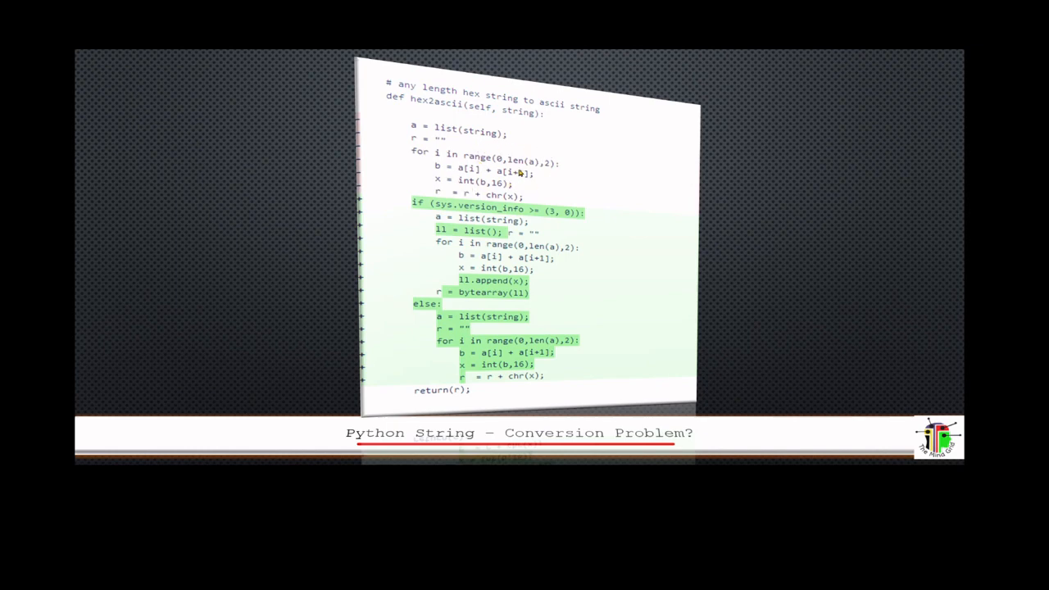
{"action": "mouse_move", "coordinate": [511, 190]}
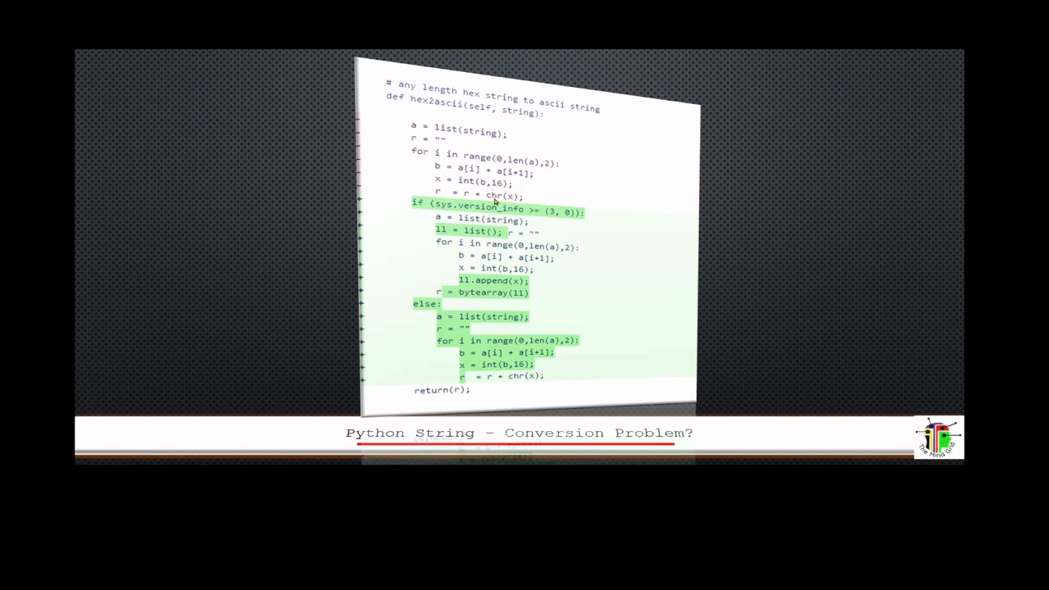
{"action": "mouse_move", "coordinate": [512, 200]}
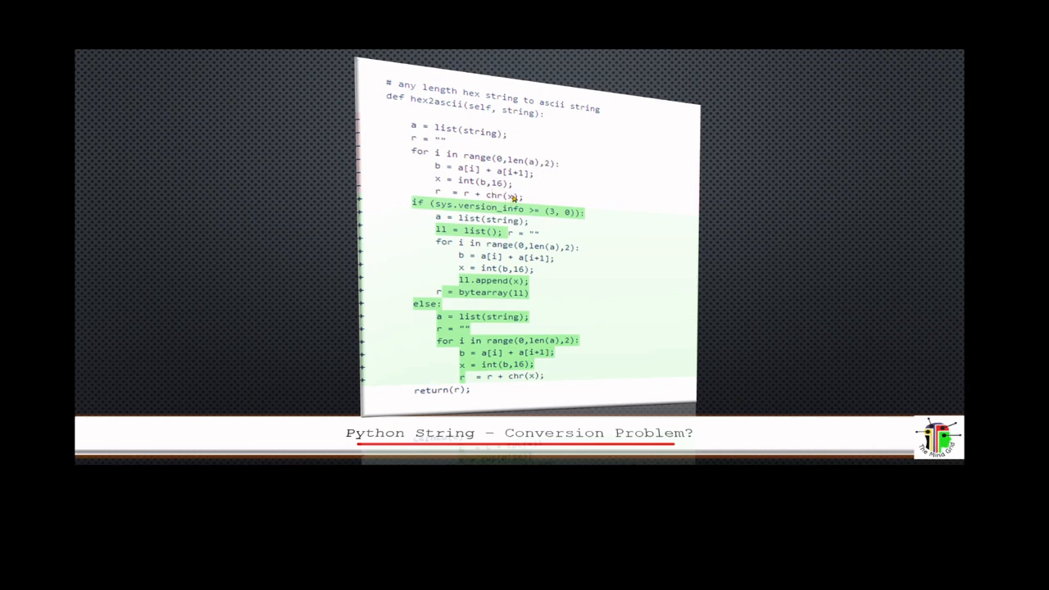
{"action": "mouse_move", "coordinate": [443, 190]}
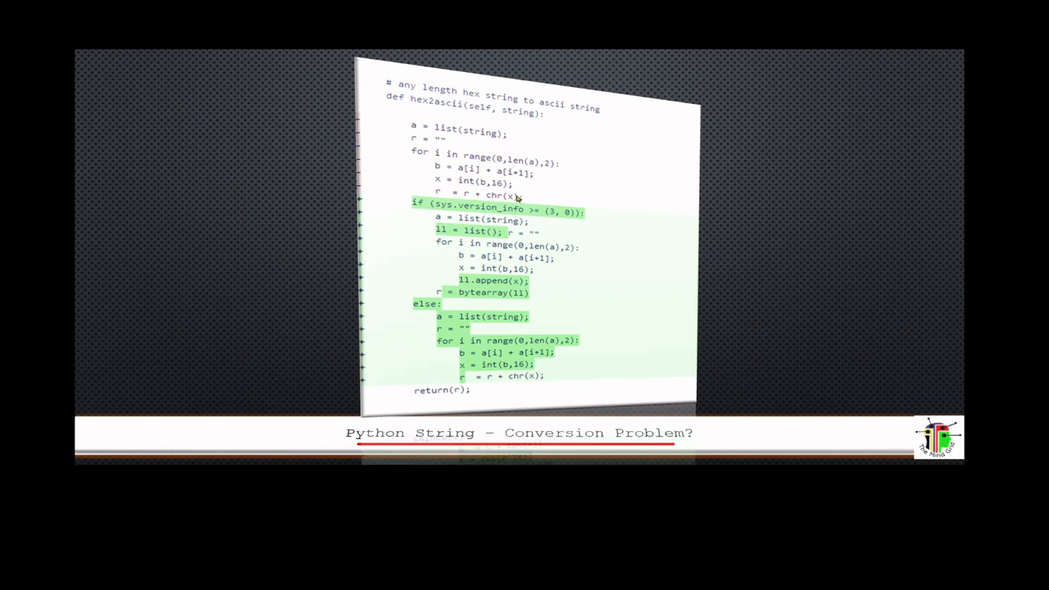
{"action": "mouse_move", "coordinate": [504, 199]}
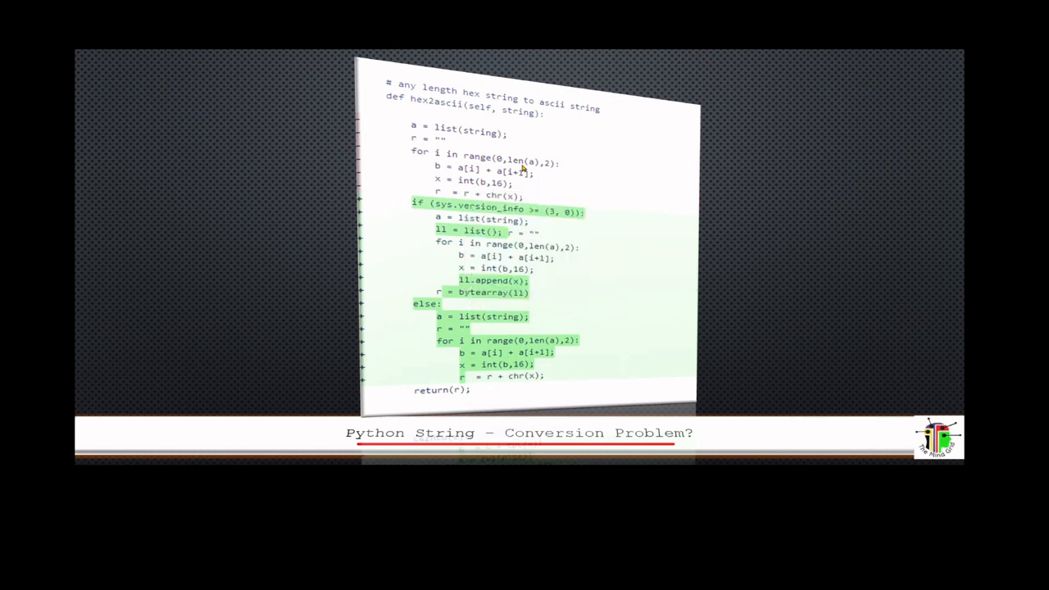
{"action": "mouse_move", "coordinate": [495, 198]}
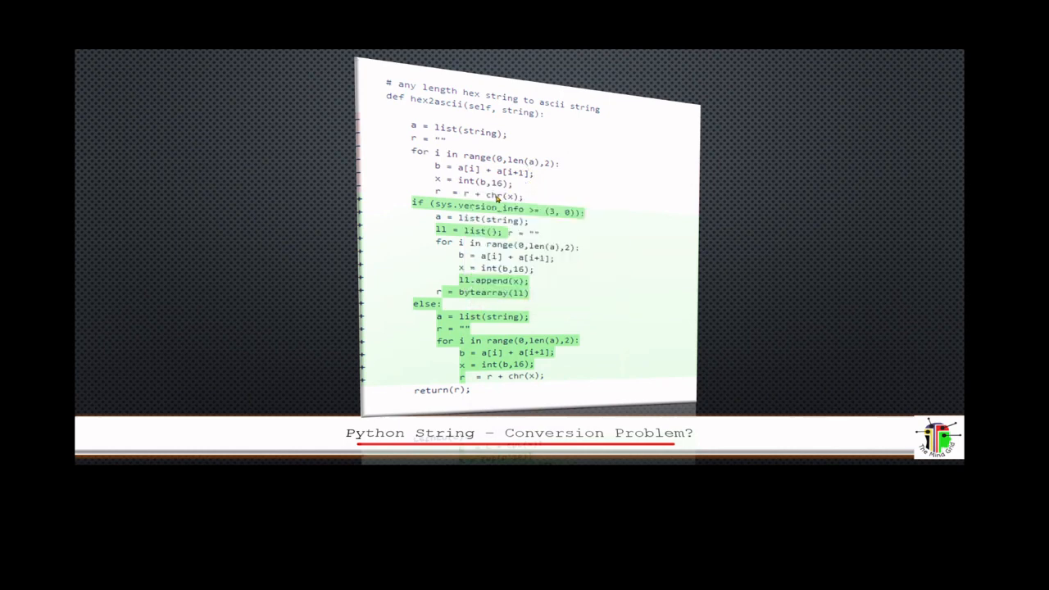
{"action": "mouse_move", "coordinate": [534, 224]}
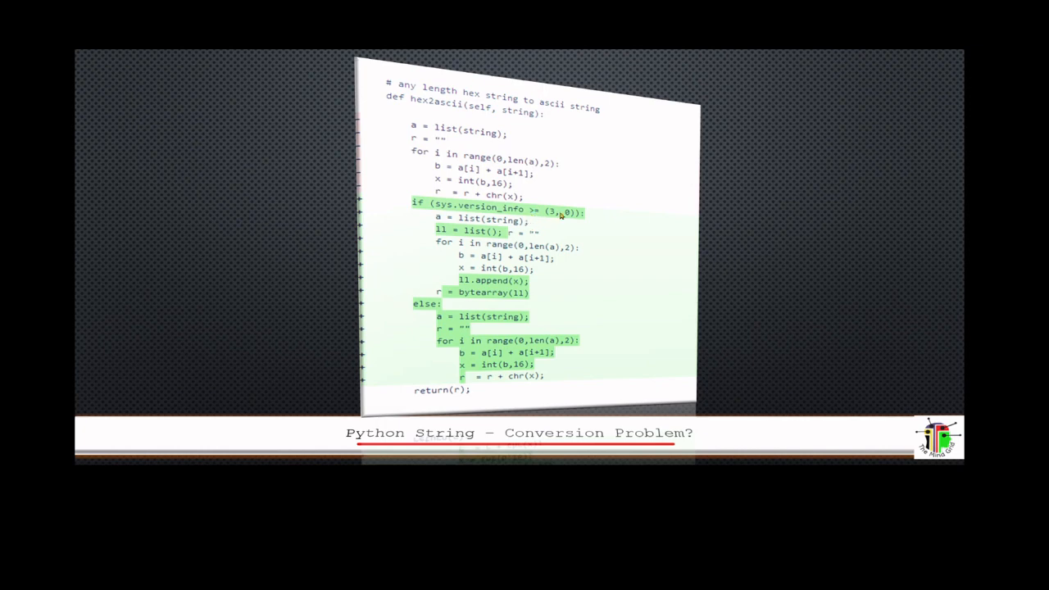
{"action": "mouse_move", "coordinate": [539, 216]}
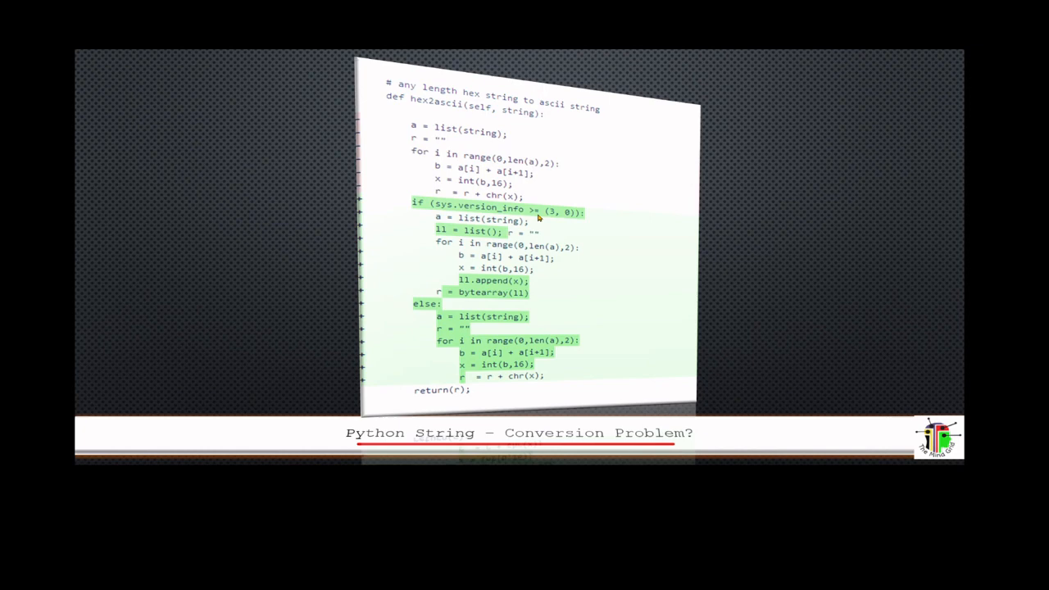
{"action": "mouse_move", "coordinate": [549, 222]}
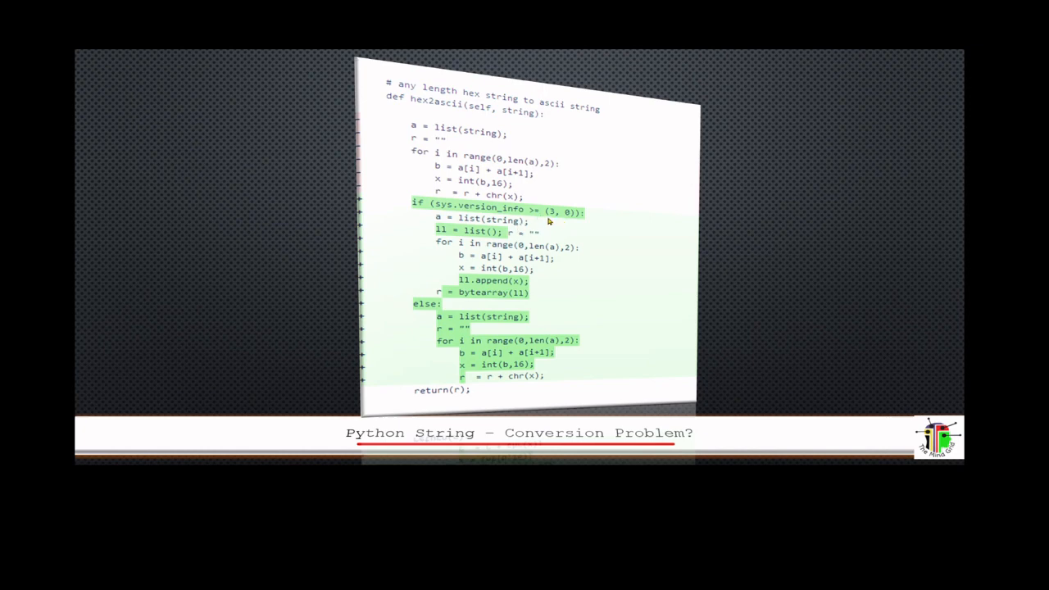
{"action": "mouse_move", "coordinate": [533, 239]}
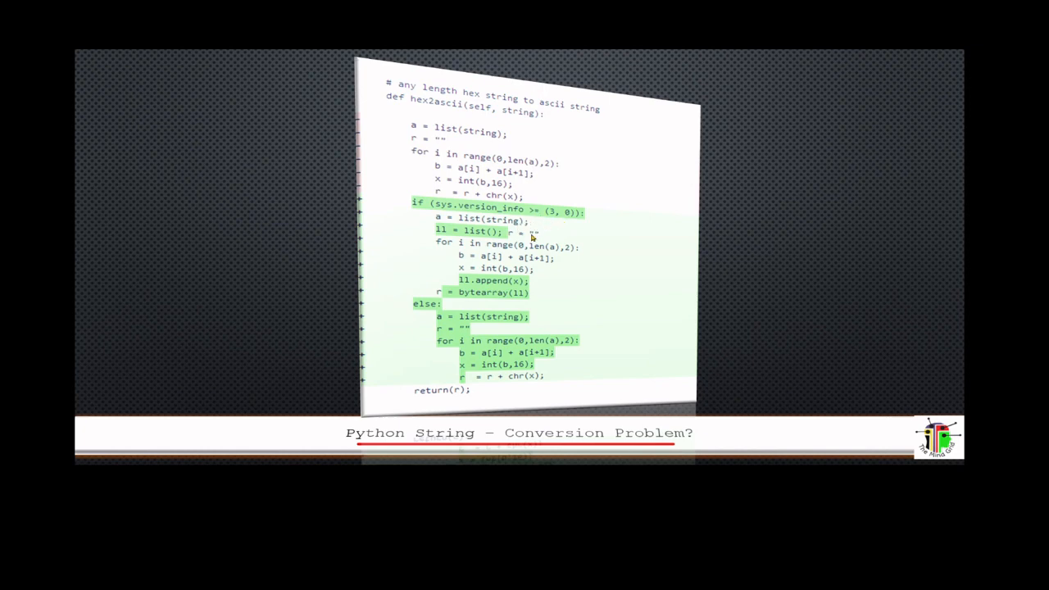
{"action": "mouse_move", "coordinate": [510, 269]}
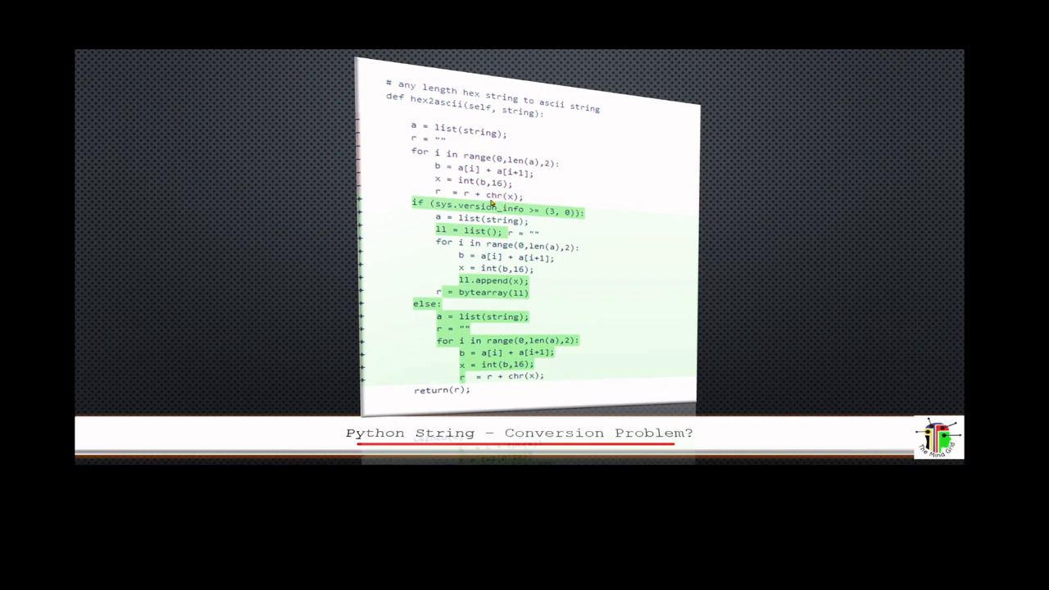
{"action": "mouse_move", "coordinate": [498, 276]}
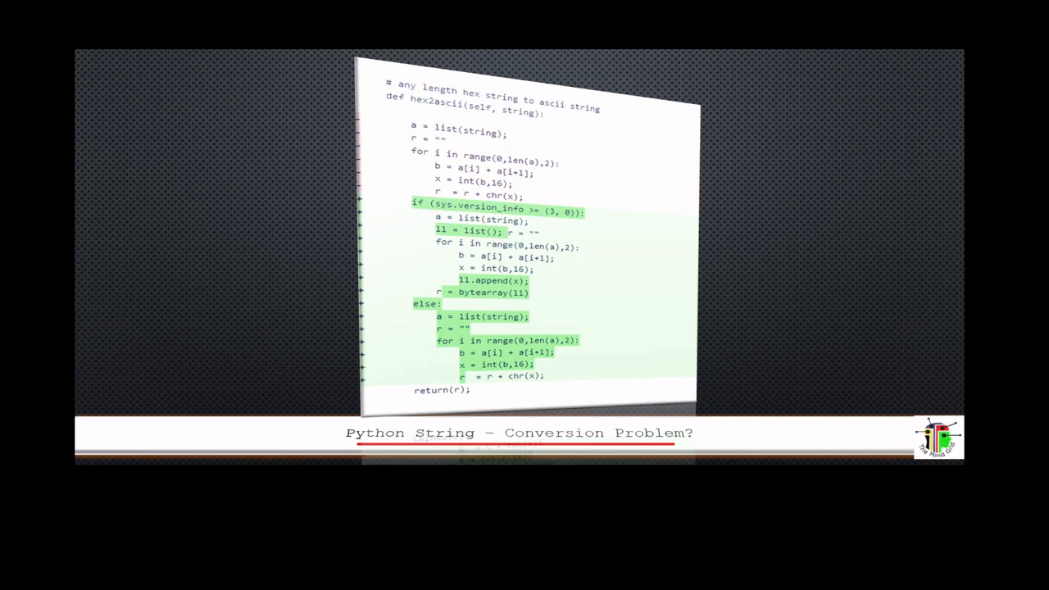
{"action": "mouse_move", "coordinate": [463, 281]}
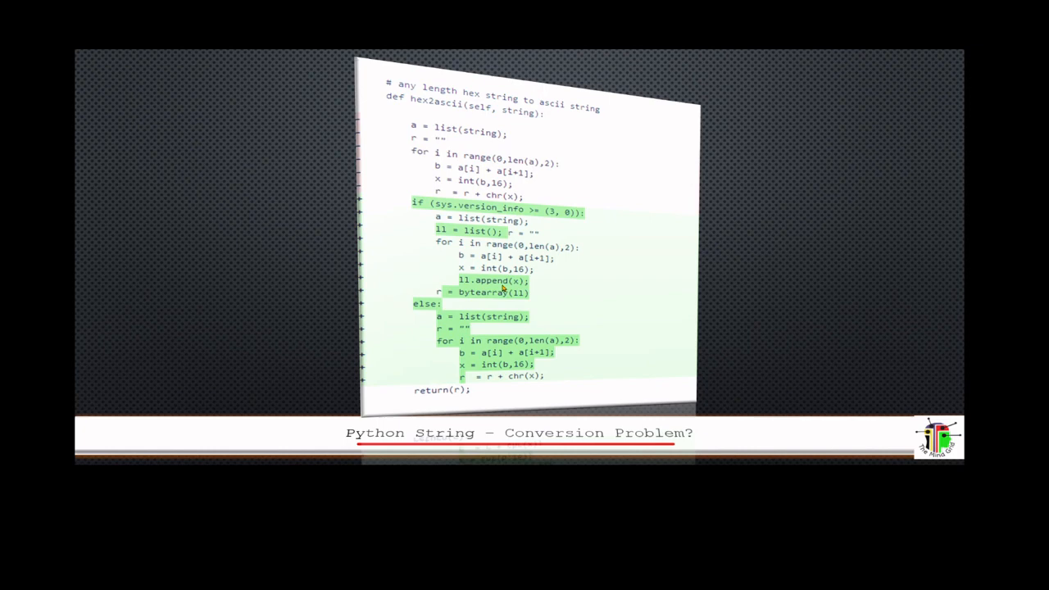
{"action": "mouse_move", "coordinate": [498, 285]}
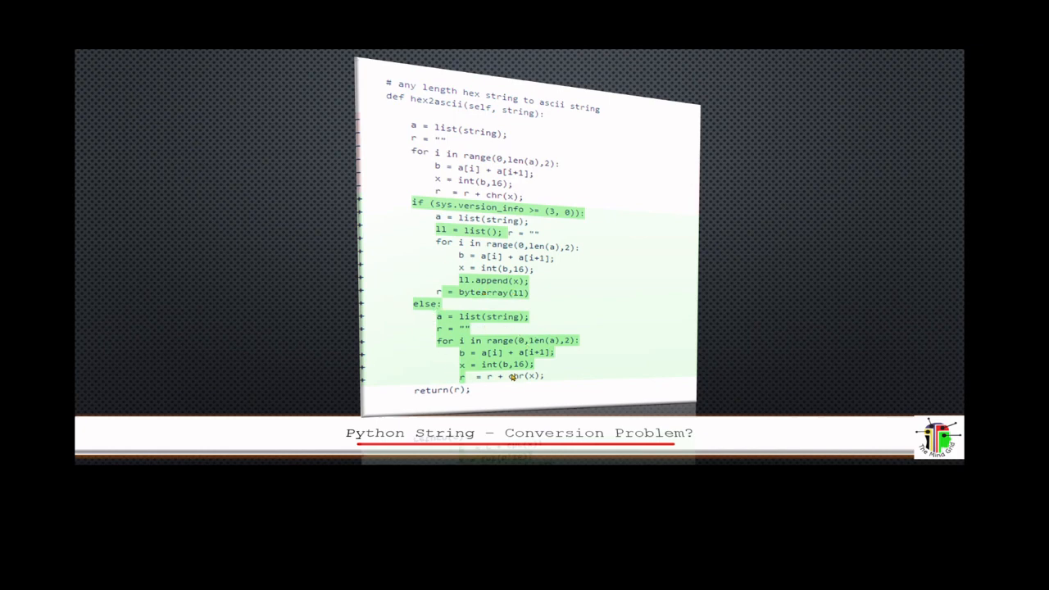
{"action": "mouse_move", "coordinate": [516, 373]}
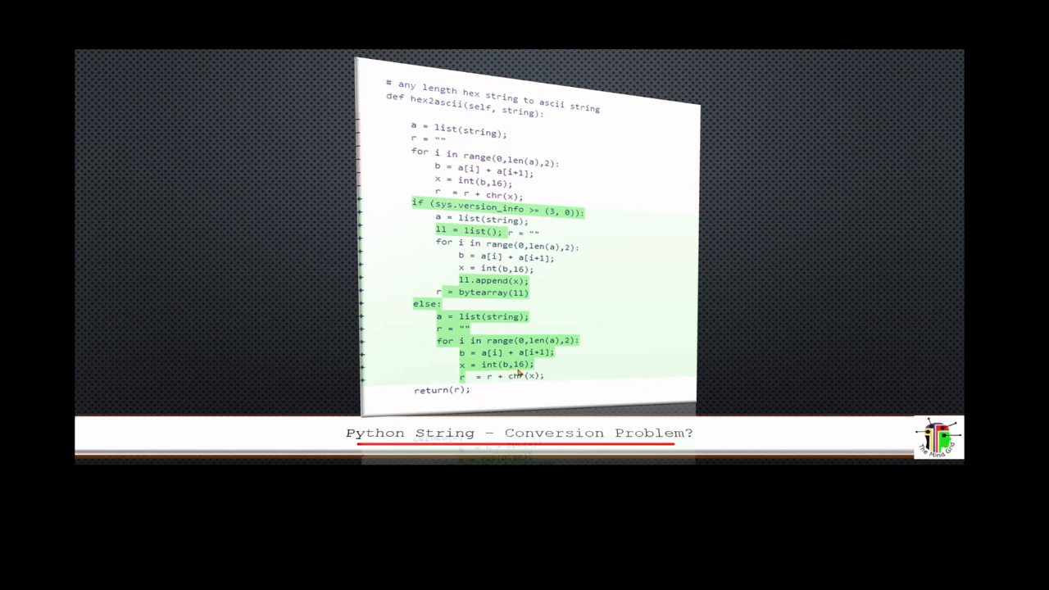
{"action": "mouse_move", "coordinate": [528, 370]}
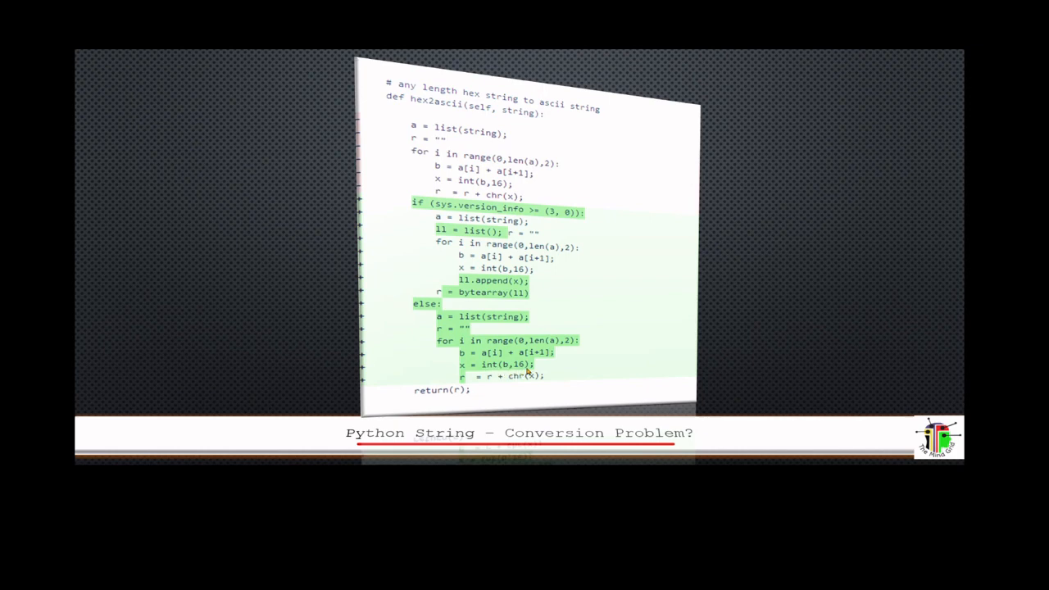
{"action": "mouse_move", "coordinate": [588, 354]}
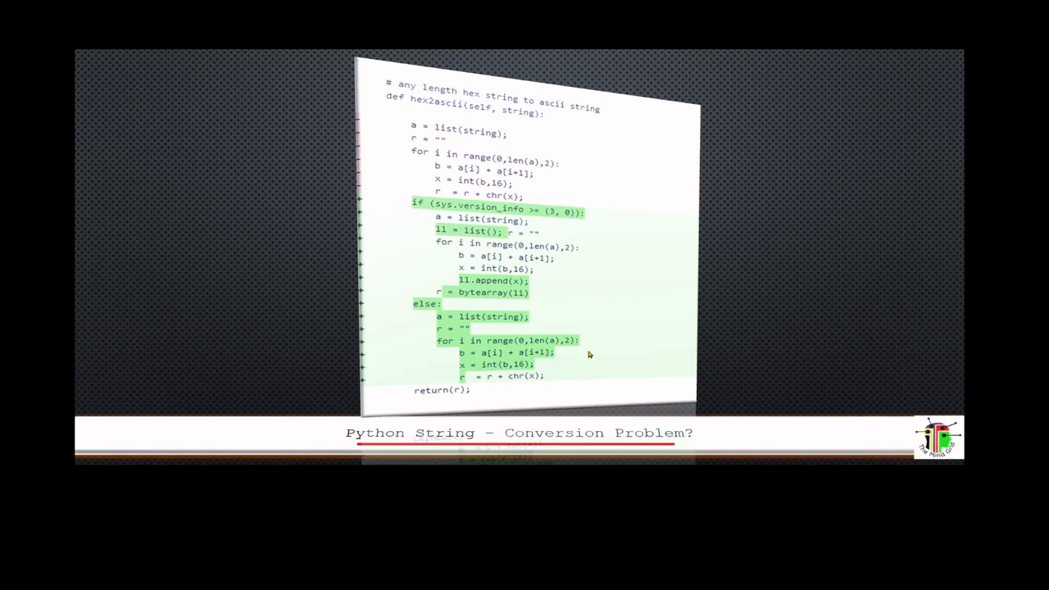
{"action": "mouse_move", "coordinate": [657, 347]}
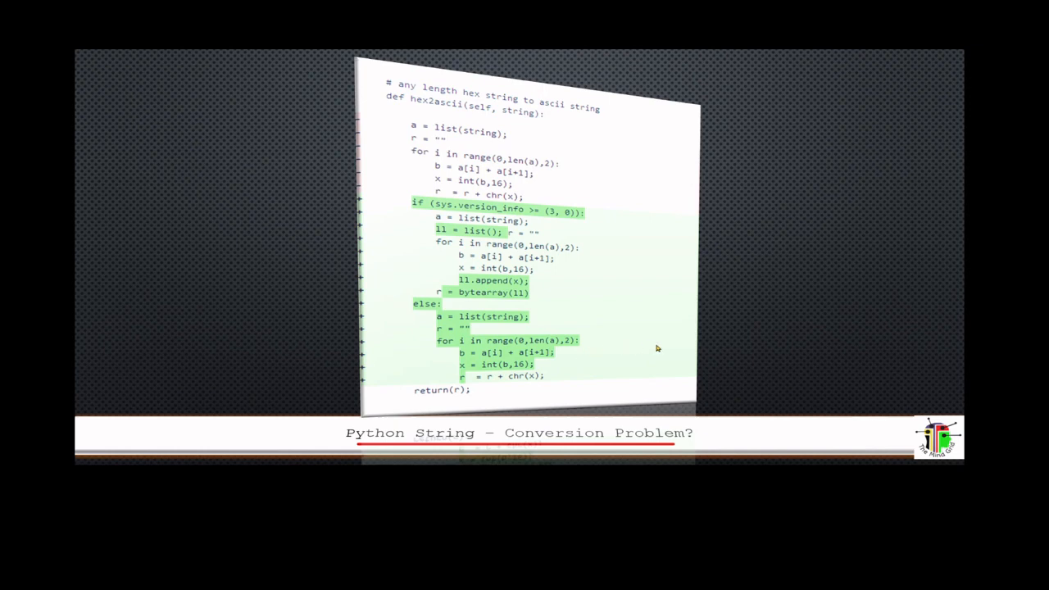
{"action": "mouse_move", "coordinate": [517, 368]}
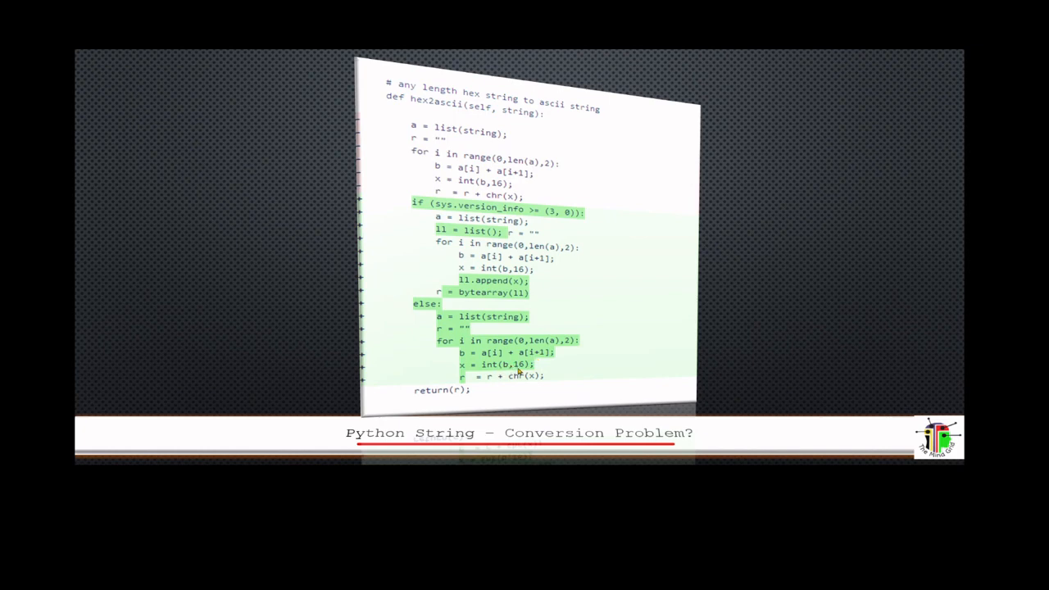
{"action": "mouse_move", "coordinate": [553, 377]}
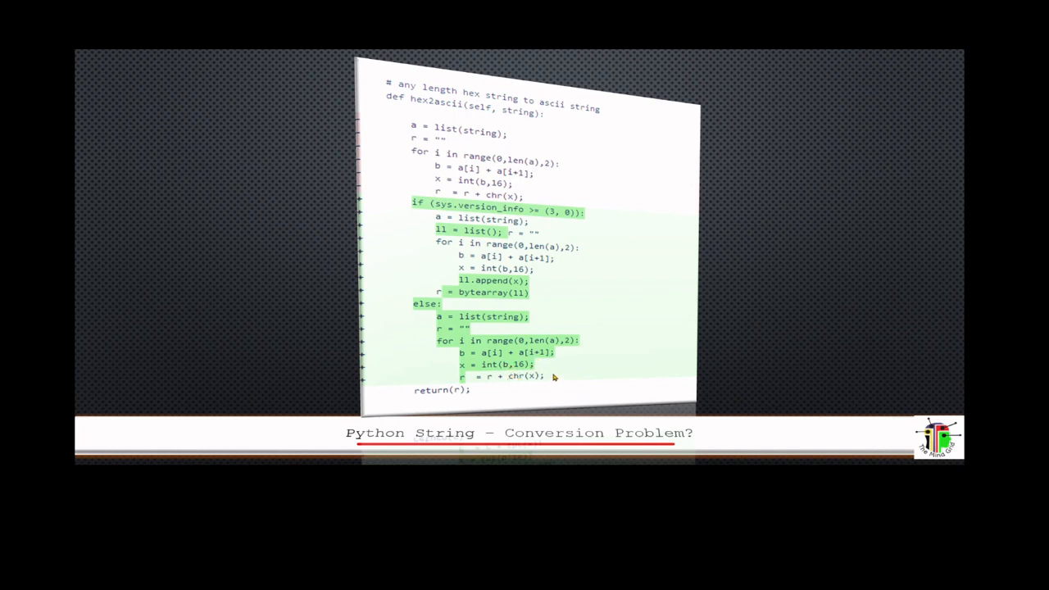
{"action": "mouse_move", "coordinate": [473, 383]}
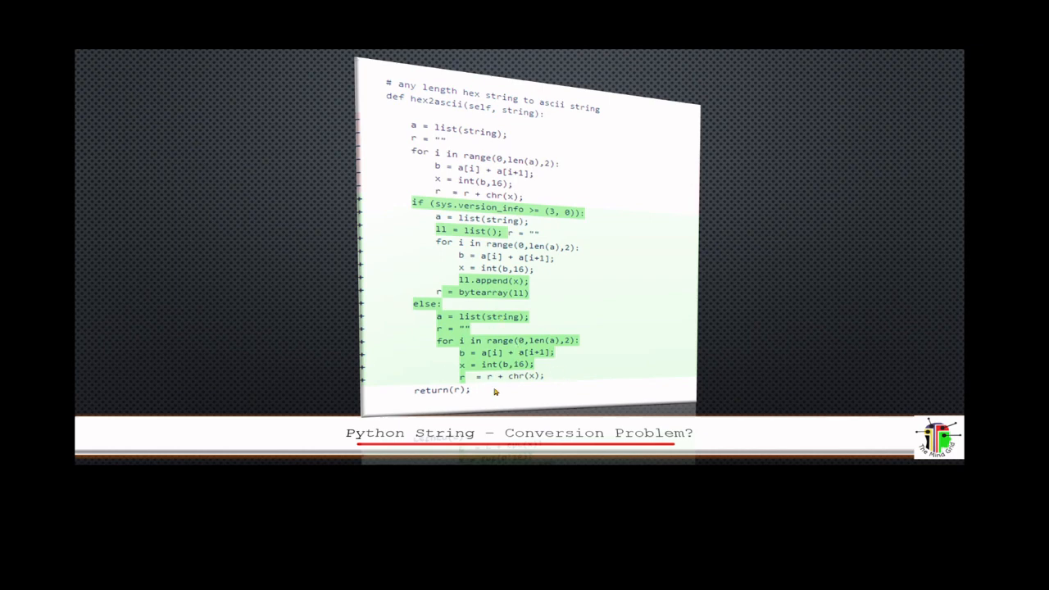
{"action": "mouse_move", "coordinate": [547, 380]}
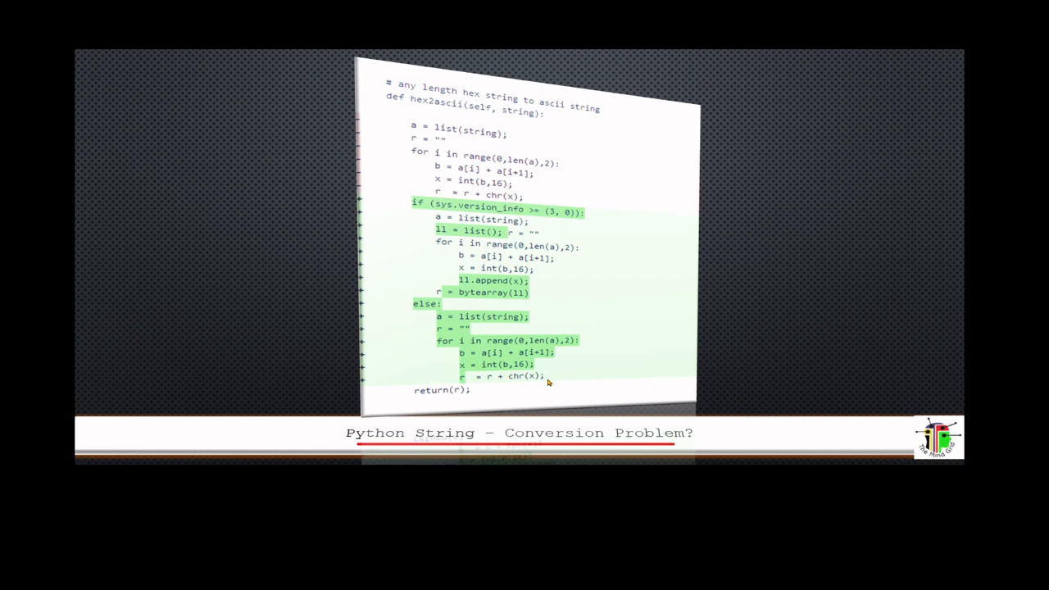
{"action": "mouse_move", "coordinate": [509, 378]}
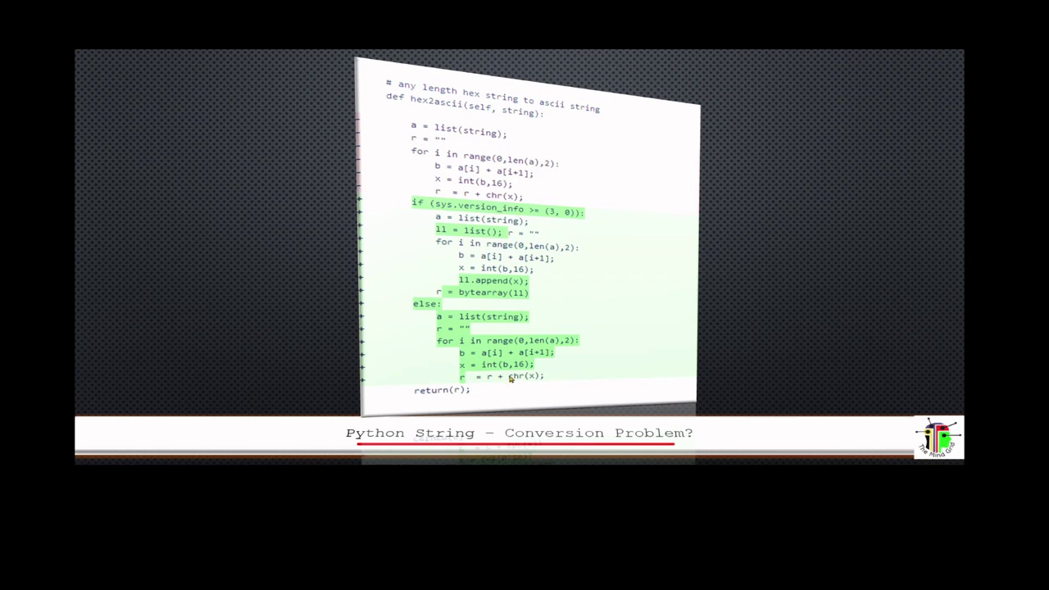
{"action": "mouse_move", "coordinate": [539, 382]}
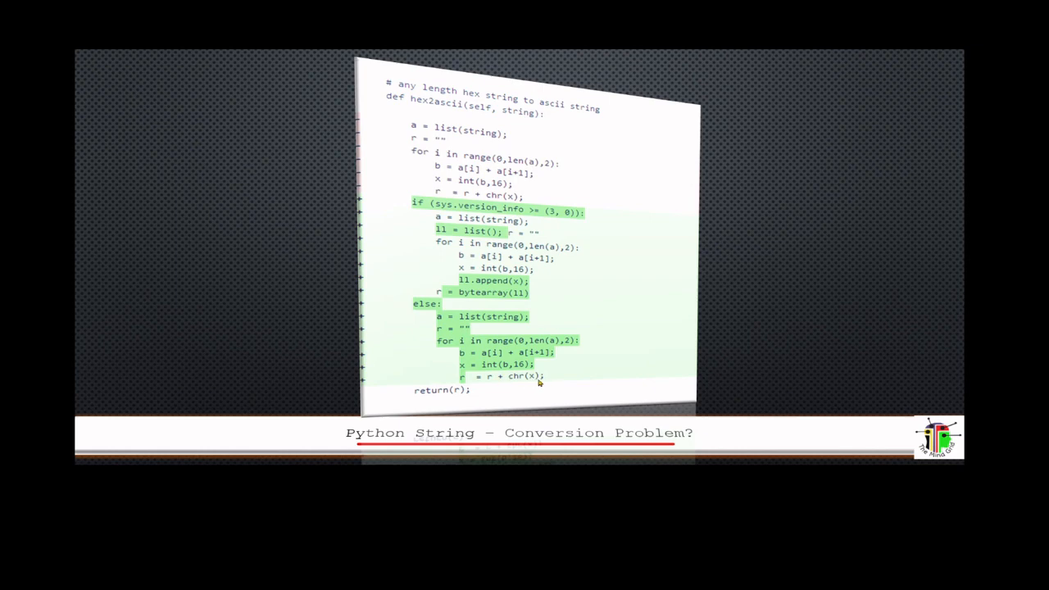
{"action": "mouse_move", "coordinate": [478, 301]}
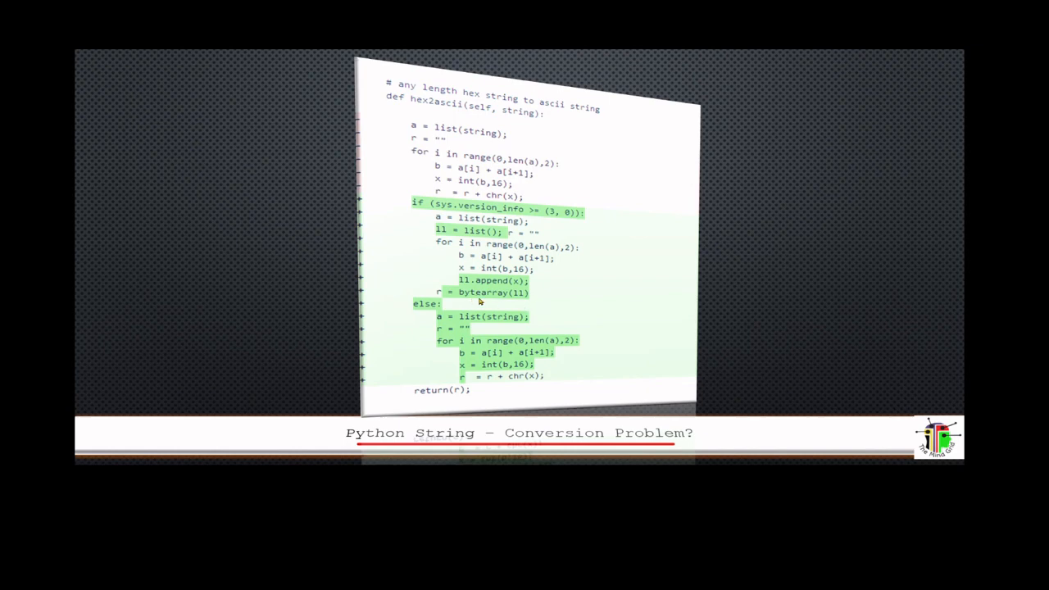
{"action": "mouse_move", "coordinate": [530, 302]}
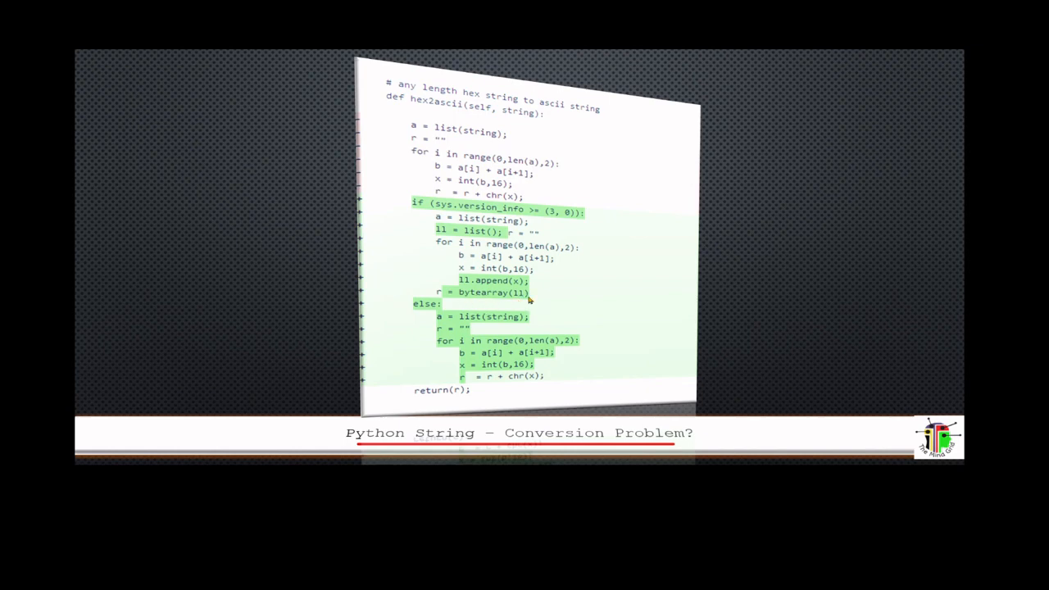
{"action": "mouse_move", "coordinate": [537, 293]}
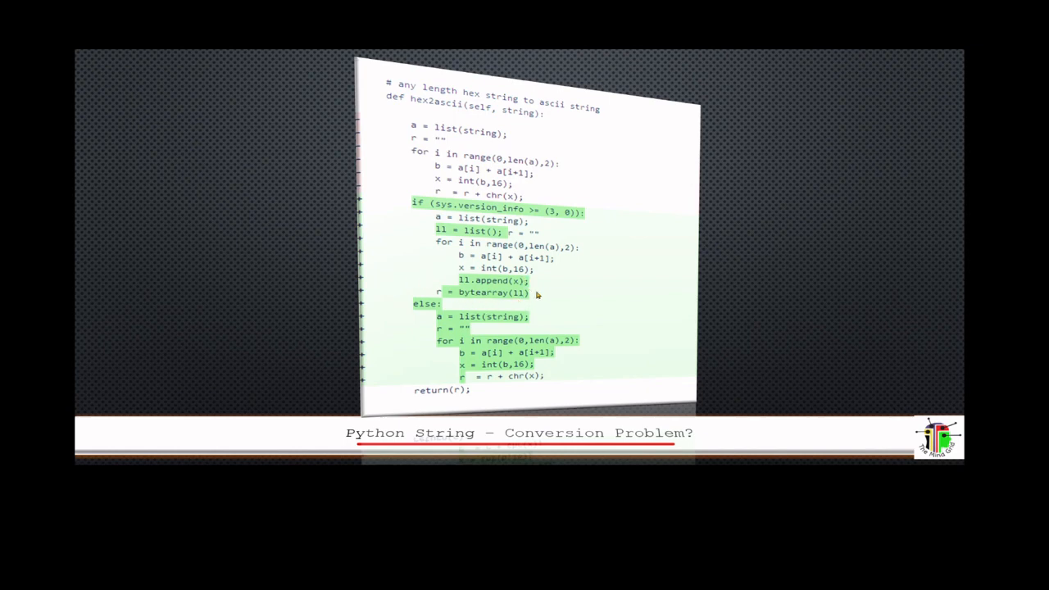
{"action": "mouse_move", "coordinate": [507, 281]}
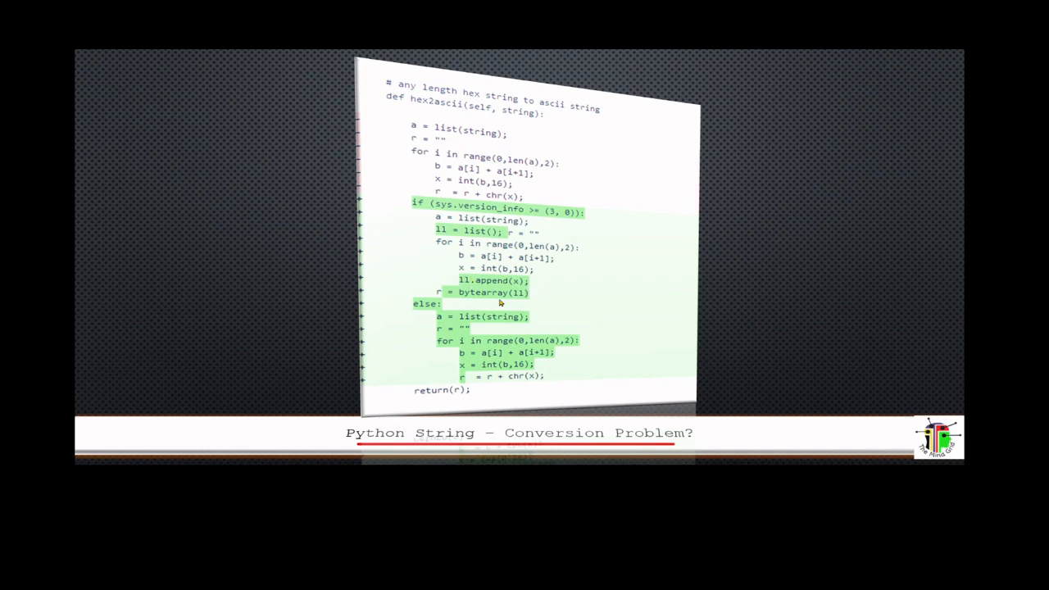
{"action": "mouse_move", "coordinate": [462, 402]}
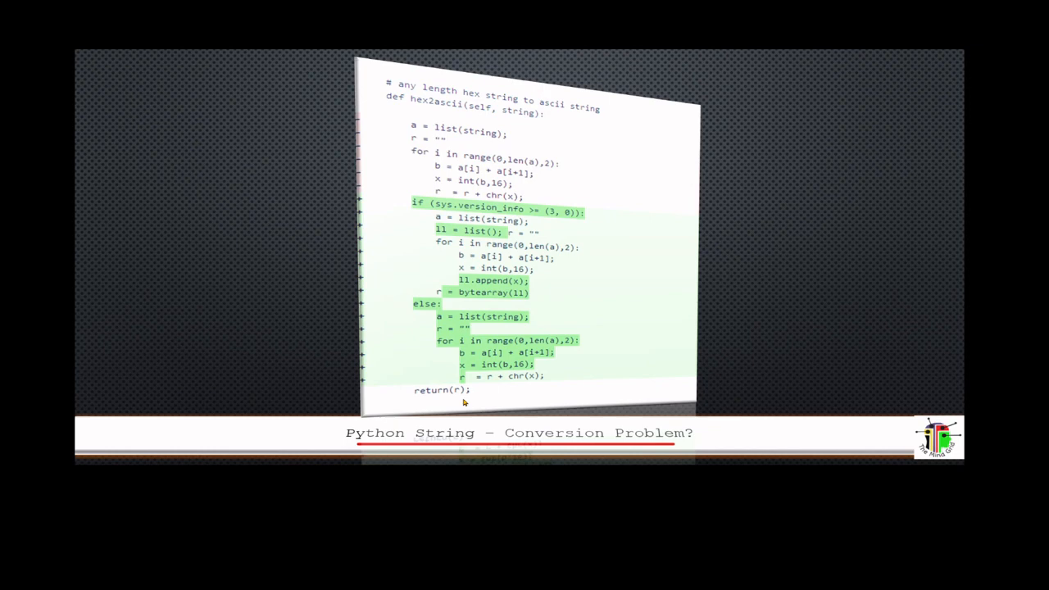
{"action": "mouse_move", "coordinate": [507, 228]}
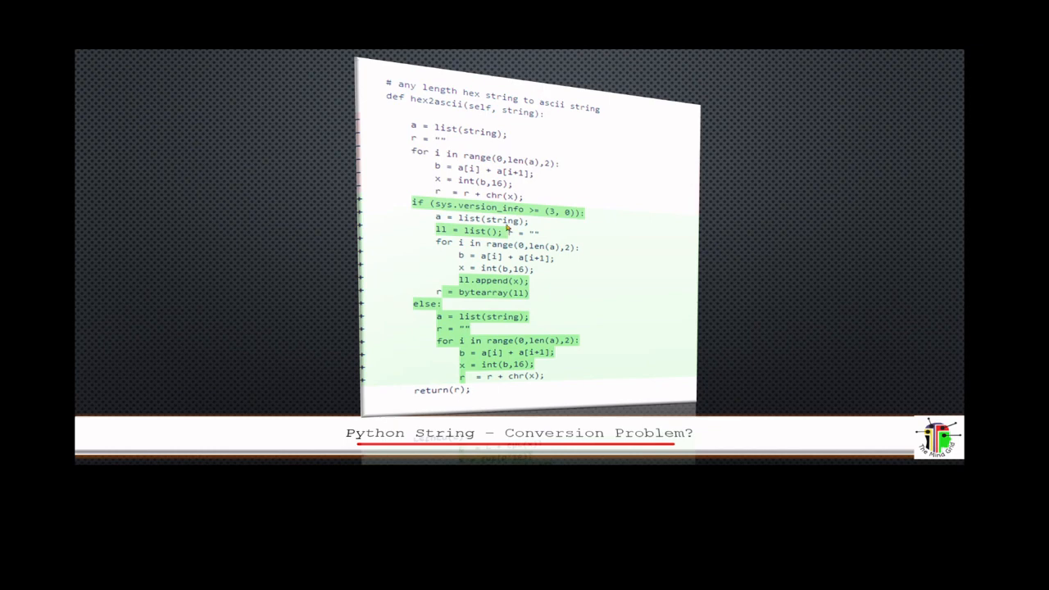
{"action": "mouse_move", "coordinate": [397, 272]}
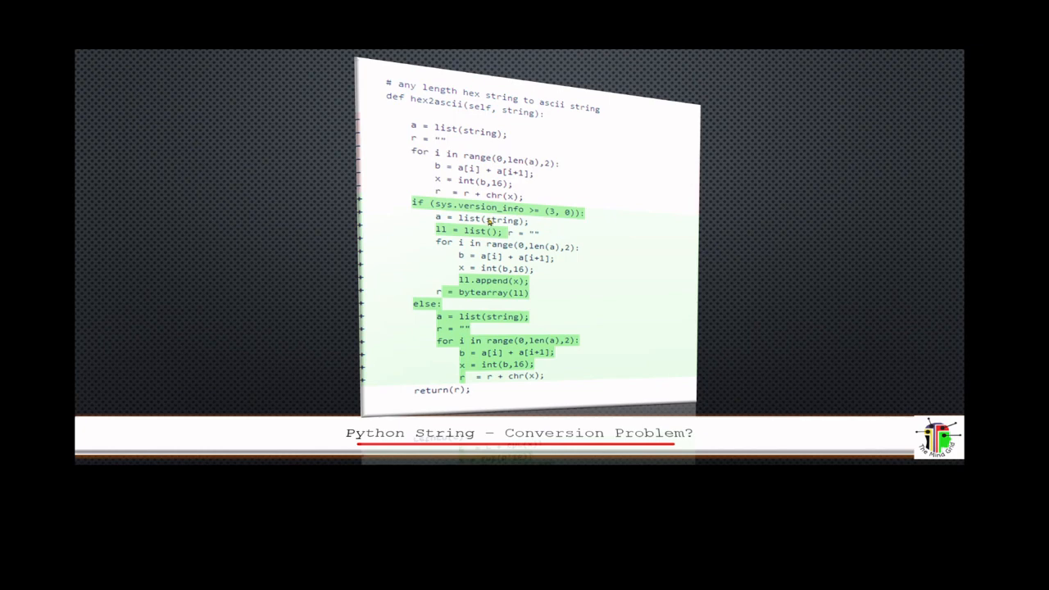
{"action": "mouse_move", "coordinate": [539, 218]}
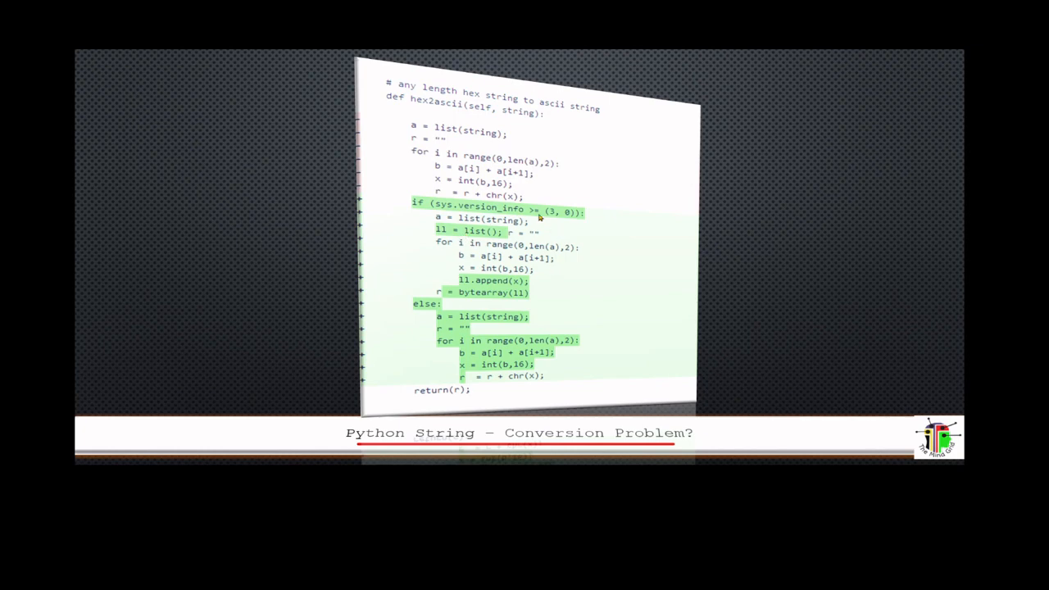
{"action": "mouse_move", "coordinate": [518, 288]}
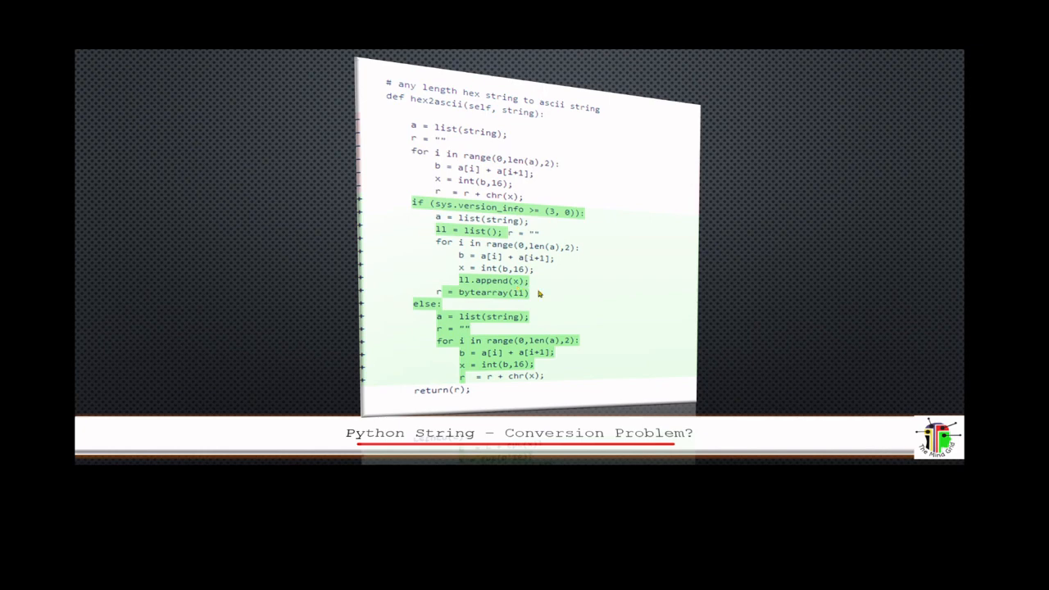
{"action": "mouse_move", "coordinate": [456, 364]}
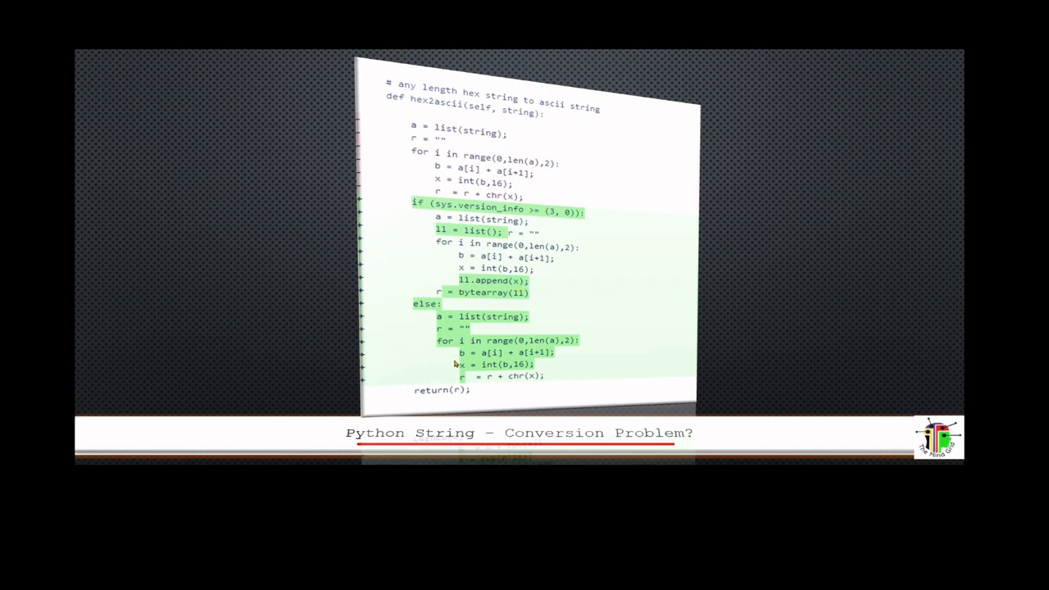
{"action": "mouse_move", "coordinate": [508, 384]}
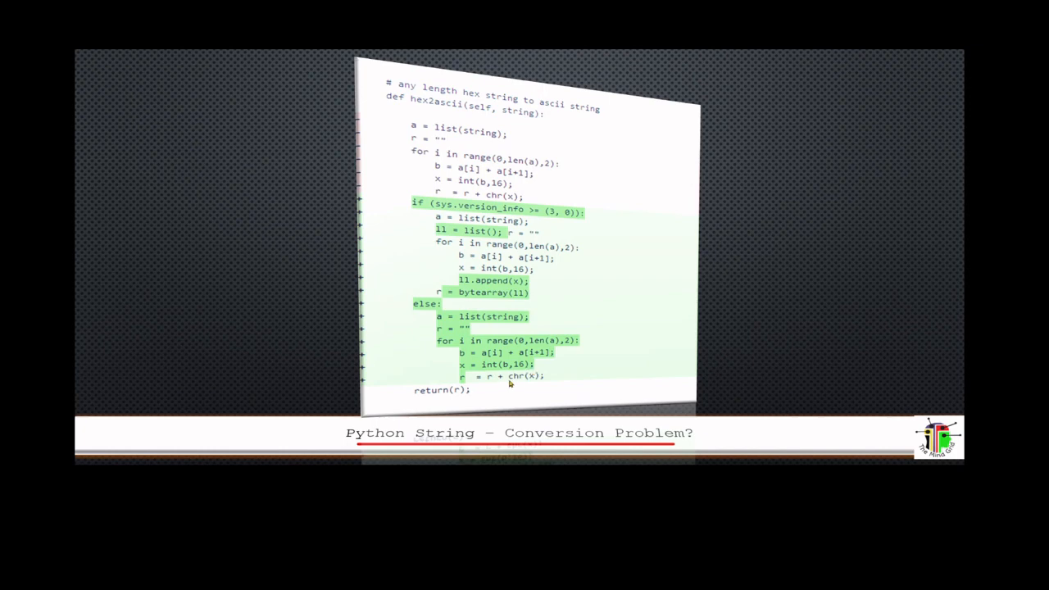
{"action": "mouse_move", "coordinate": [467, 351]}
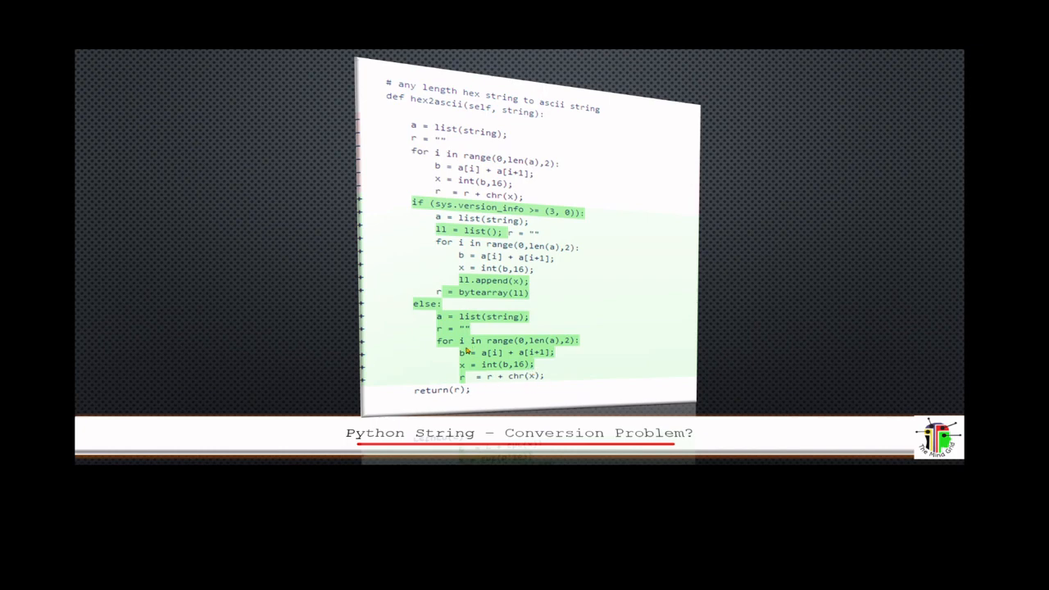
{"action": "mouse_move", "coordinate": [491, 101]}
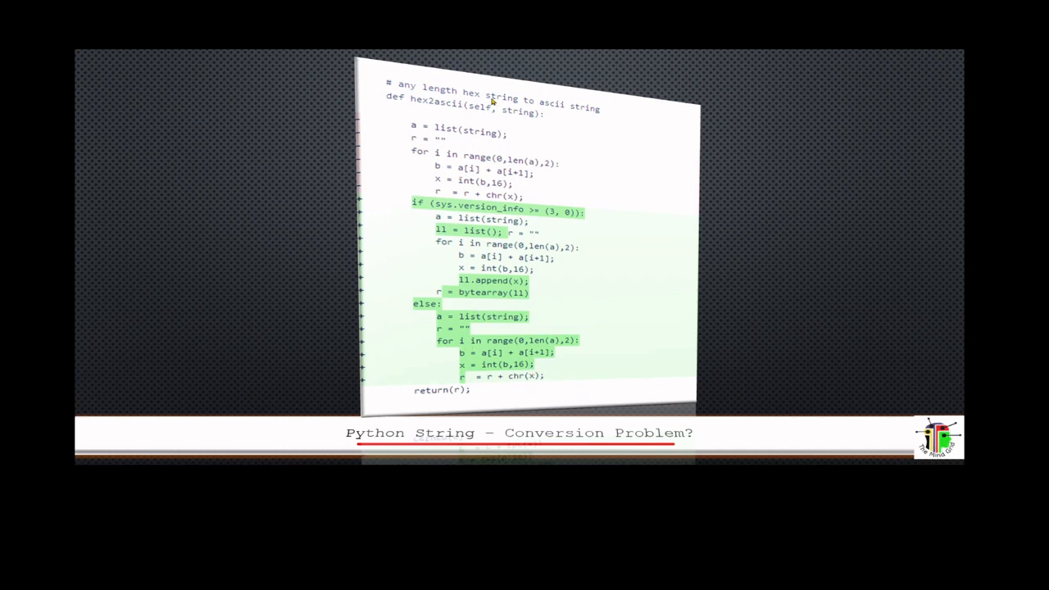
{"action": "mouse_move", "coordinate": [544, 124]}
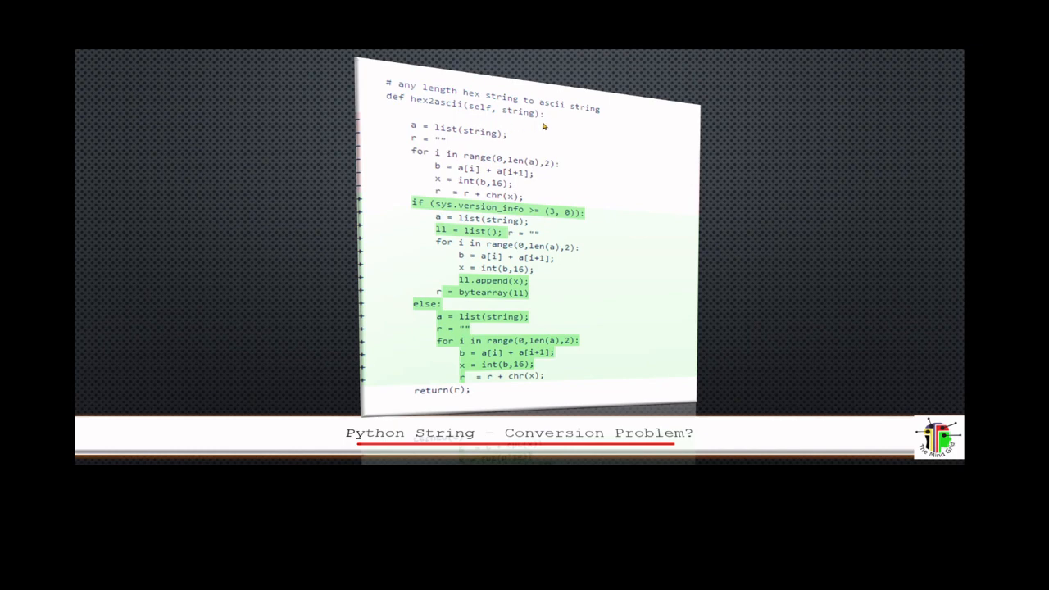
{"action": "mouse_move", "coordinate": [531, 380]}
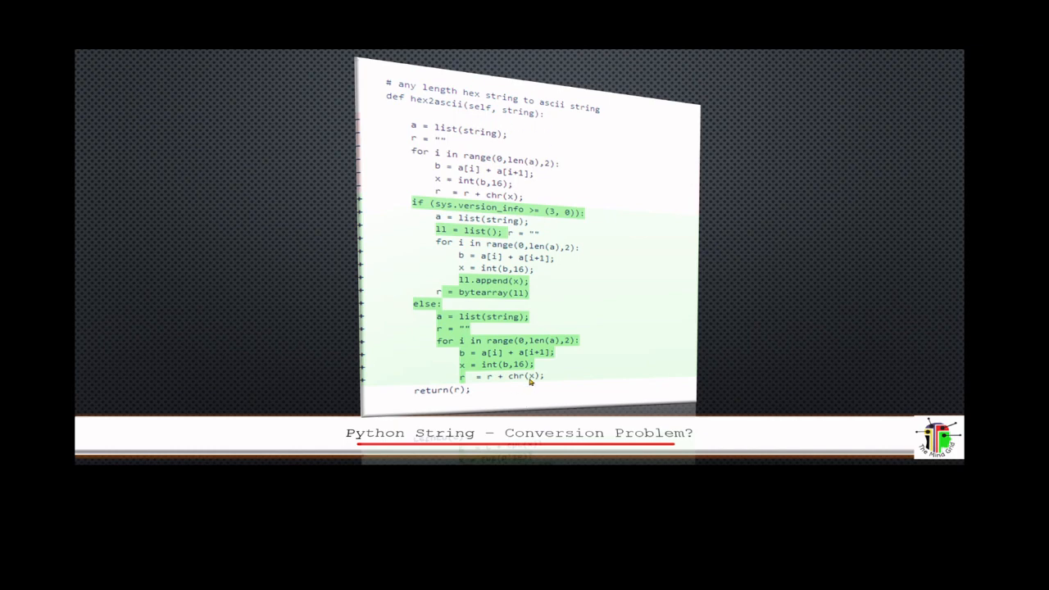
{"action": "mouse_move", "coordinate": [505, 384]}
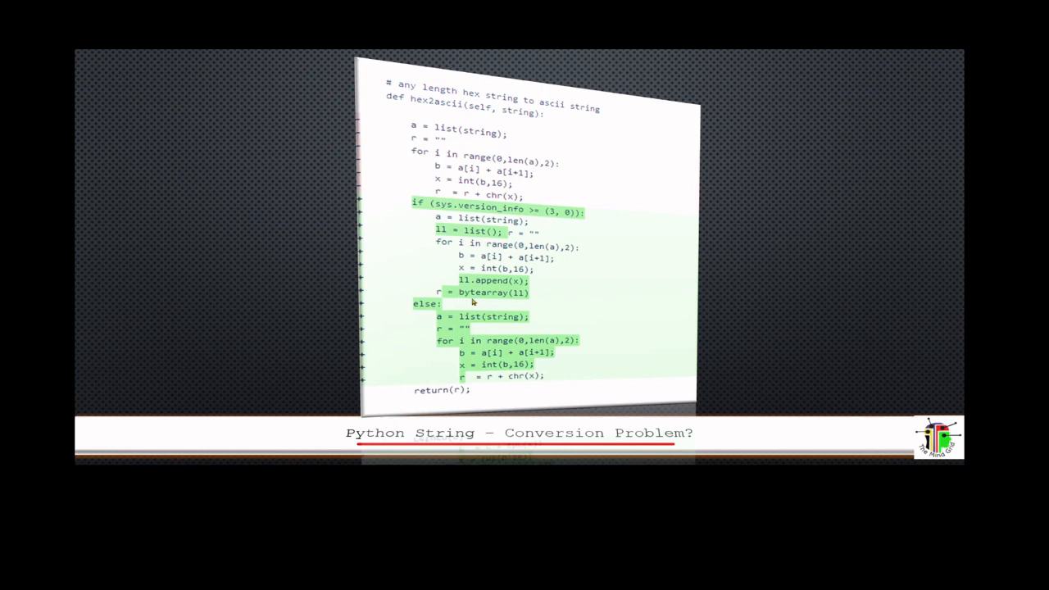
{"action": "mouse_move", "coordinate": [480, 298]}
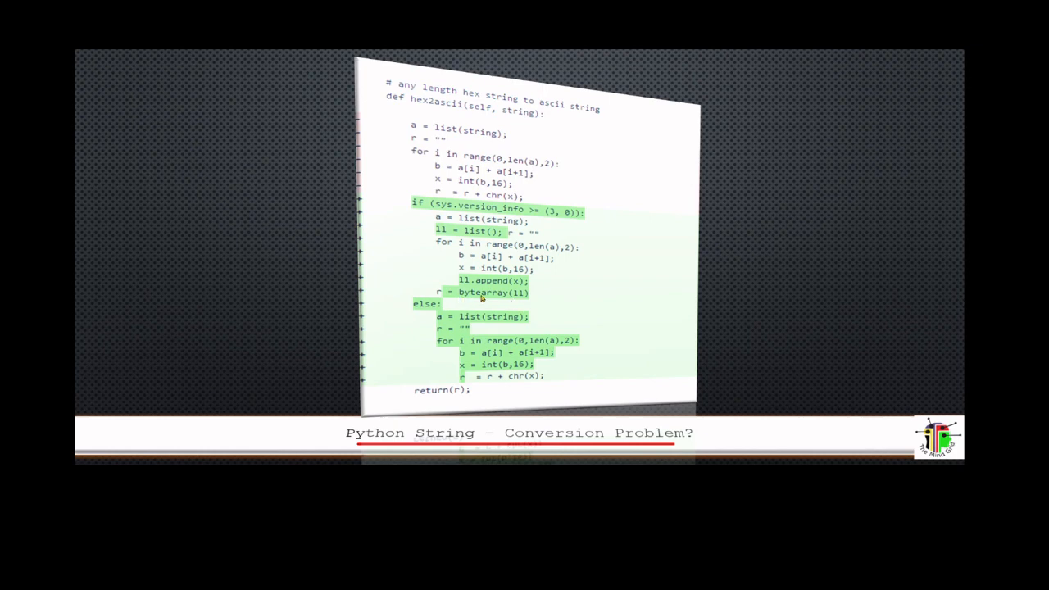
{"action": "mouse_move", "coordinate": [544, 295]}
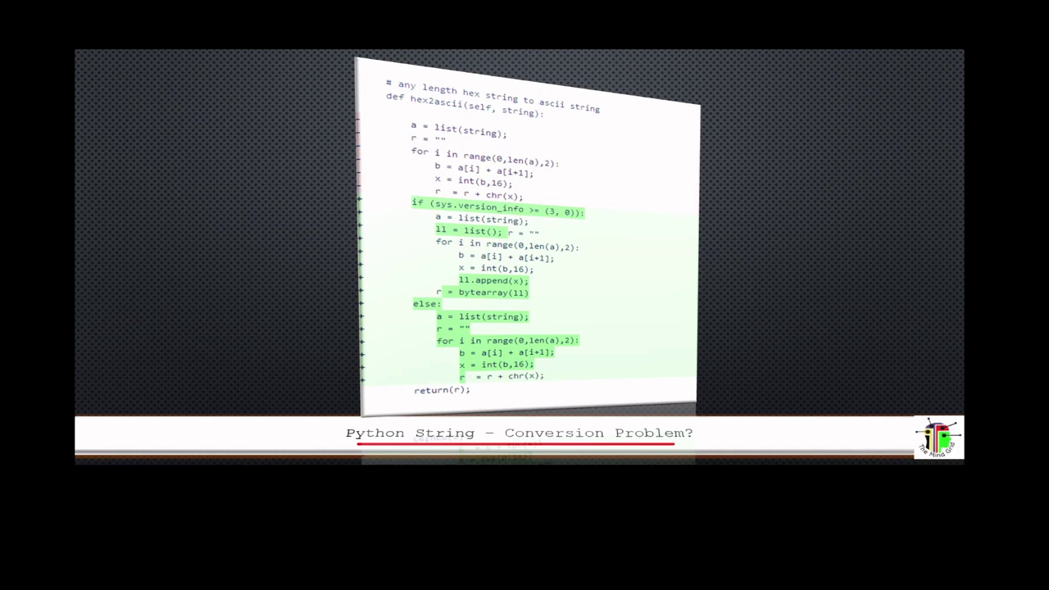
{"action": "mouse_move", "coordinate": [550, 277]}
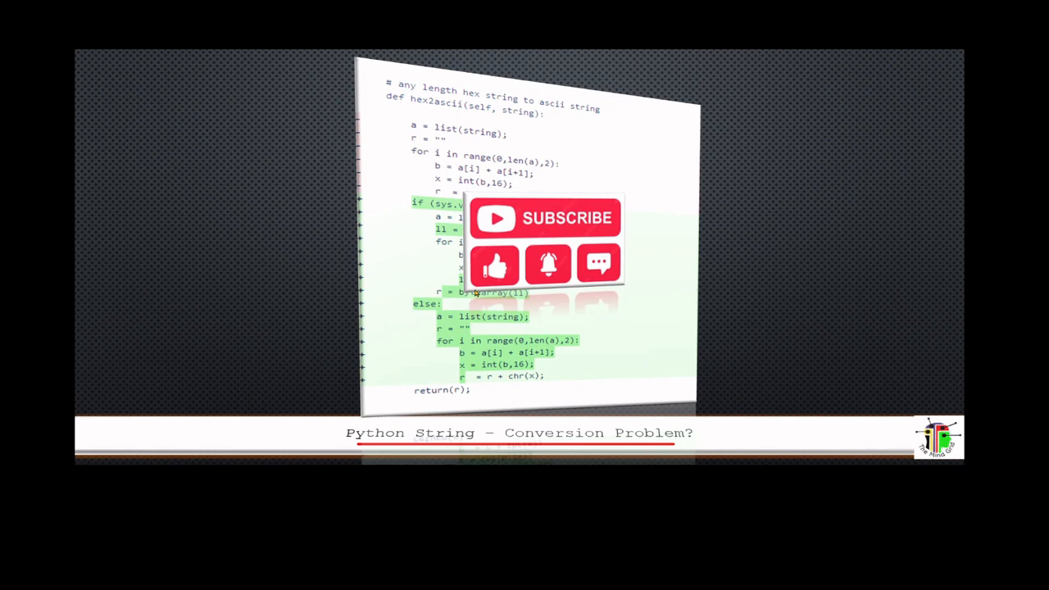
{"action": "mouse_move", "coordinate": [603, 239]}
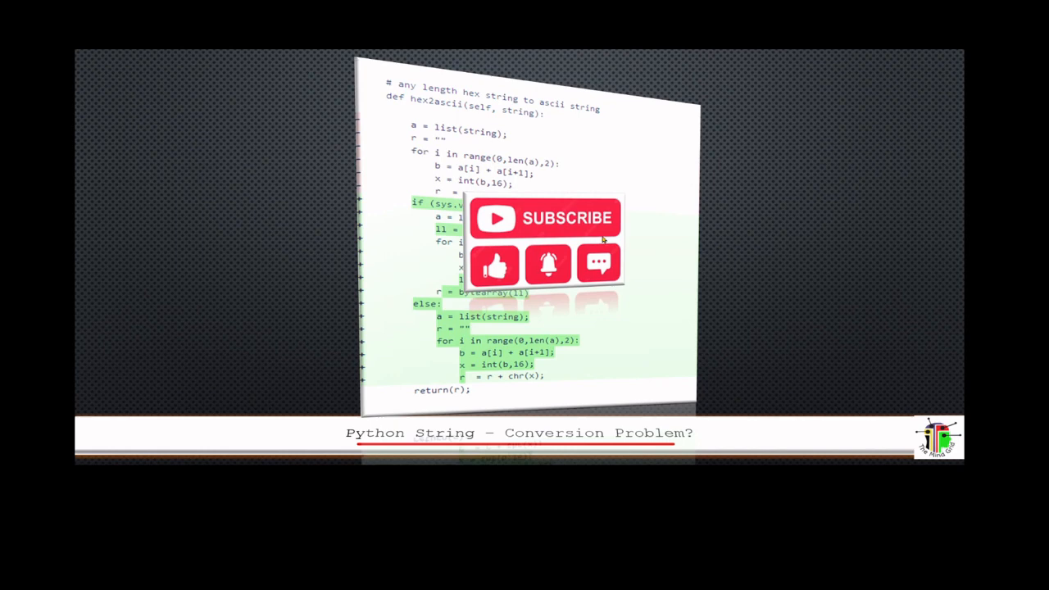
{"action": "mouse_move", "coordinate": [631, 266]}
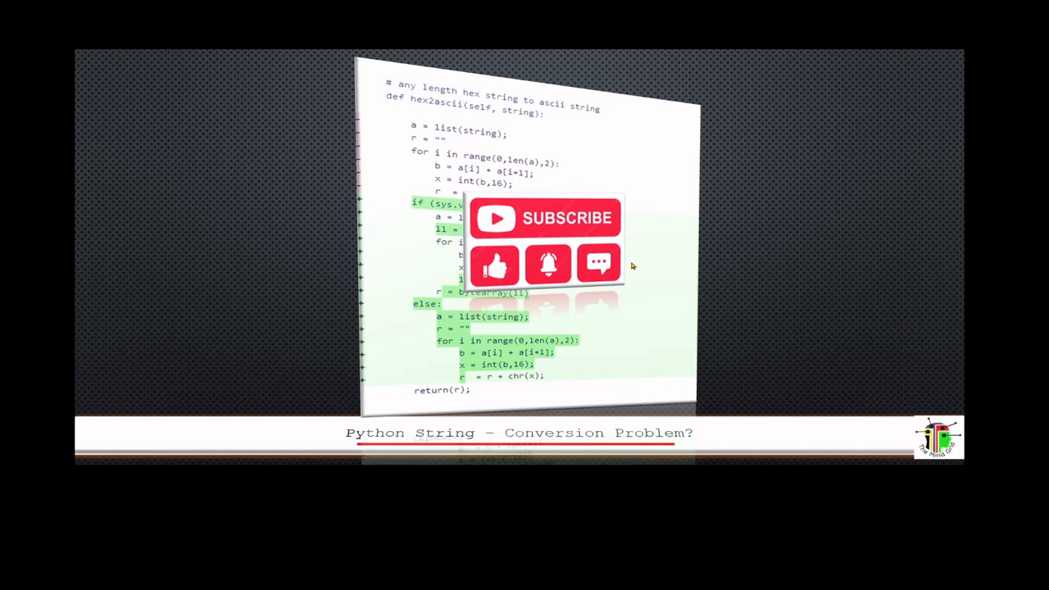
{"action": "mouse_move", "coordinate": [654, 269]}
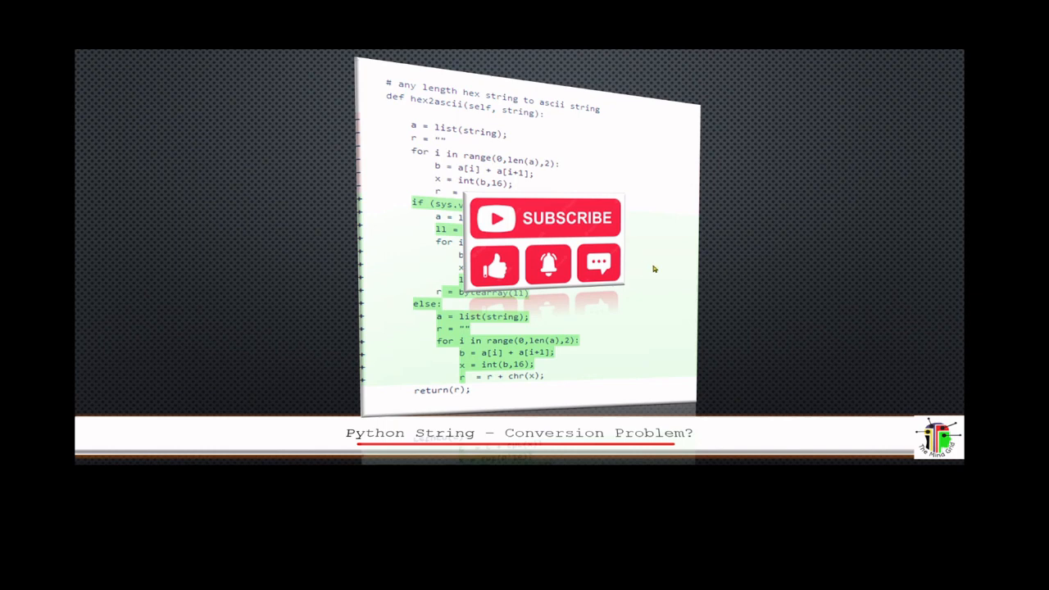